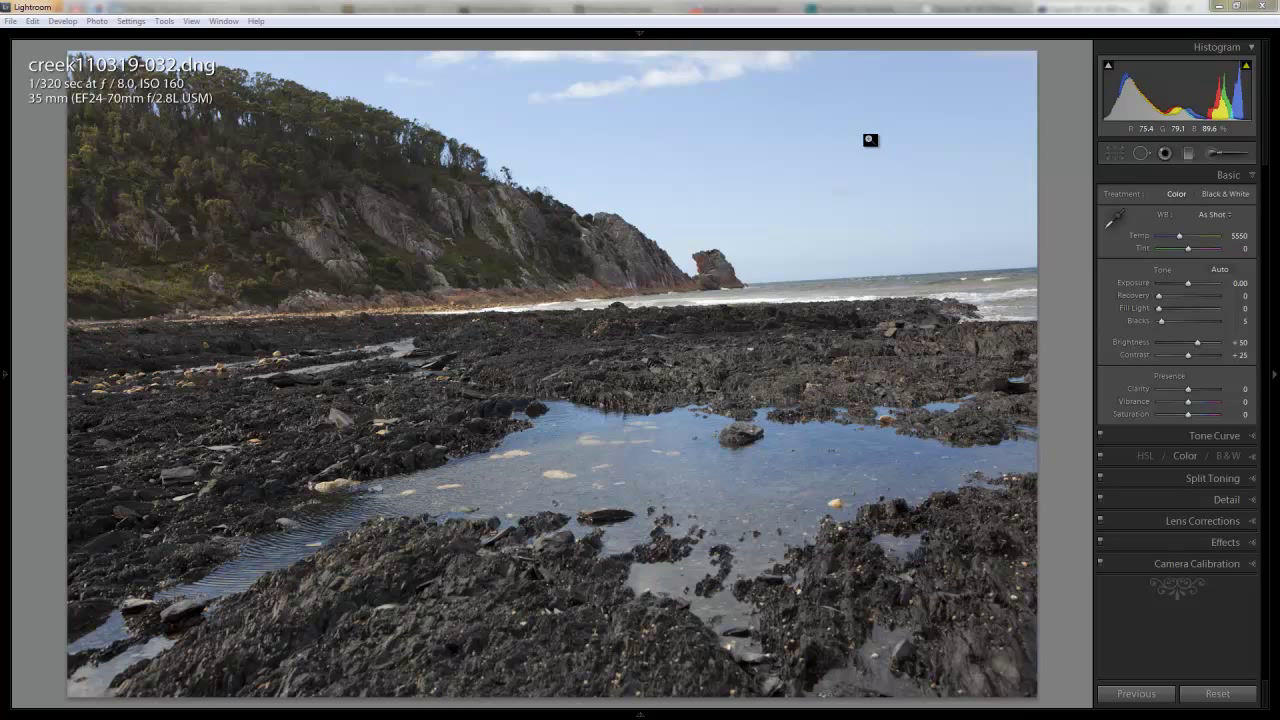
Level the sea horizon by rotating the photo 3.47 degrees with the Straighten tool
right_click(870, 140)
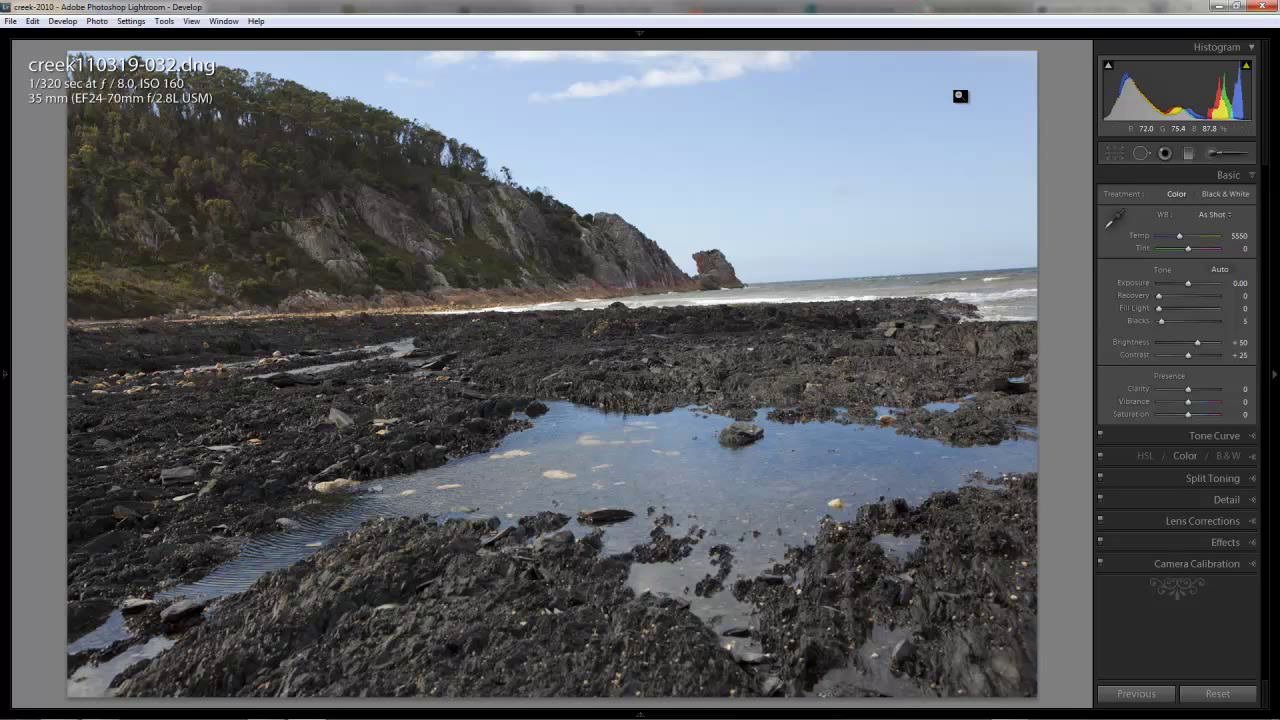
mouse_move(969, 129)
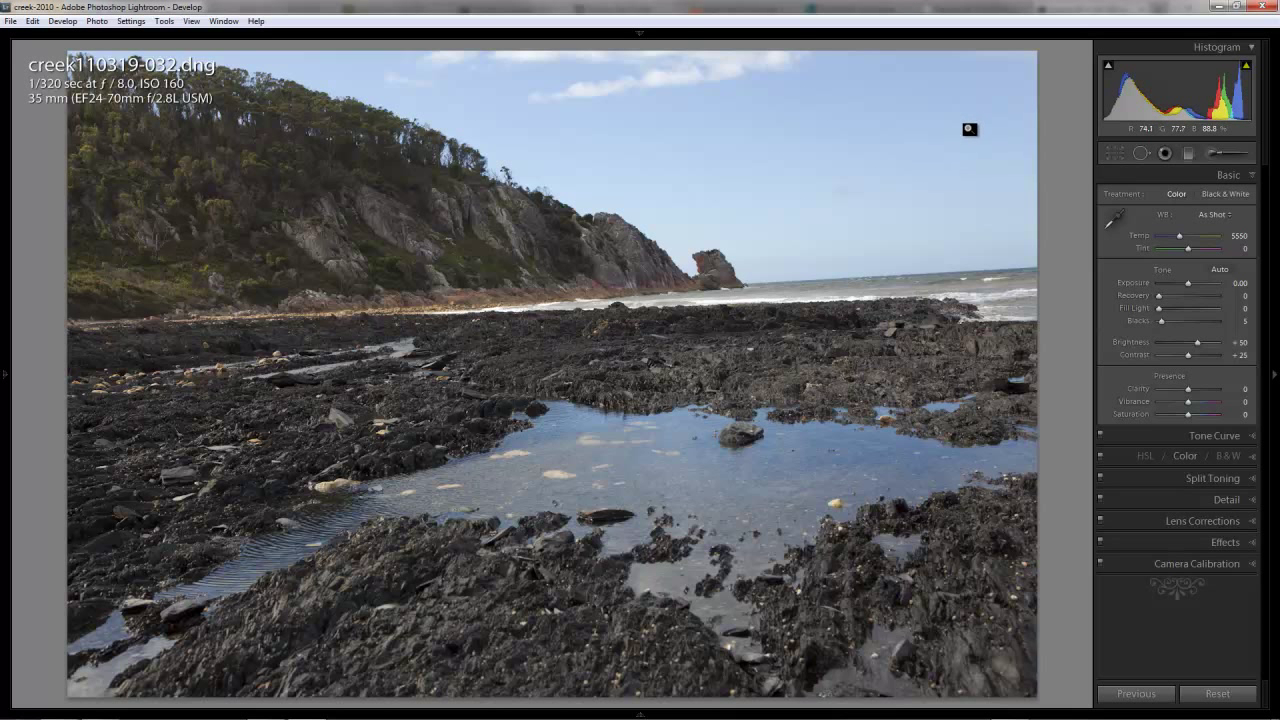
mouse_move(998, 194)
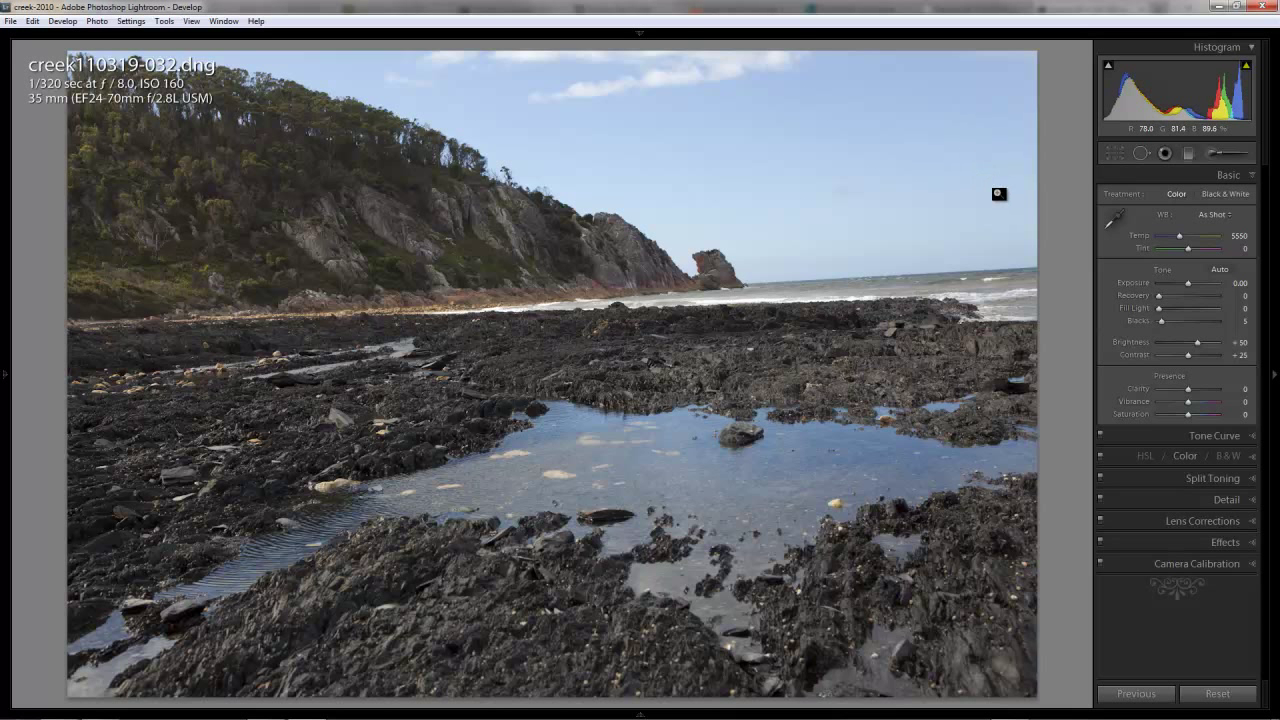
mouse_move(1058, 176)
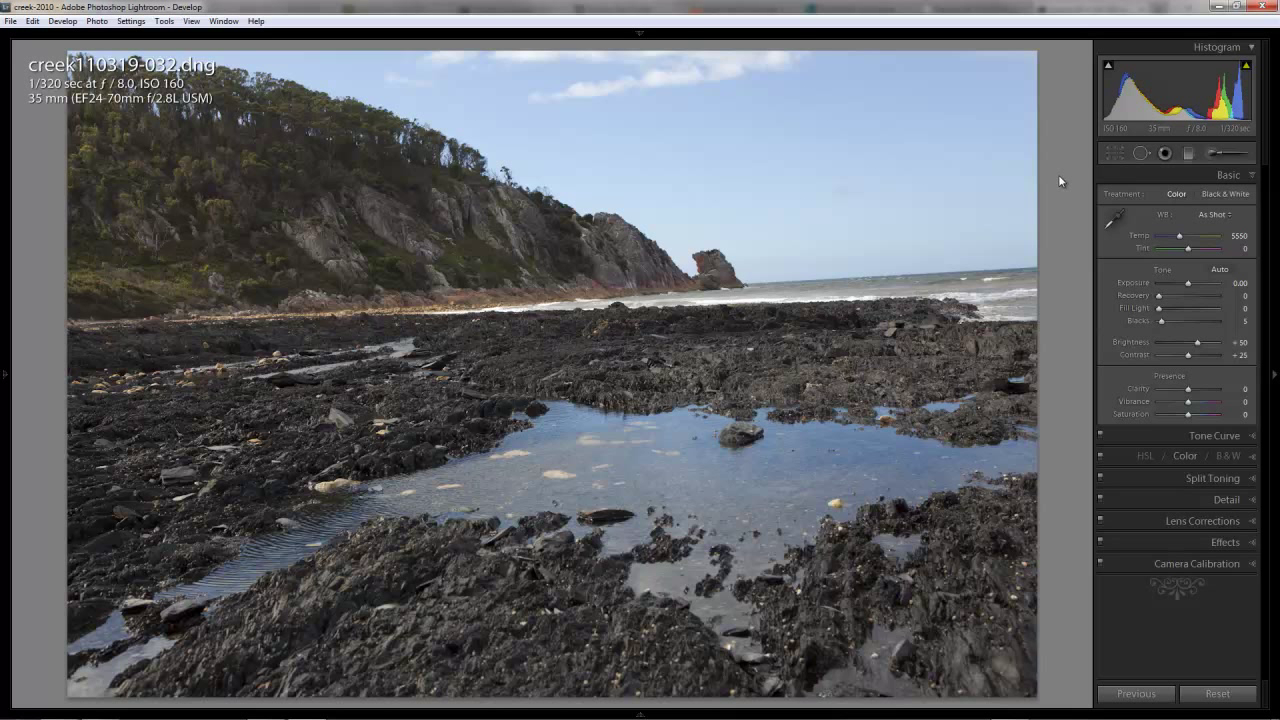
mouse_move(1083, 180)
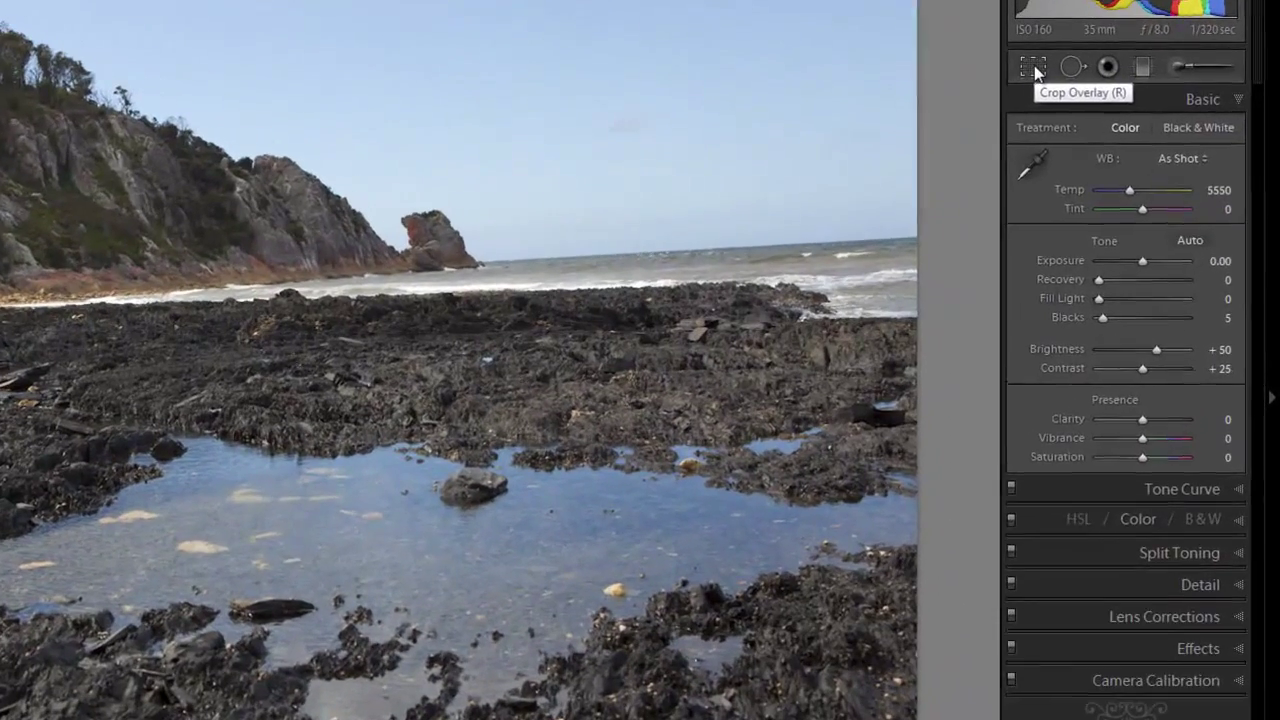
click(1031, 66)
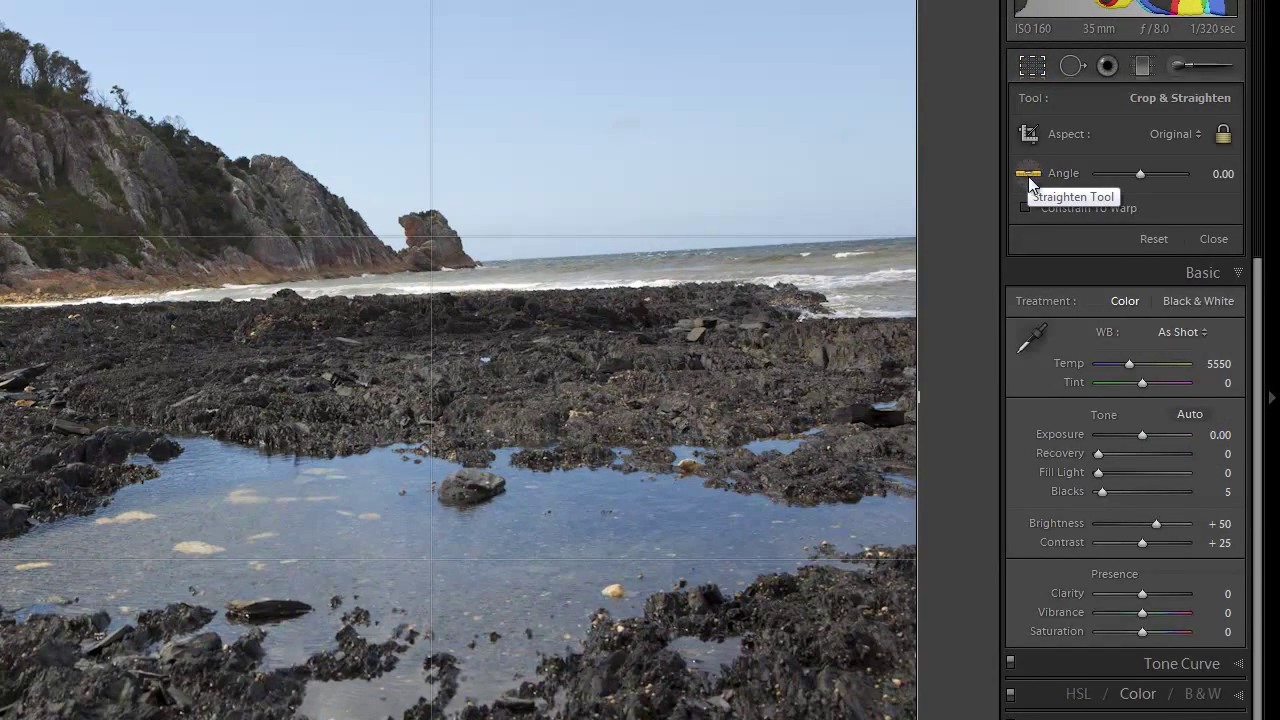
mouse_move(1033, 183)
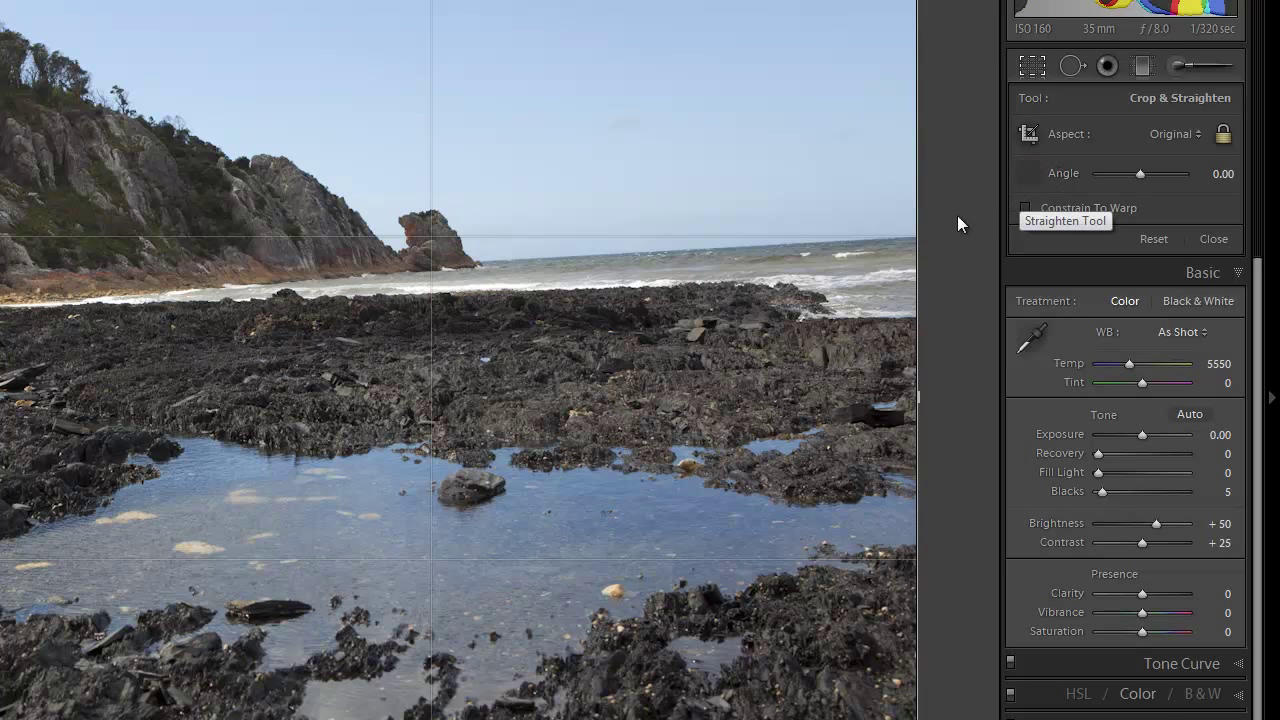
mouse_move(878, 238)
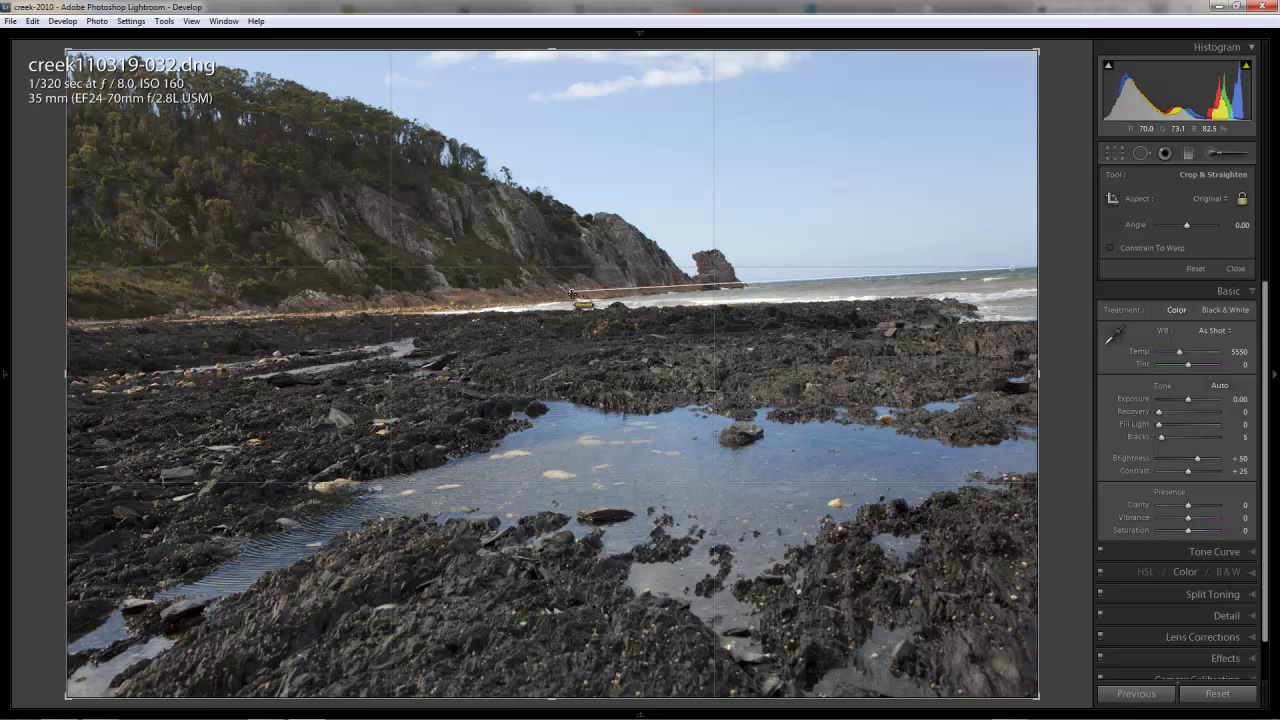
drag(575, 293, 988, 276)
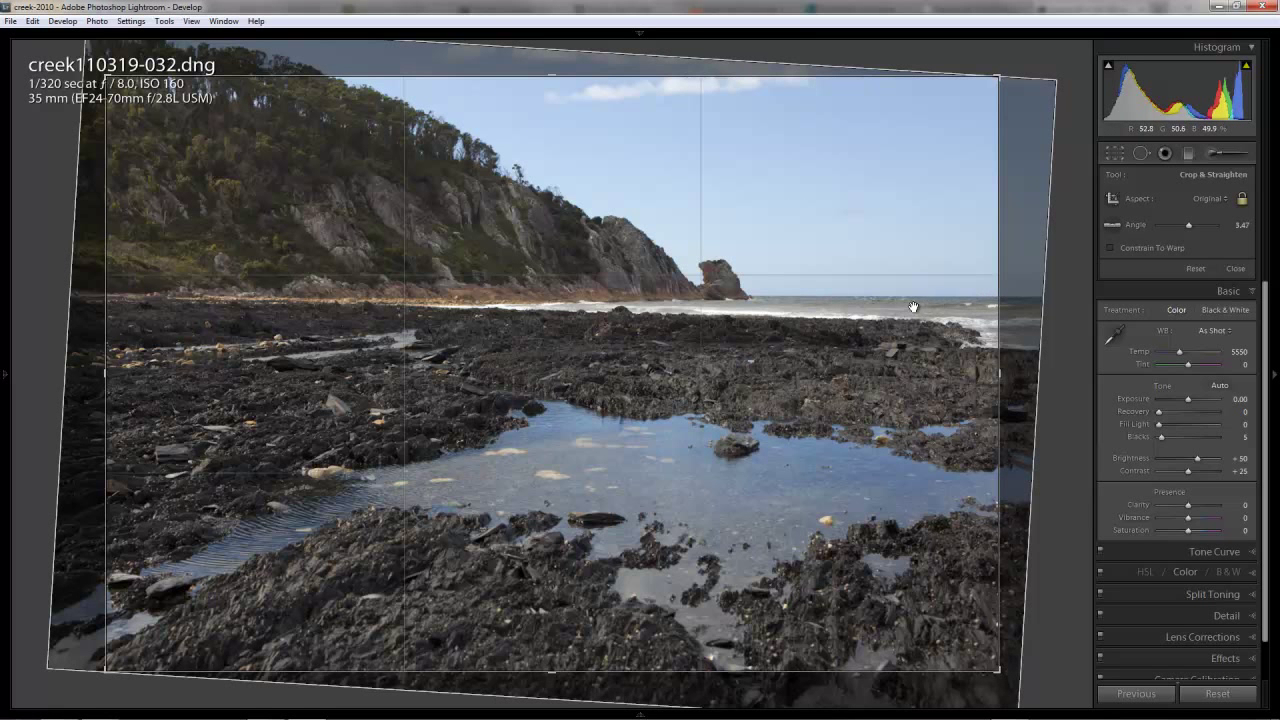
mouse_move(880, 307)
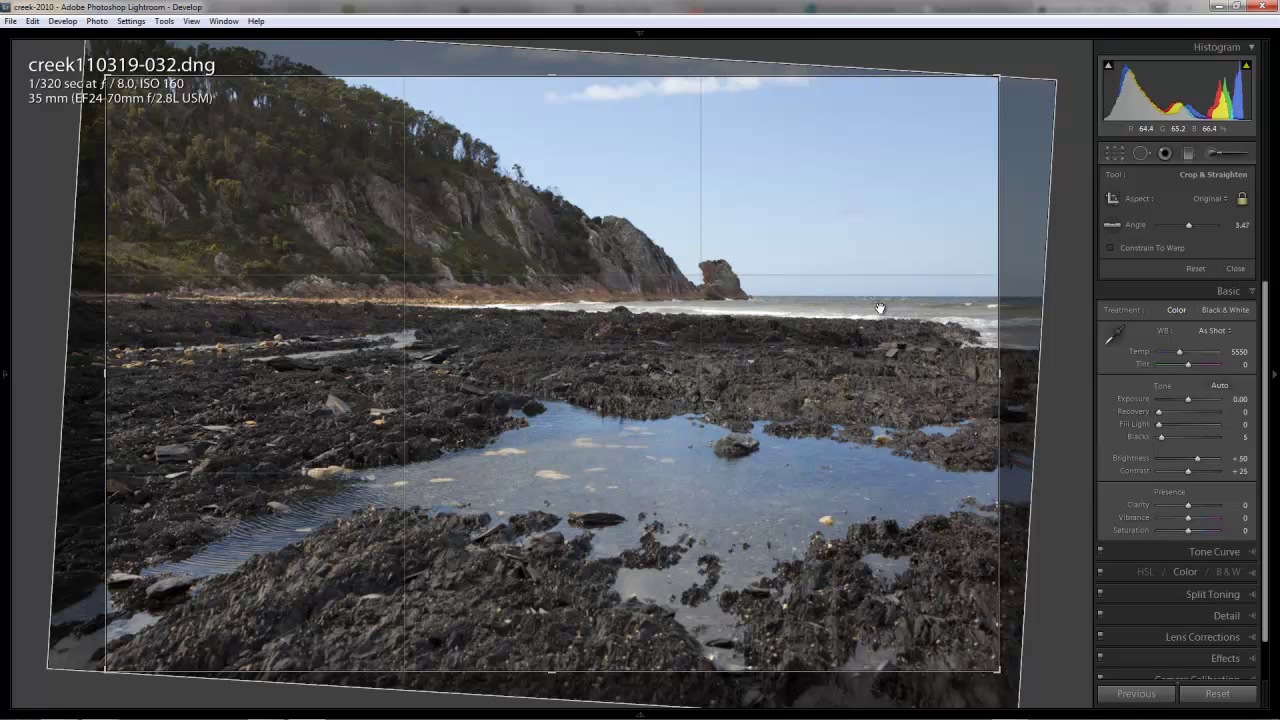
mouse_move(598, 333)
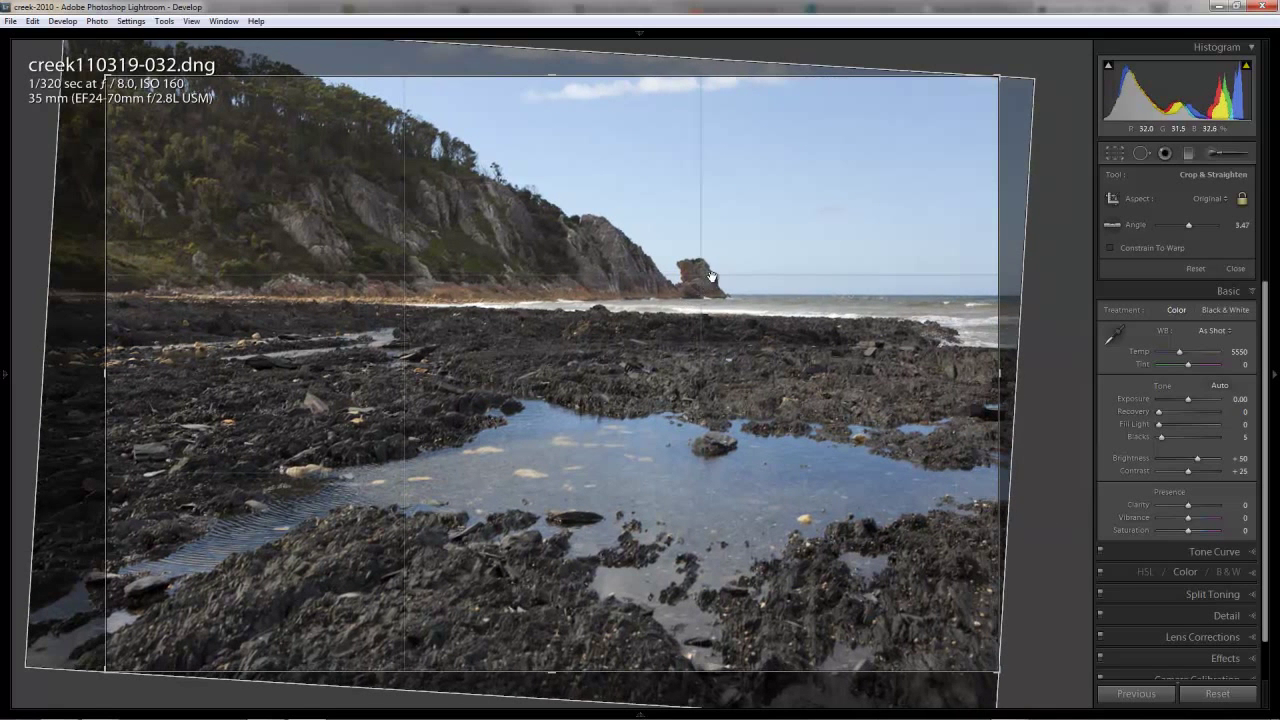
mouse_move(703, 222)
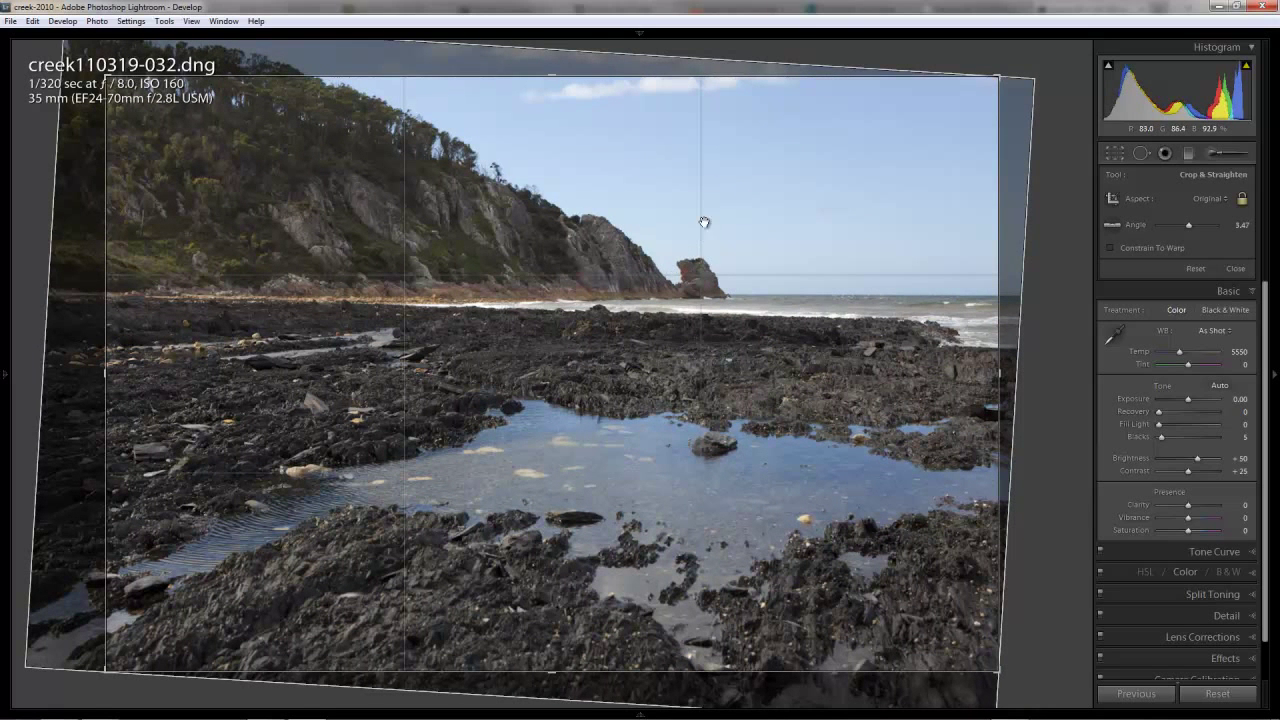
mouse_move(714, 284)
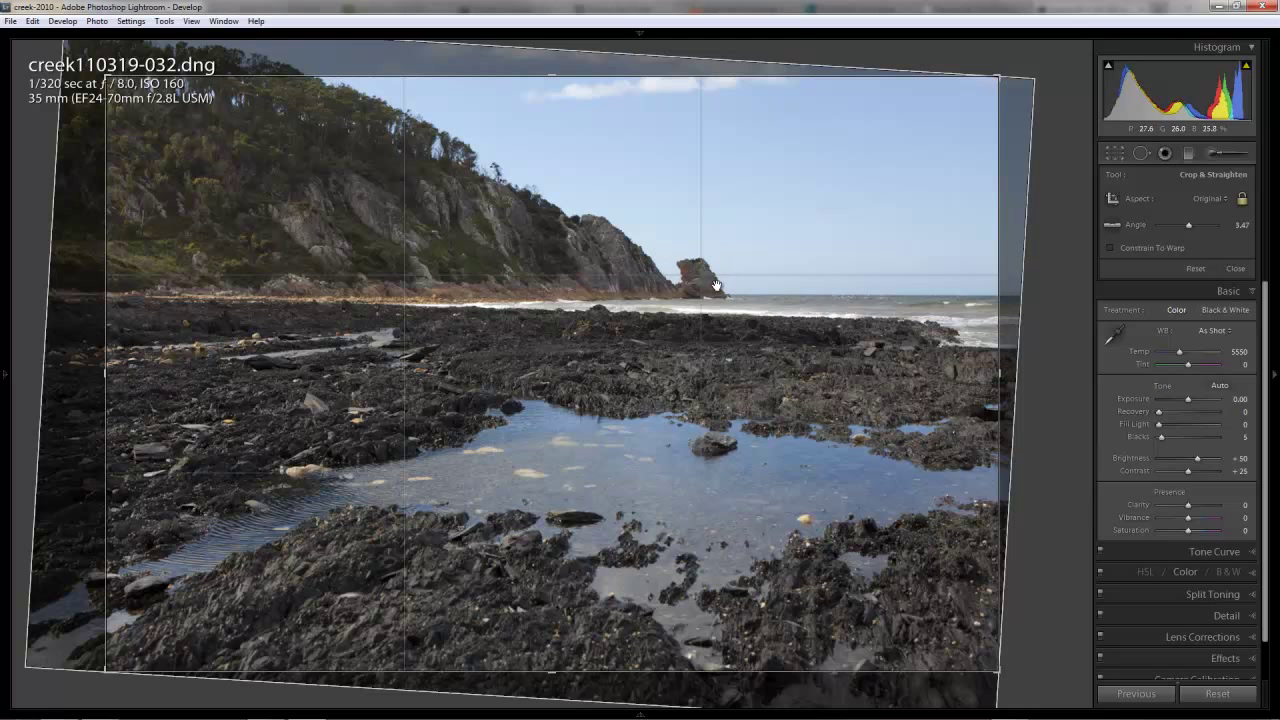
Commit the straightened crop and hide the file and exposure info overlay
key(enter)
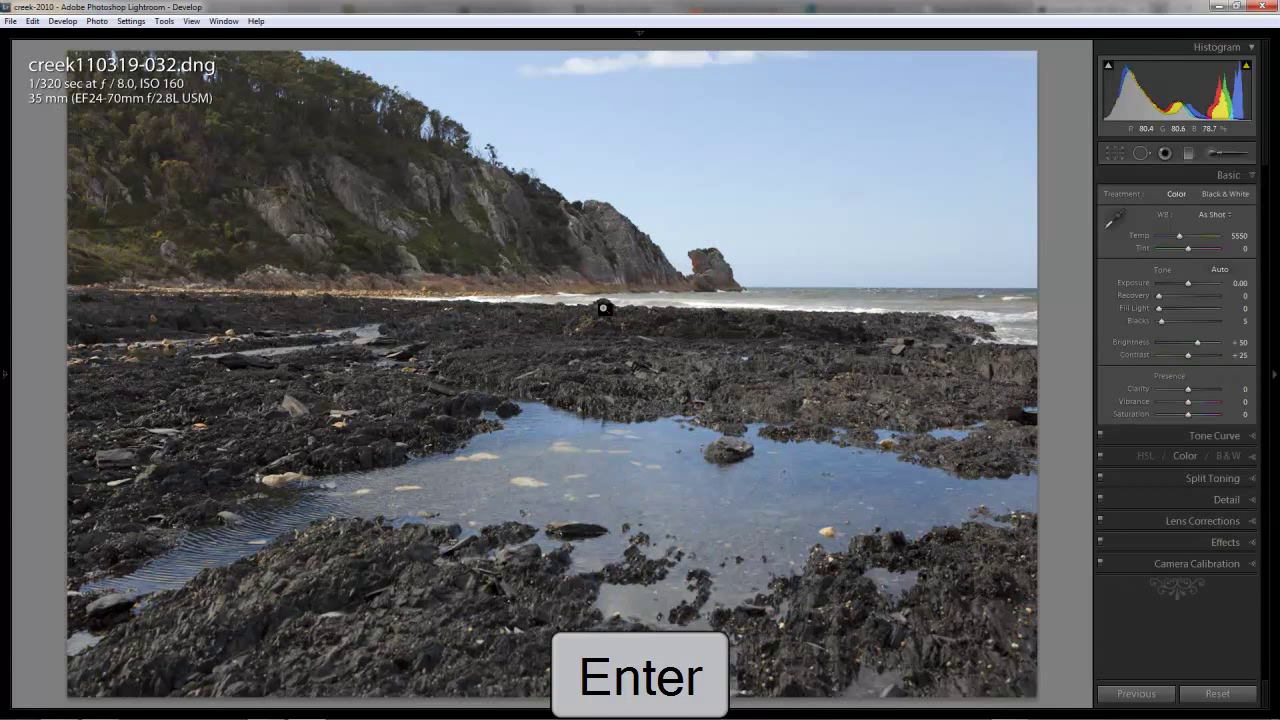
key(Enter)
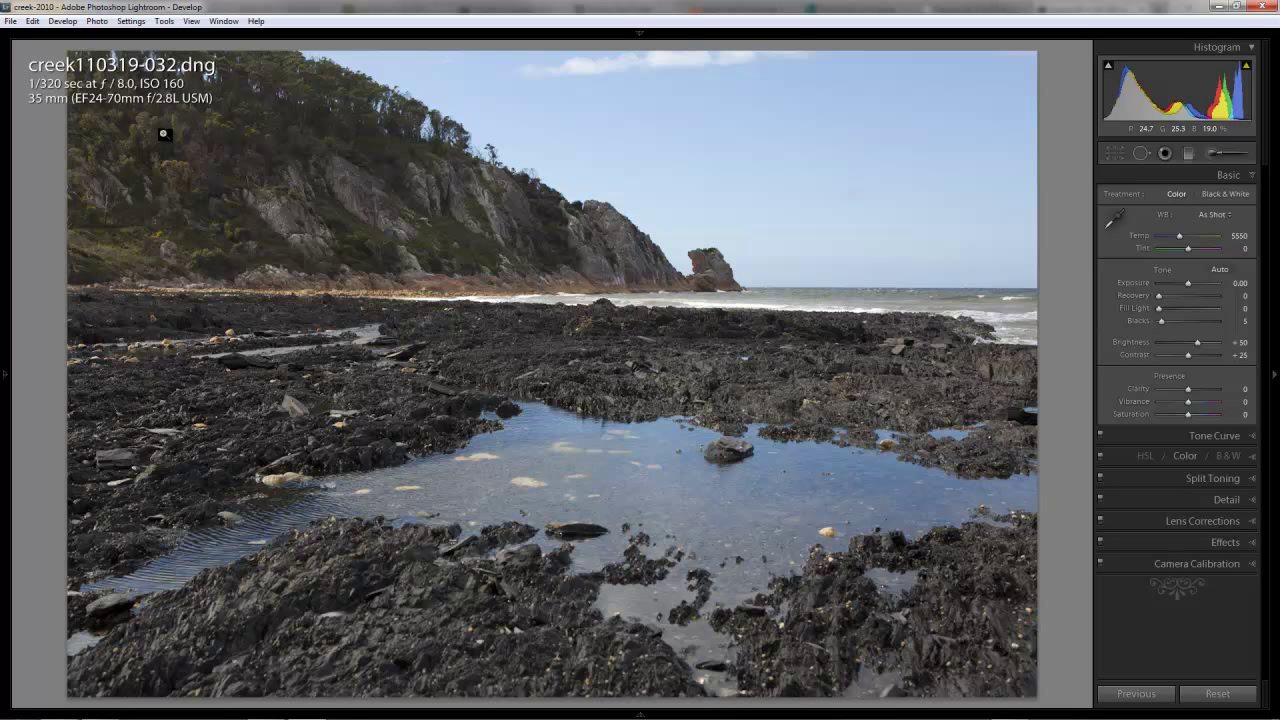
key(i)
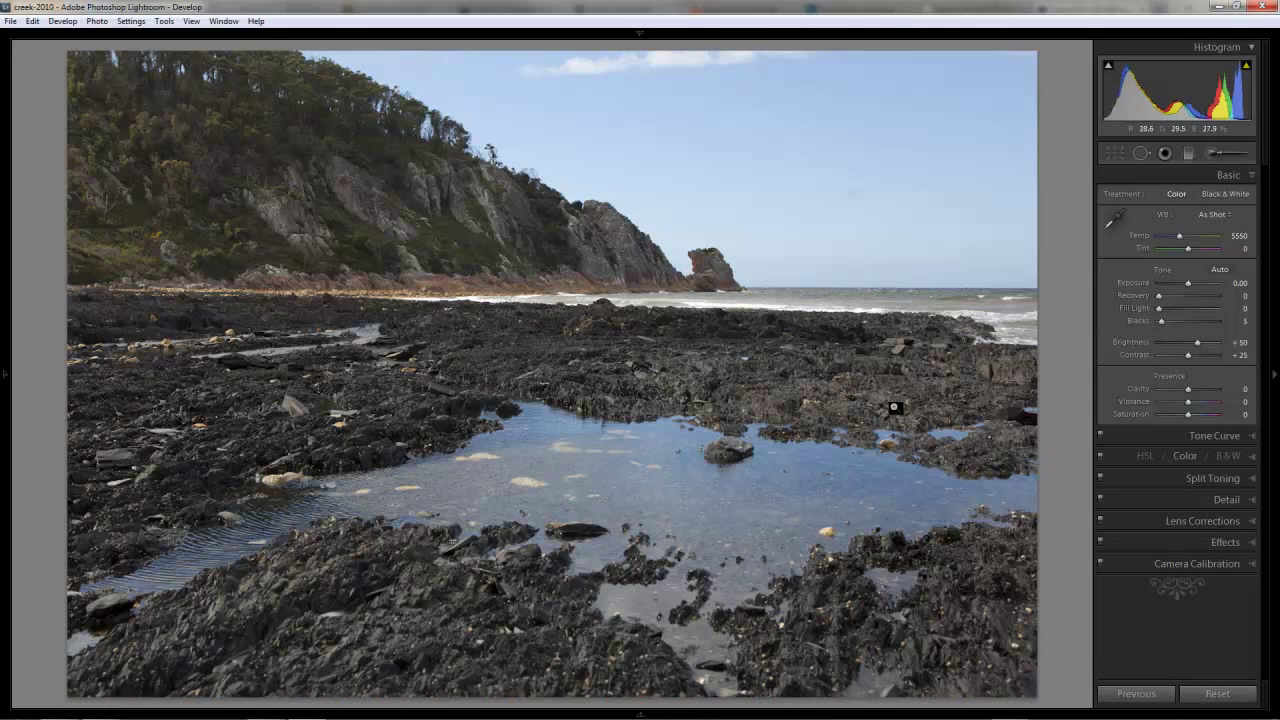
mouse_move(459, 233)
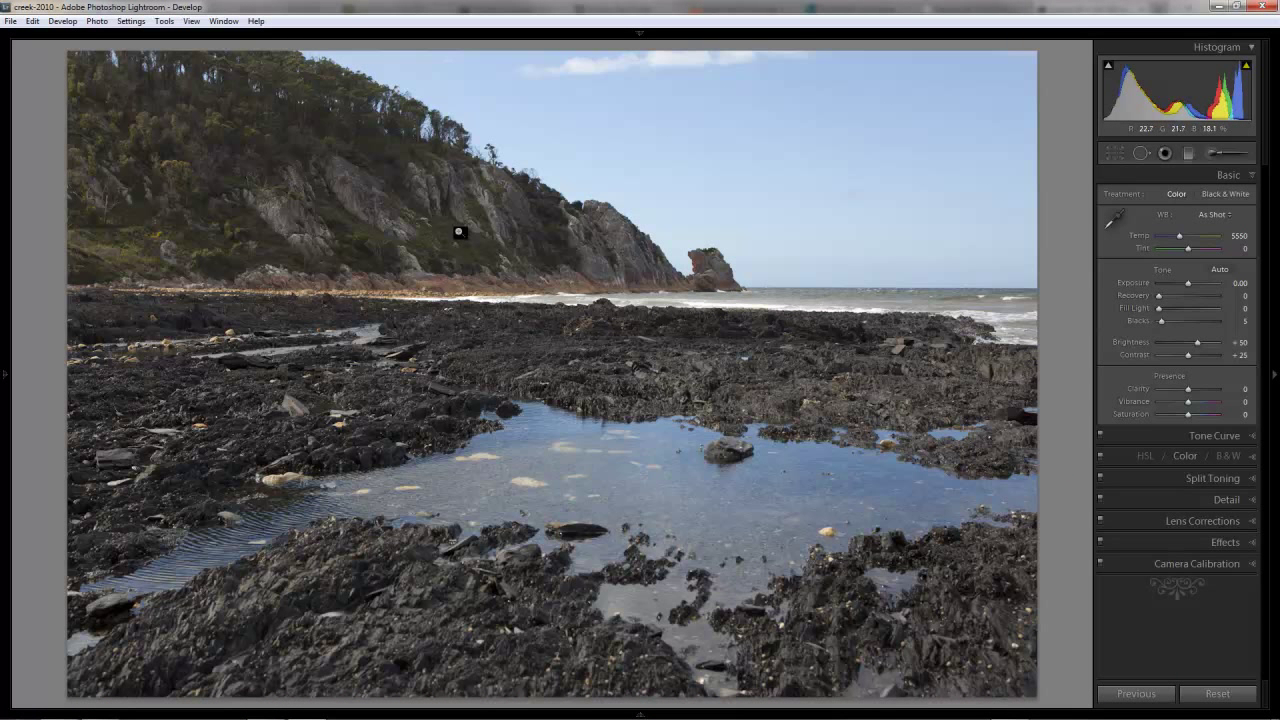
mouse_move(604, 291)
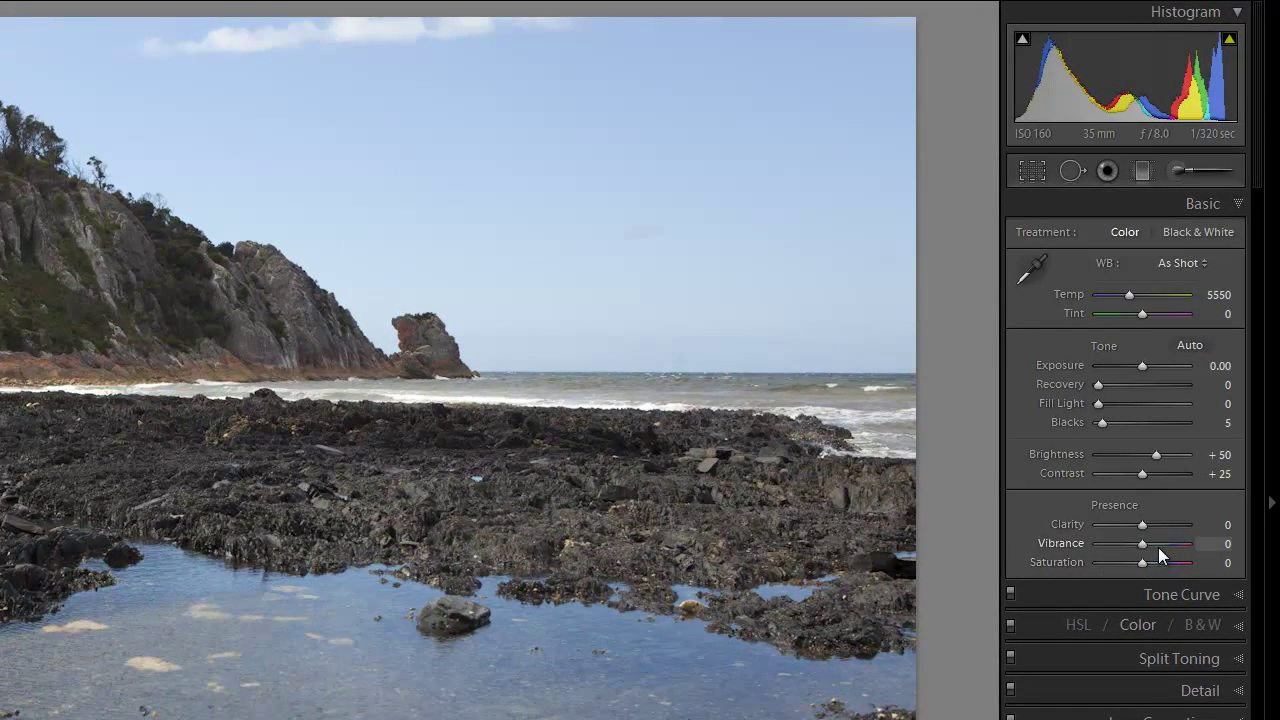
Raise Vibrance to +70 for richer blue and green tones
drag(1143, 544, 1160, 544)
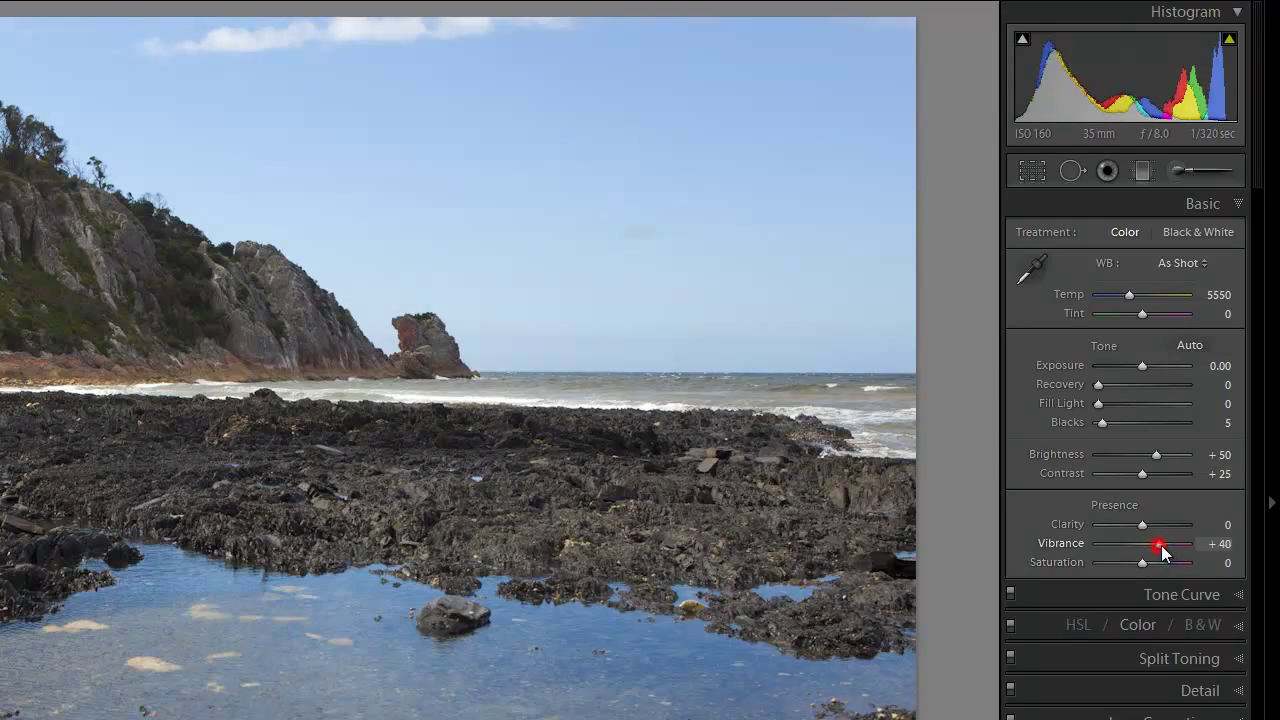
drag(1159, 544, 1171, 544)
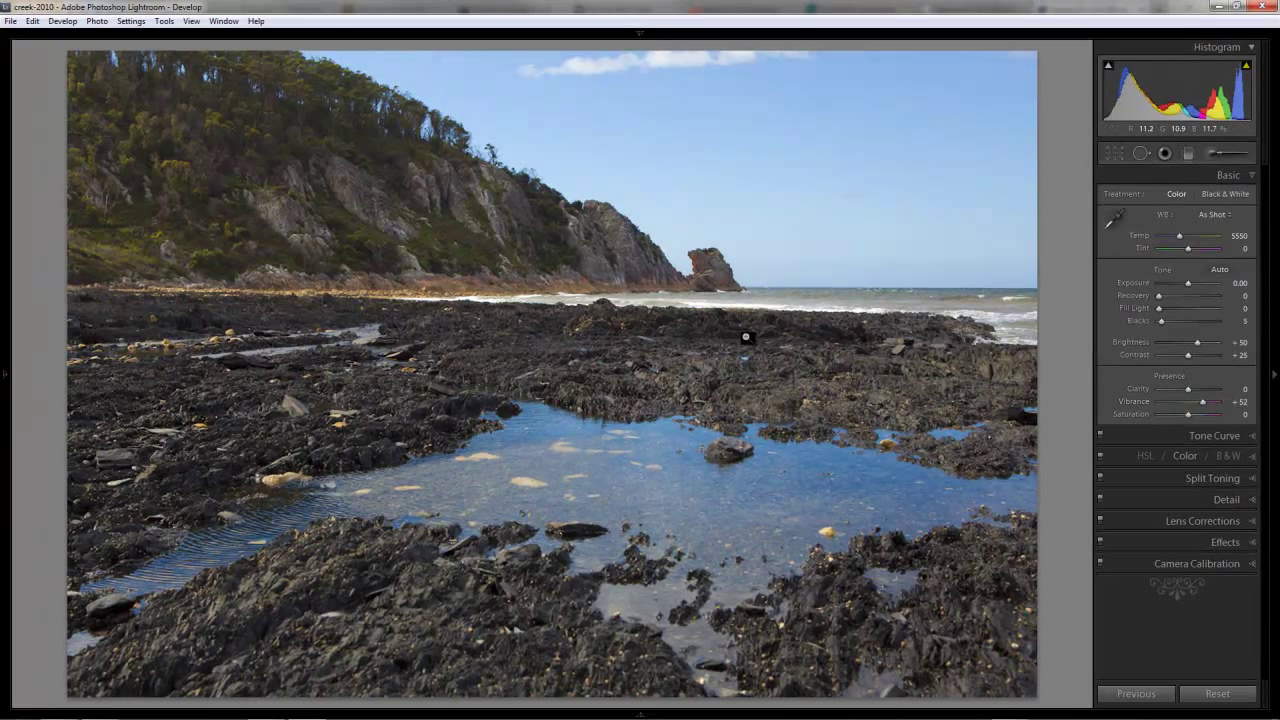
mouse_move(873, 102)
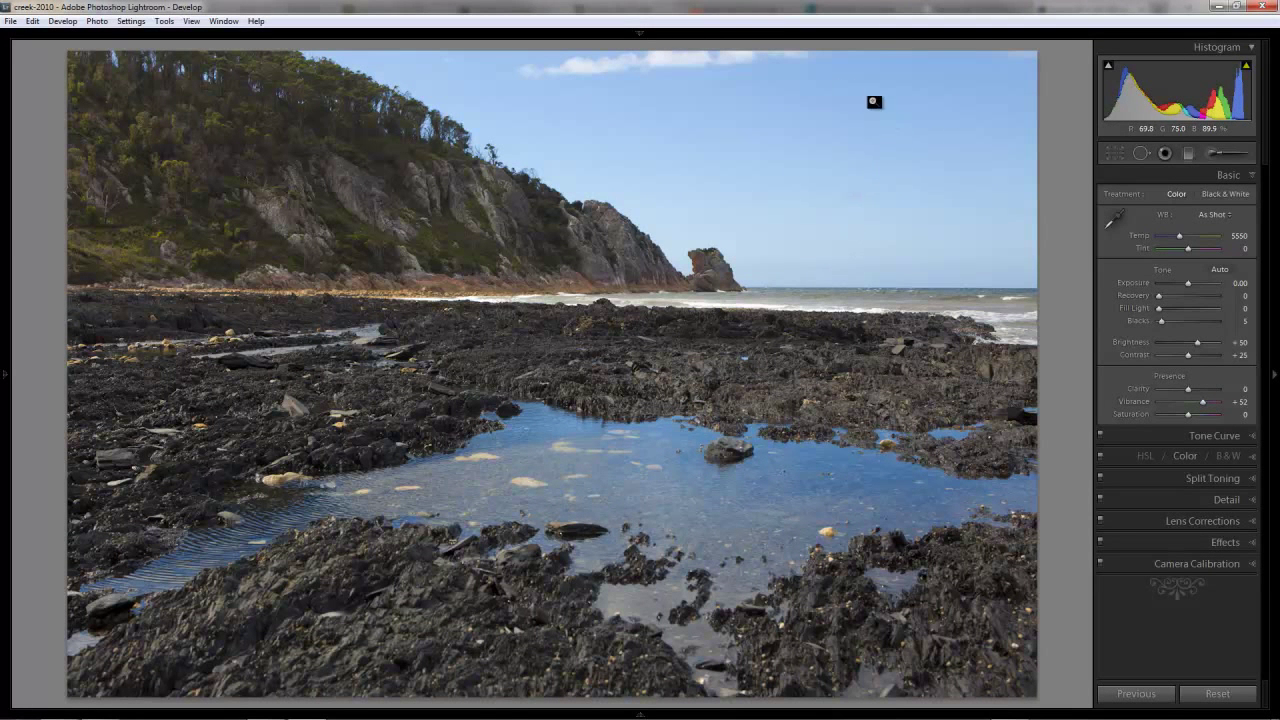
mouse_move(166, 207)
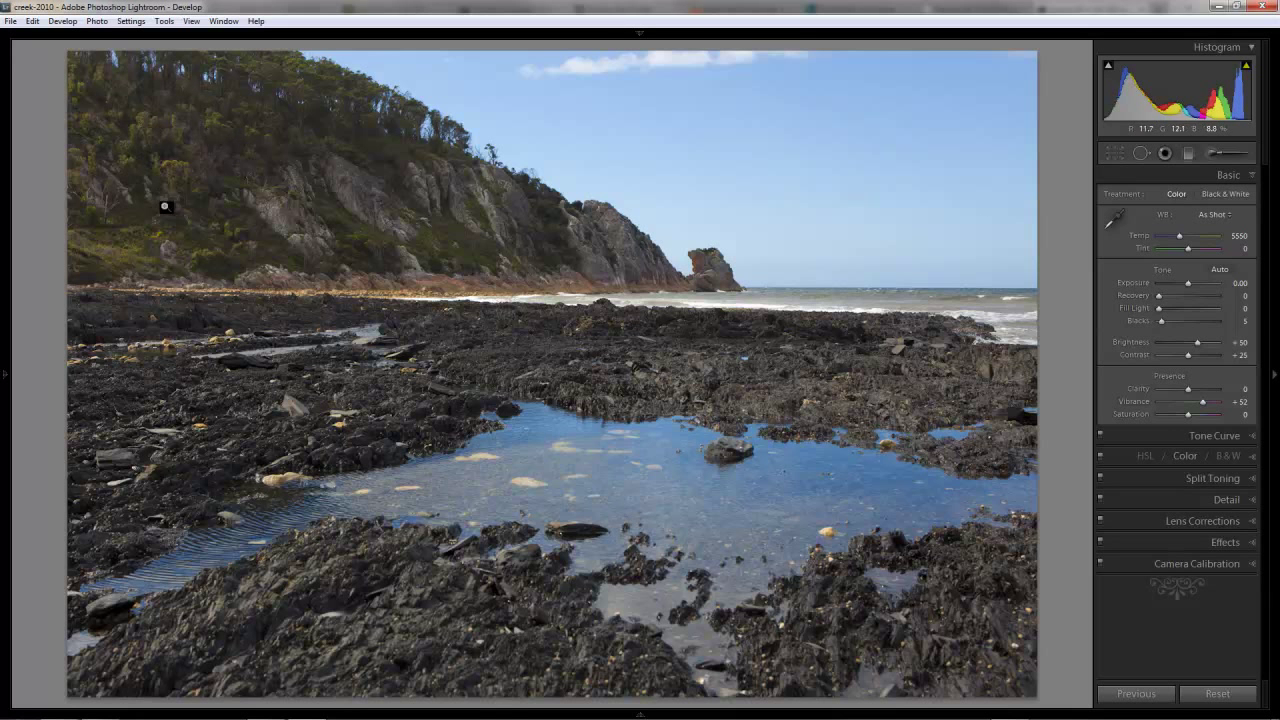
mouse_move(729, 361)
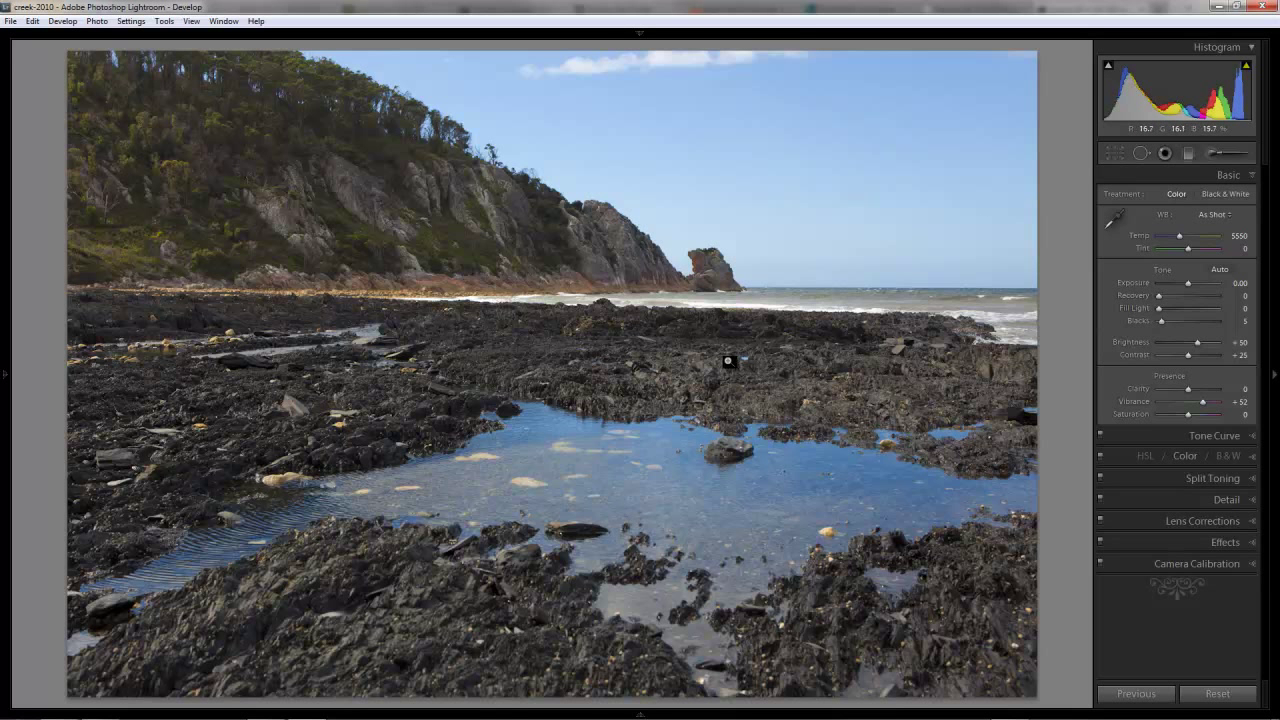
mouse_move(375, 378)
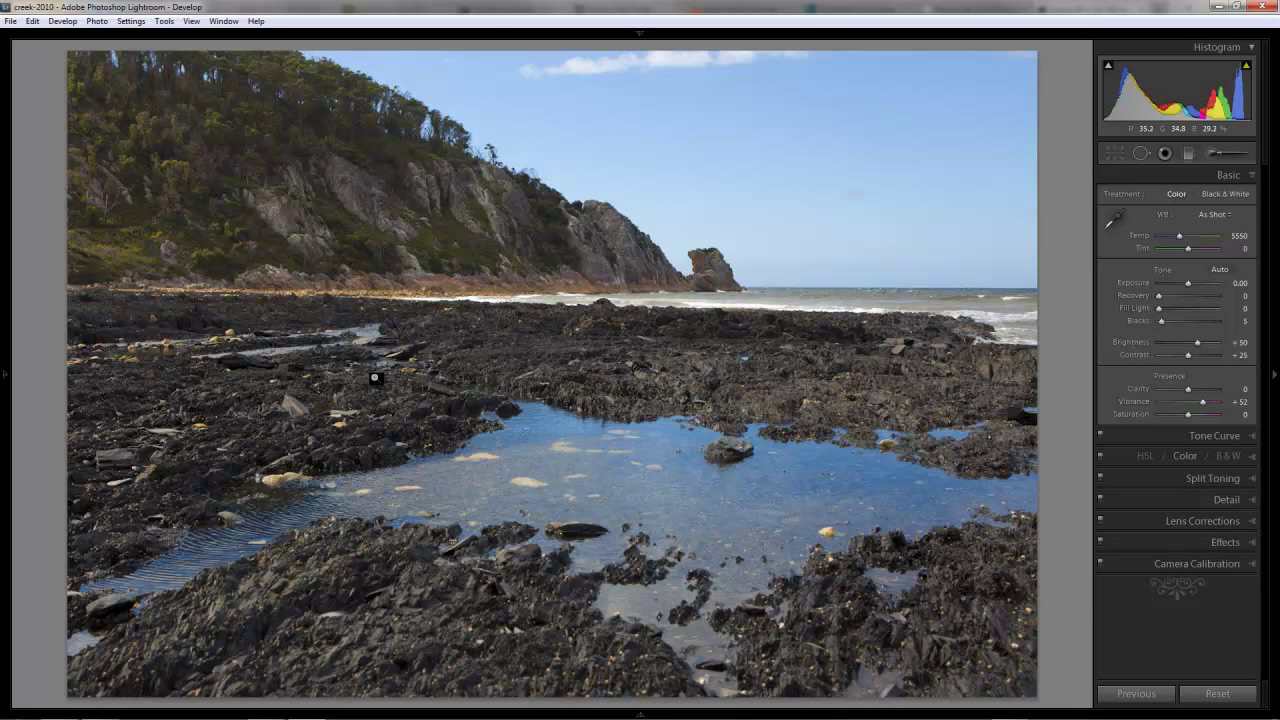
mouse_move(360, 300)
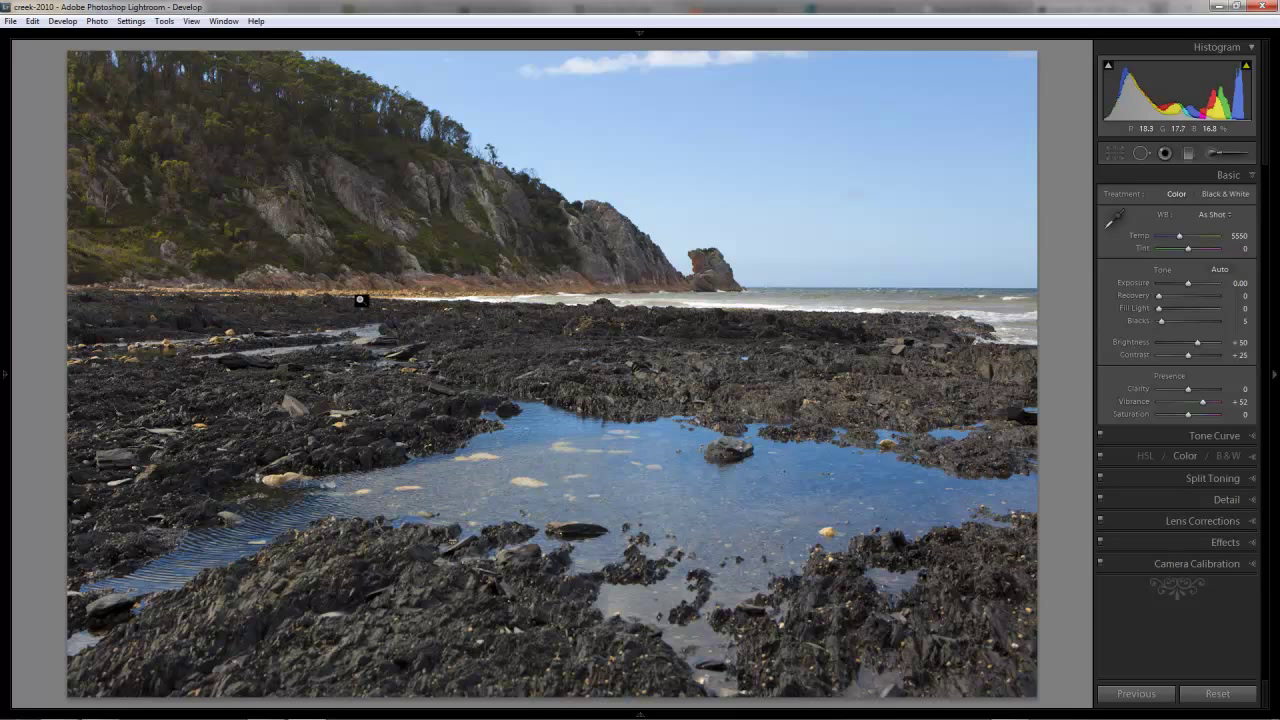
mouse_move(267, 445)
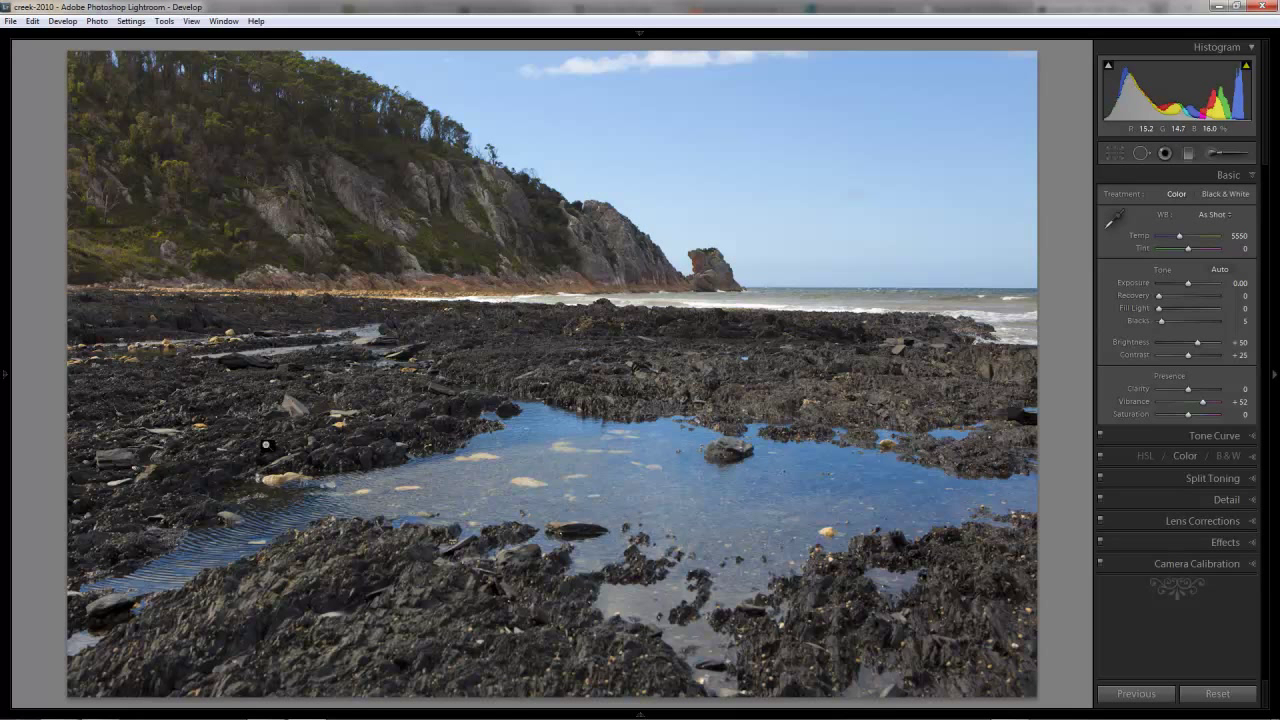
mouse_move(779, 377)
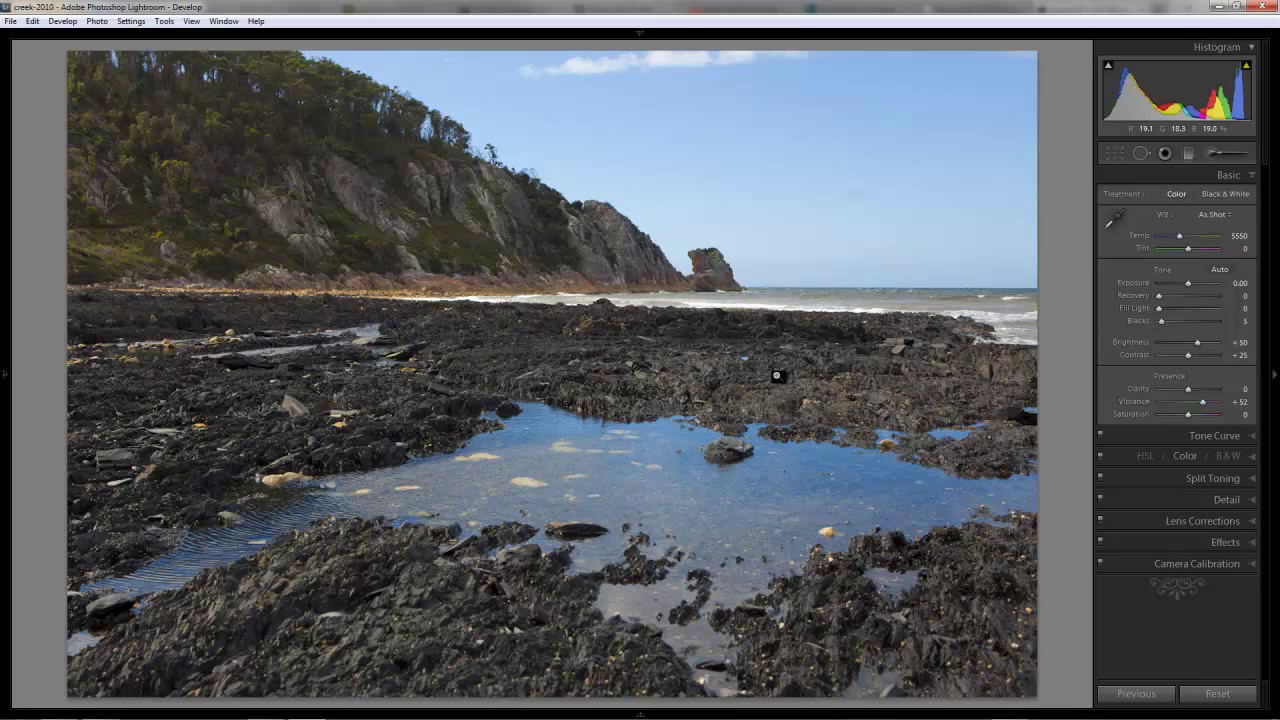
mouse_move(1066, 308)
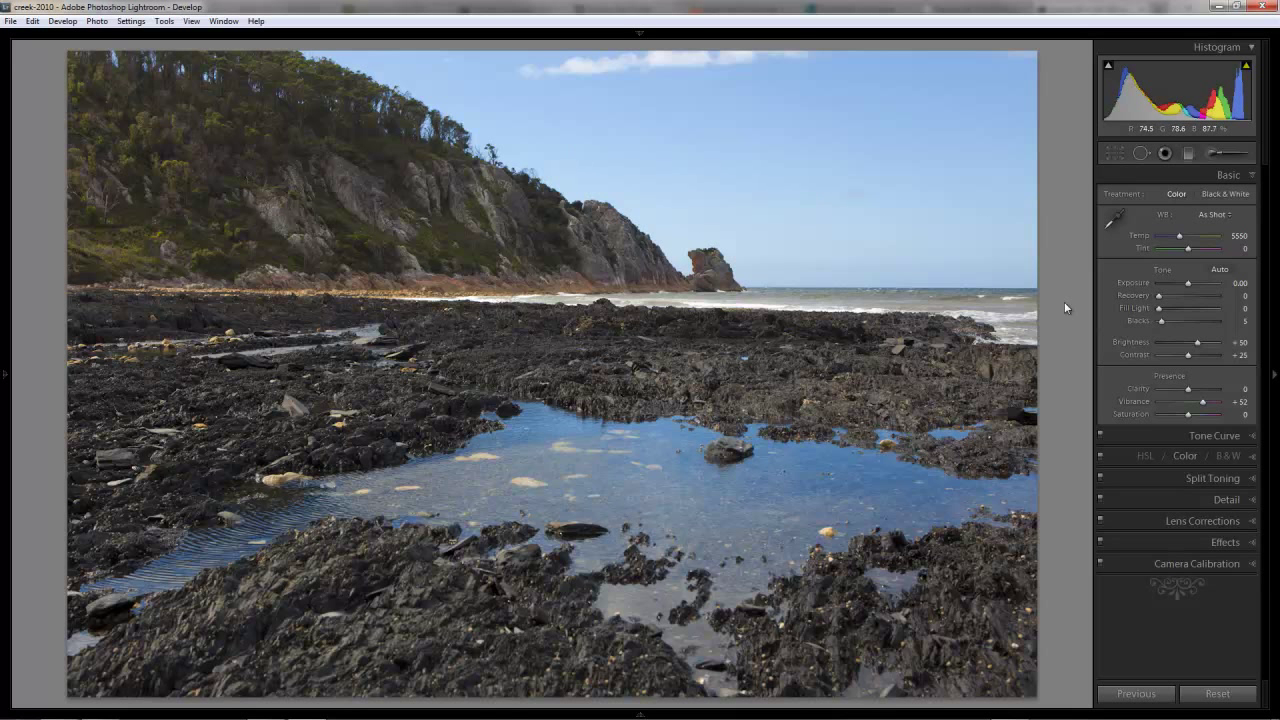
drag(1189, 414, 1205, 414)
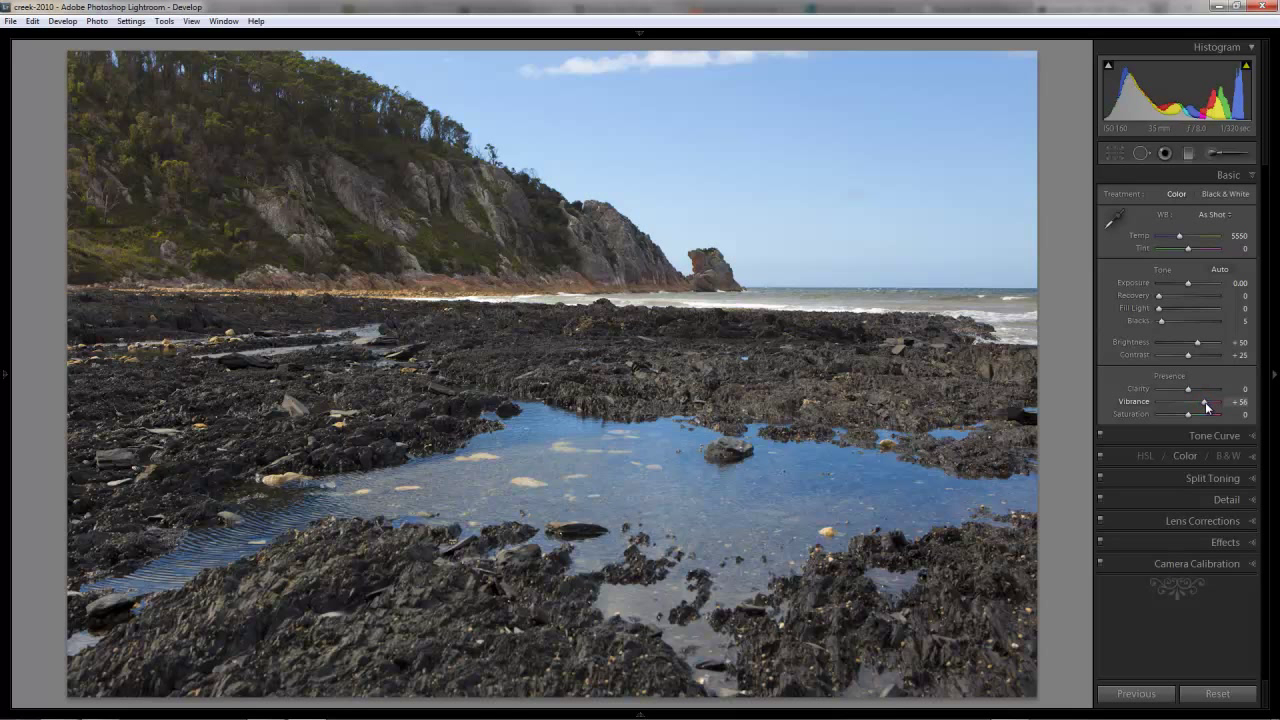
drag(1207, 402, 1188, 402)
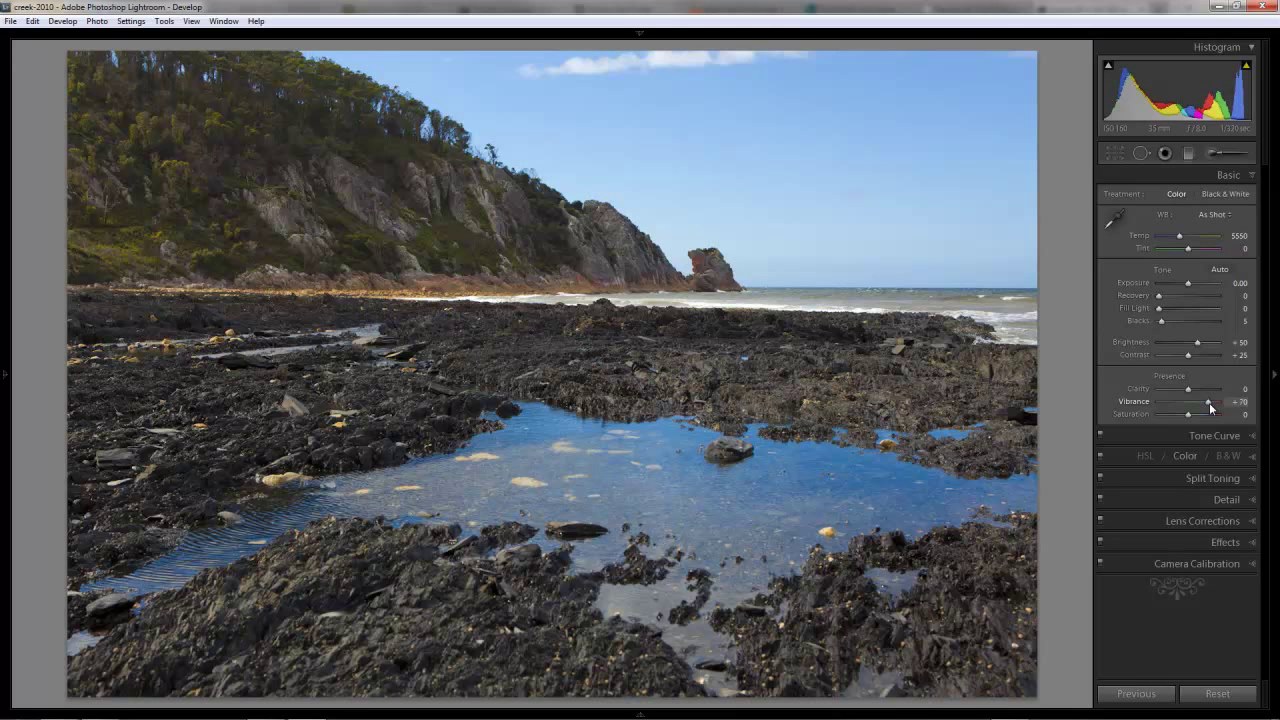
mouse_move(1200, 408)
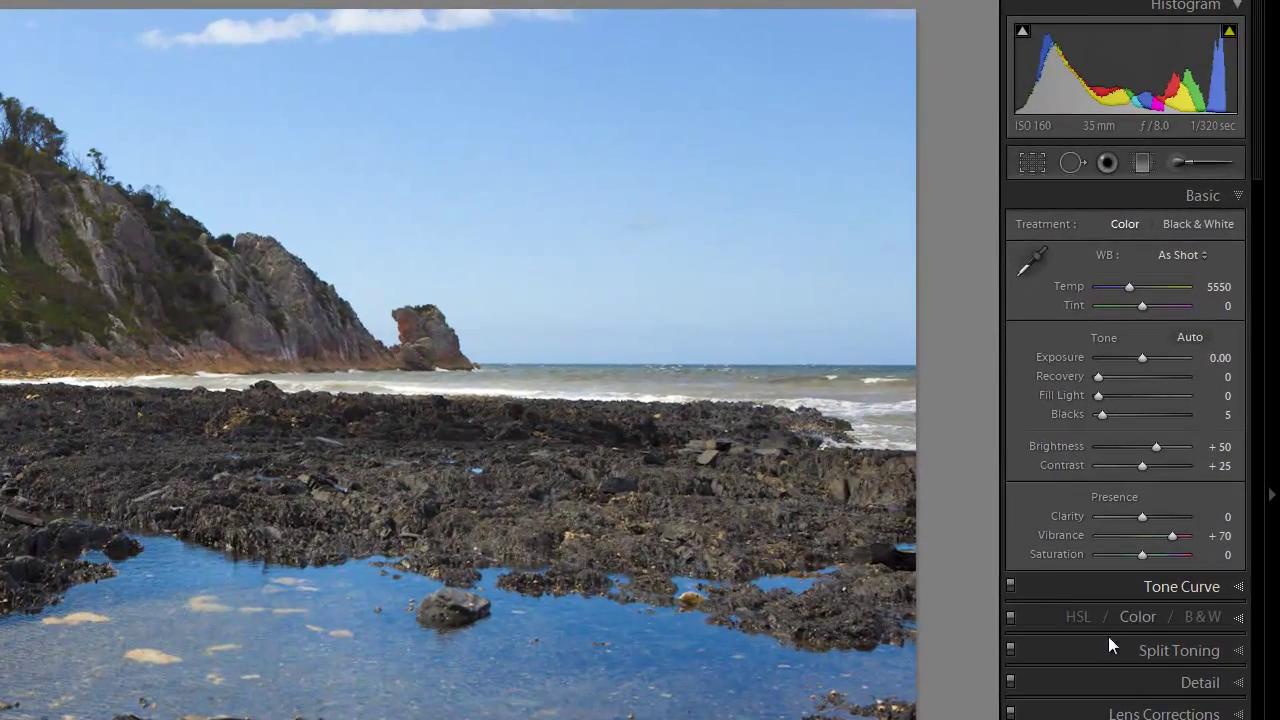
Select the Blue swatch in HSL and darken blue luminance to about −36
click(1137, 616)
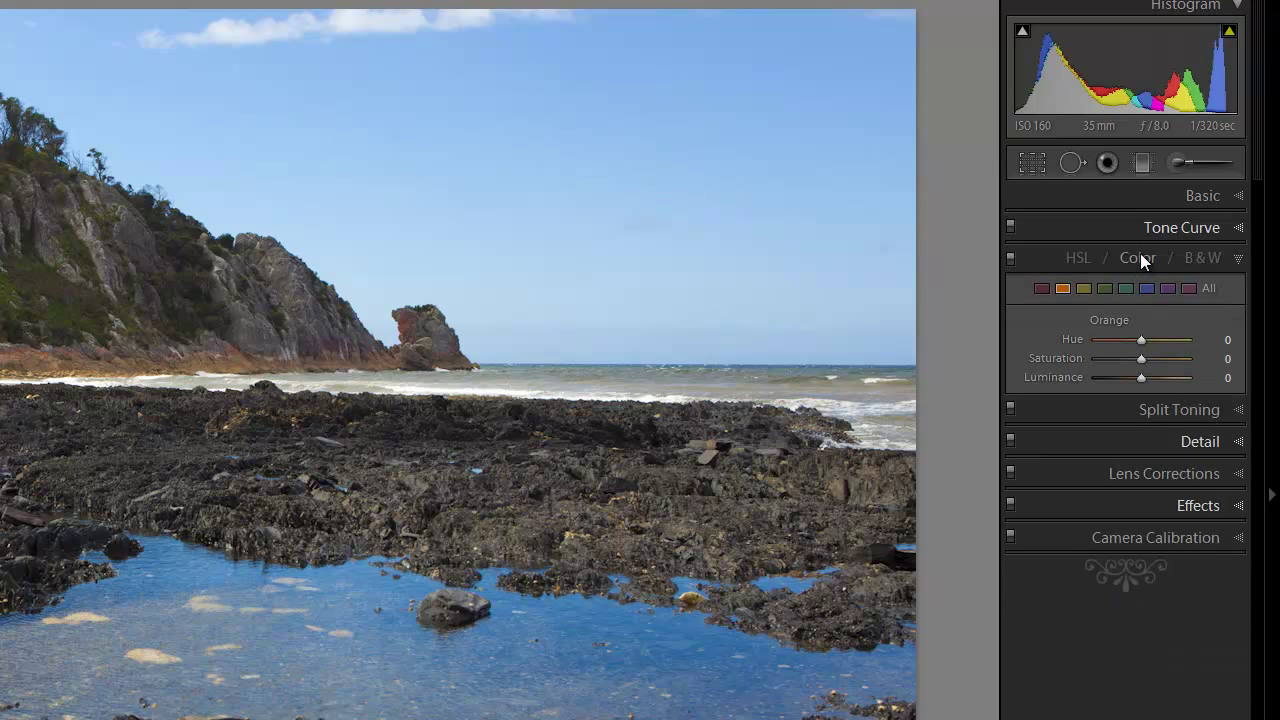
click(1146, 288)
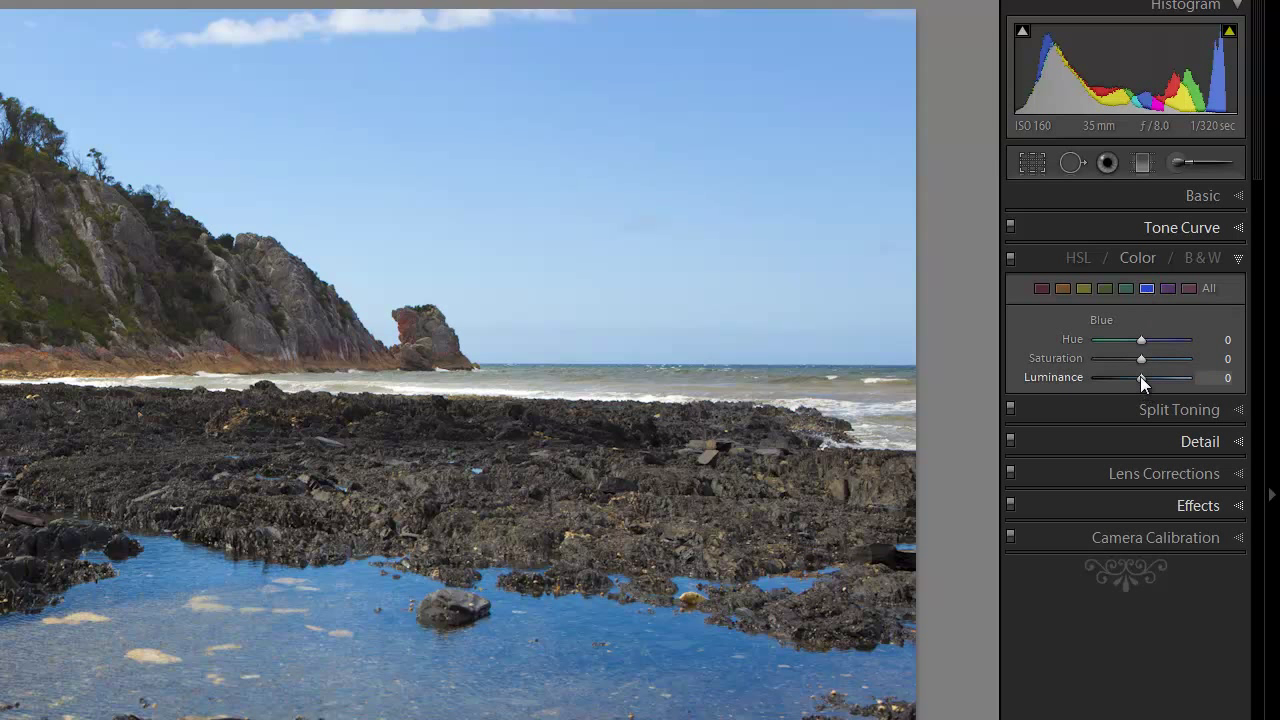
click(1141, 377)
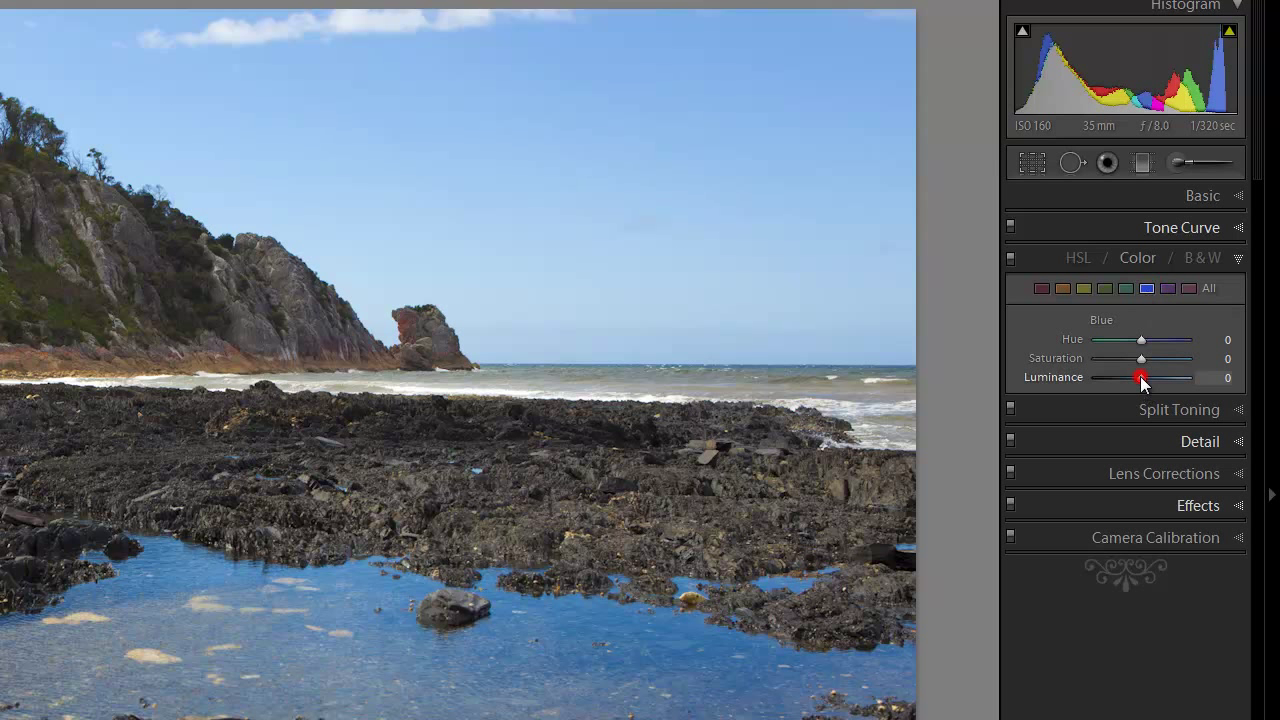
drag(1141, 377, 1109, 377)
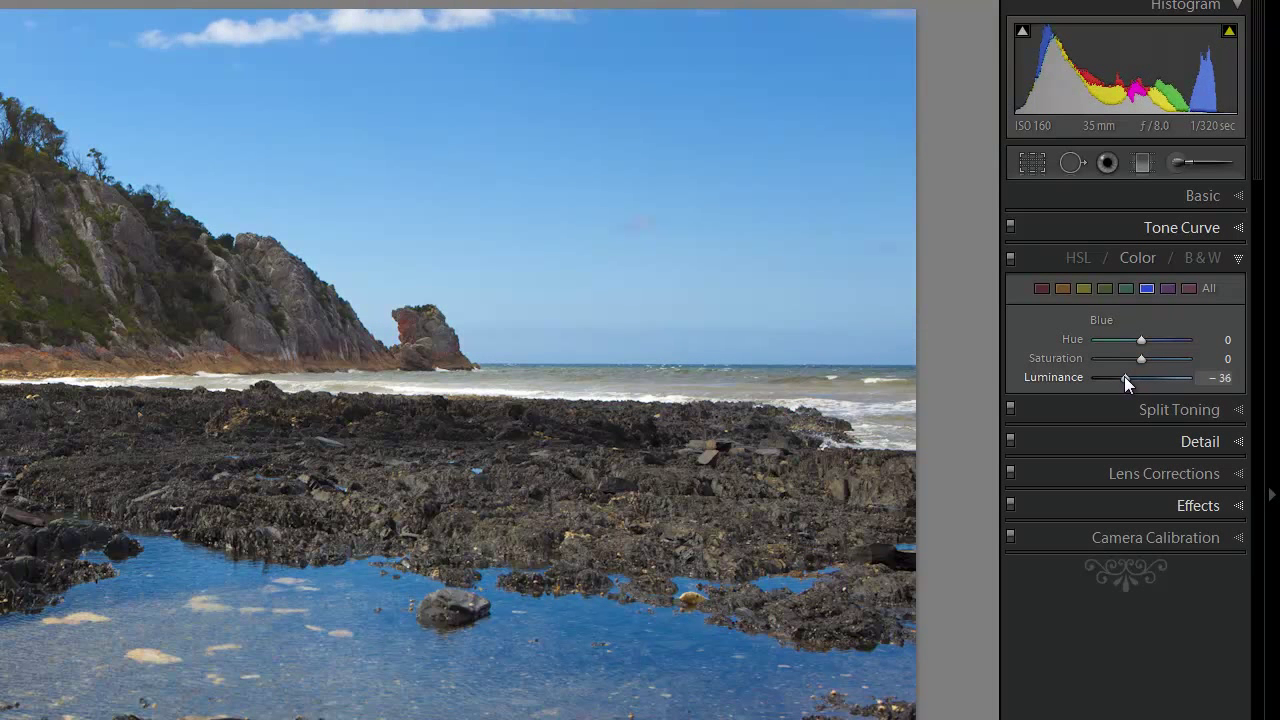
drag(1140, 377, 1135, 377)
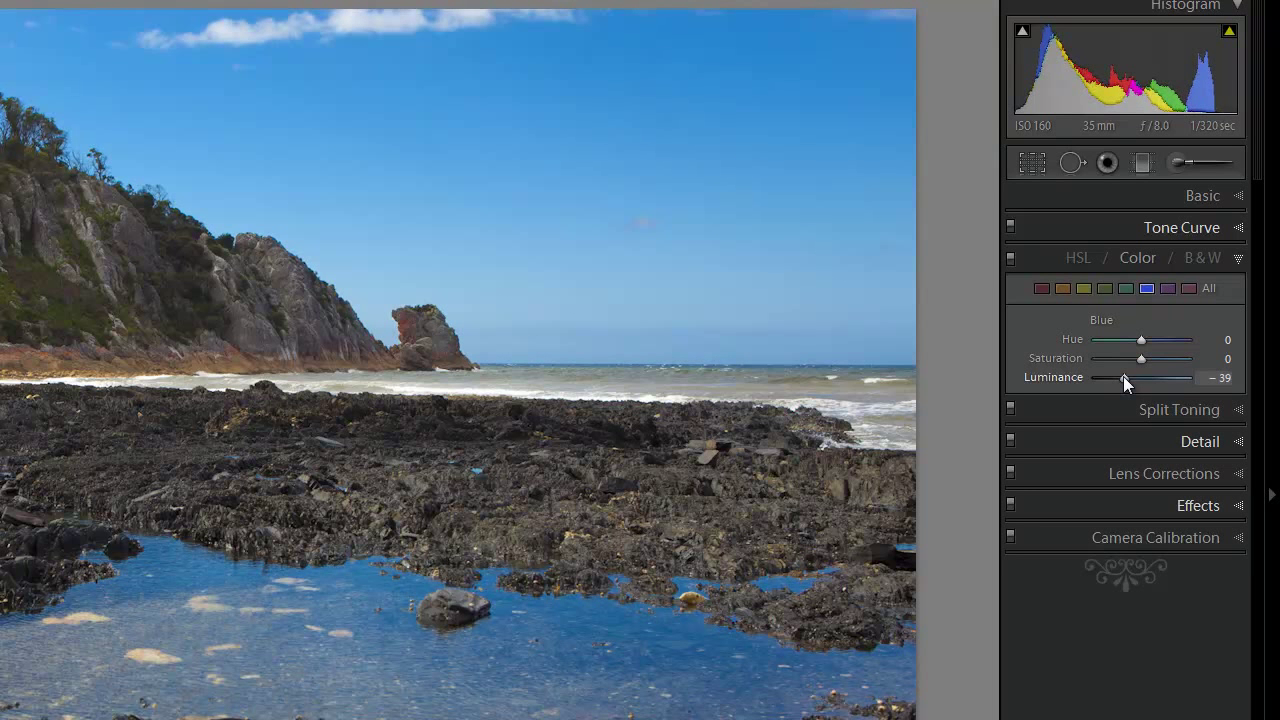
drag(1110, 377, 1125, 377)
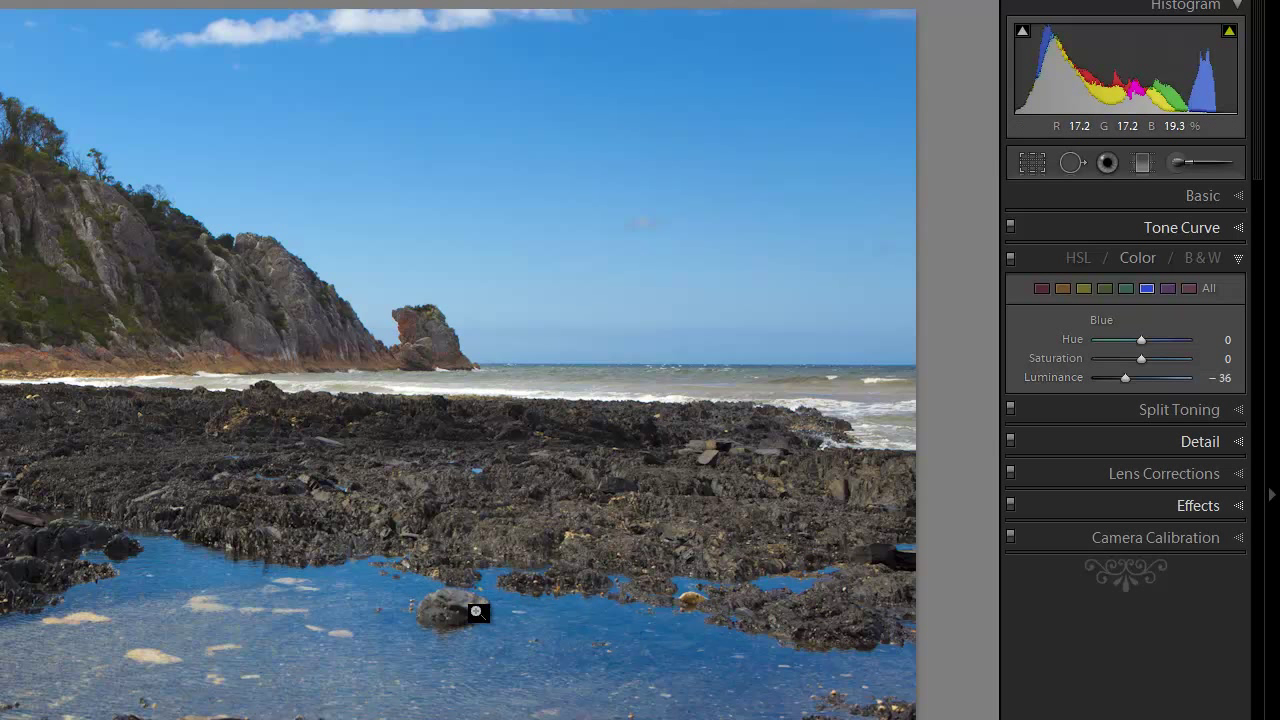
mouse_move(663, 632)
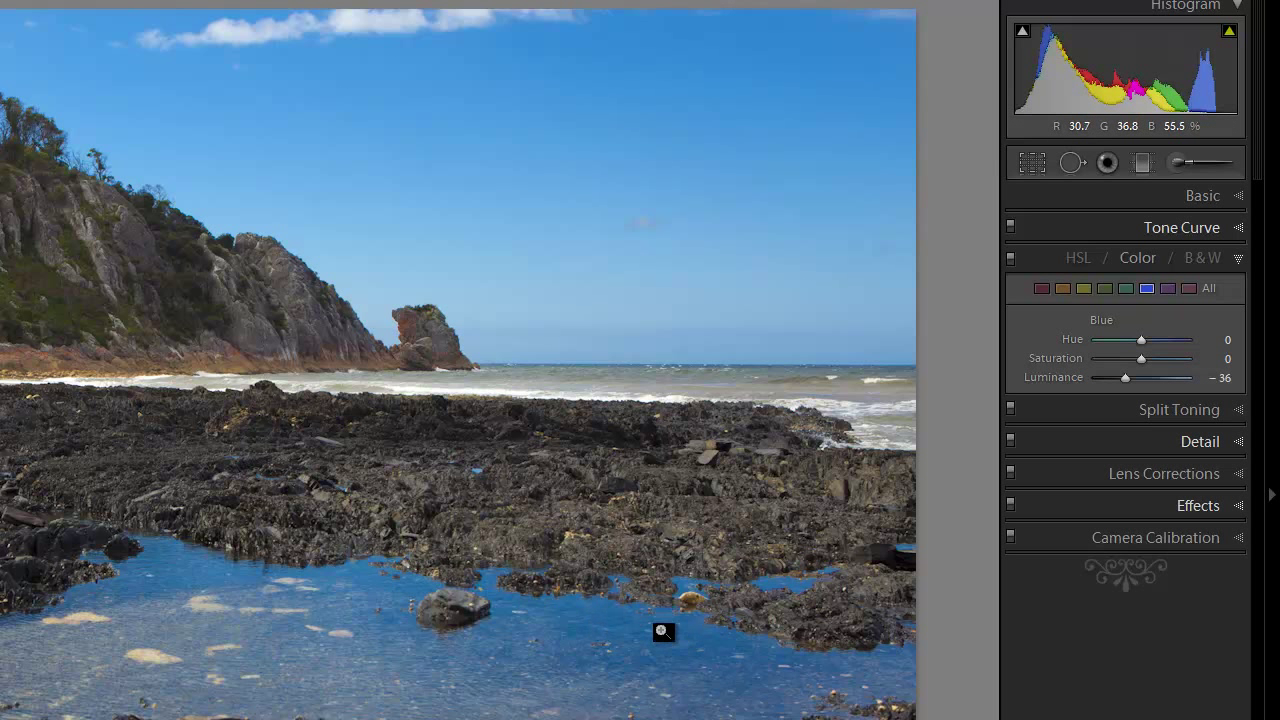
Settle blue luminance at −30 and toggle the colour adjustments off and on to compare
drag(1124, 377, 1118, 377)
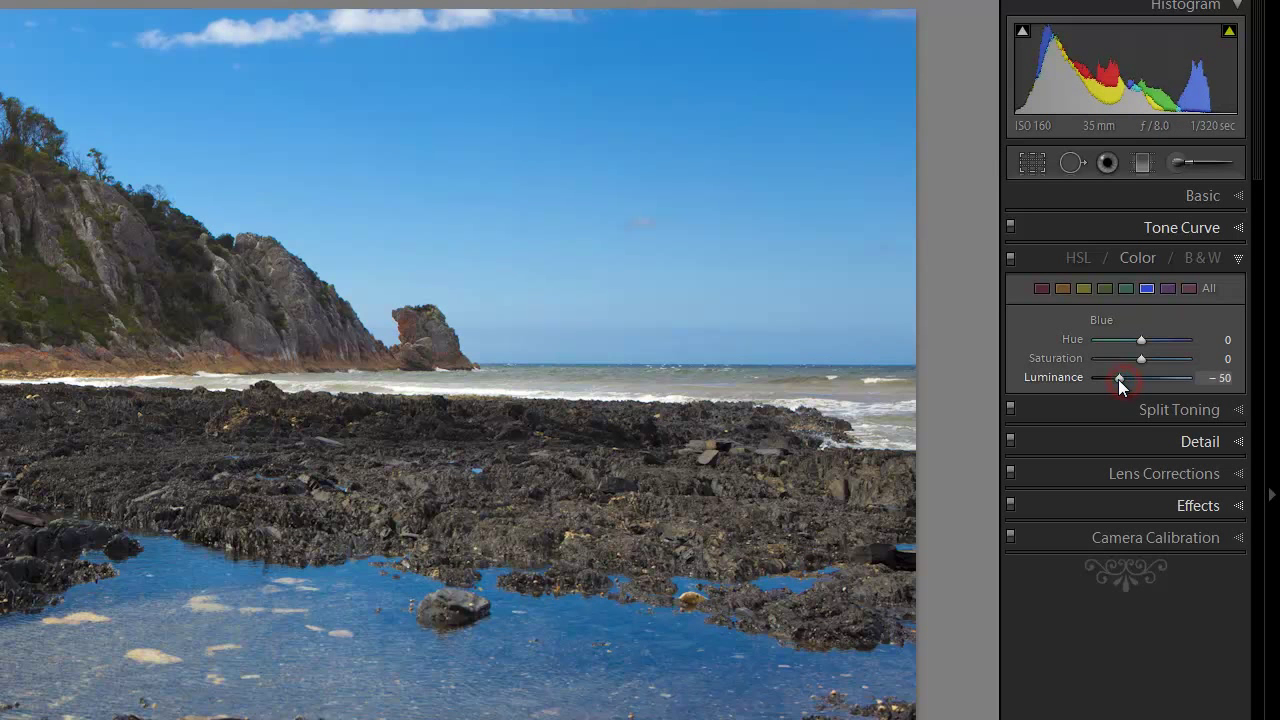
drag(1120, 377, 1110, 377)
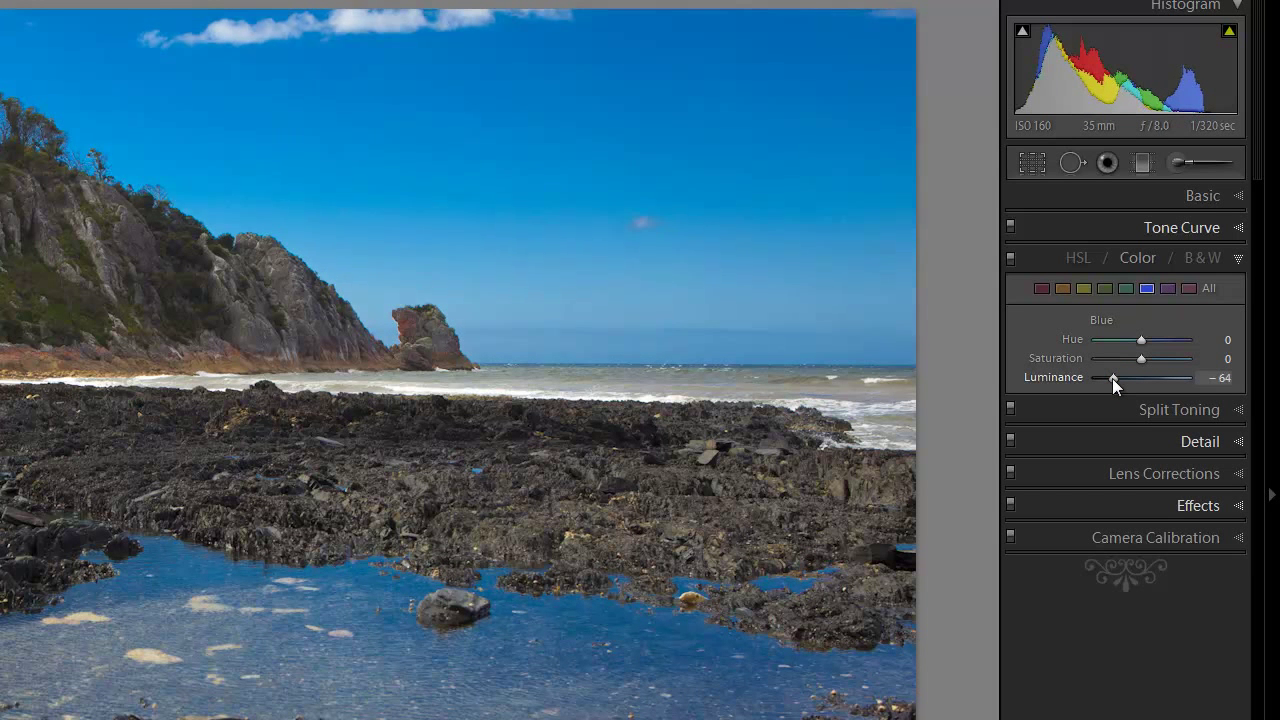
drag(1112, 378, 1123, 378)
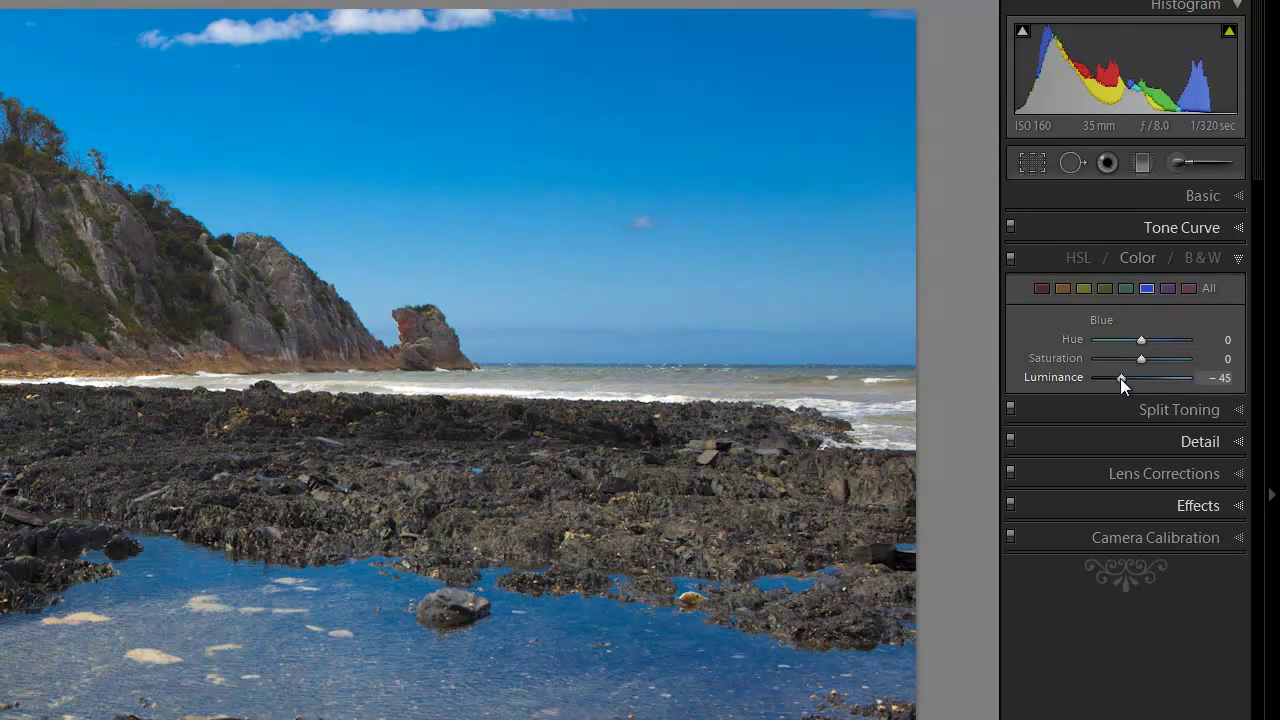
drag(1106, 377, 1128, 377)
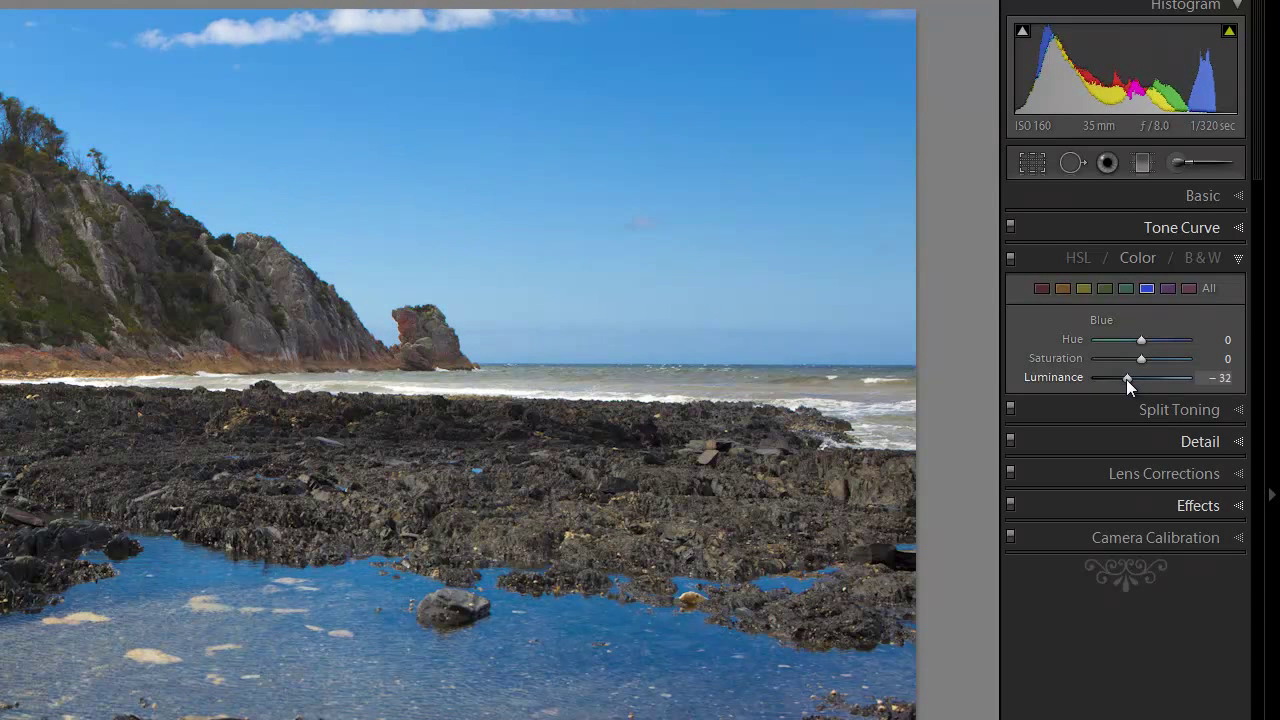
drag(1125, 377, 1130, 377)
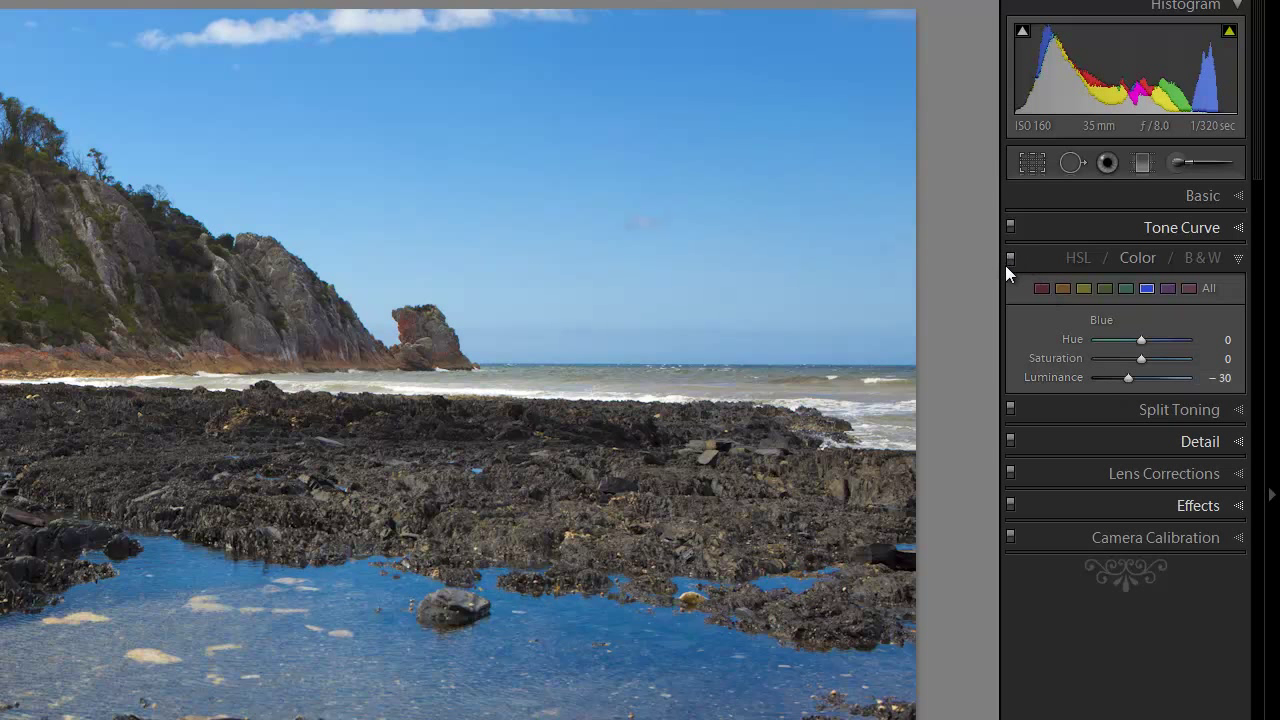
mouse_move(1011, 258)
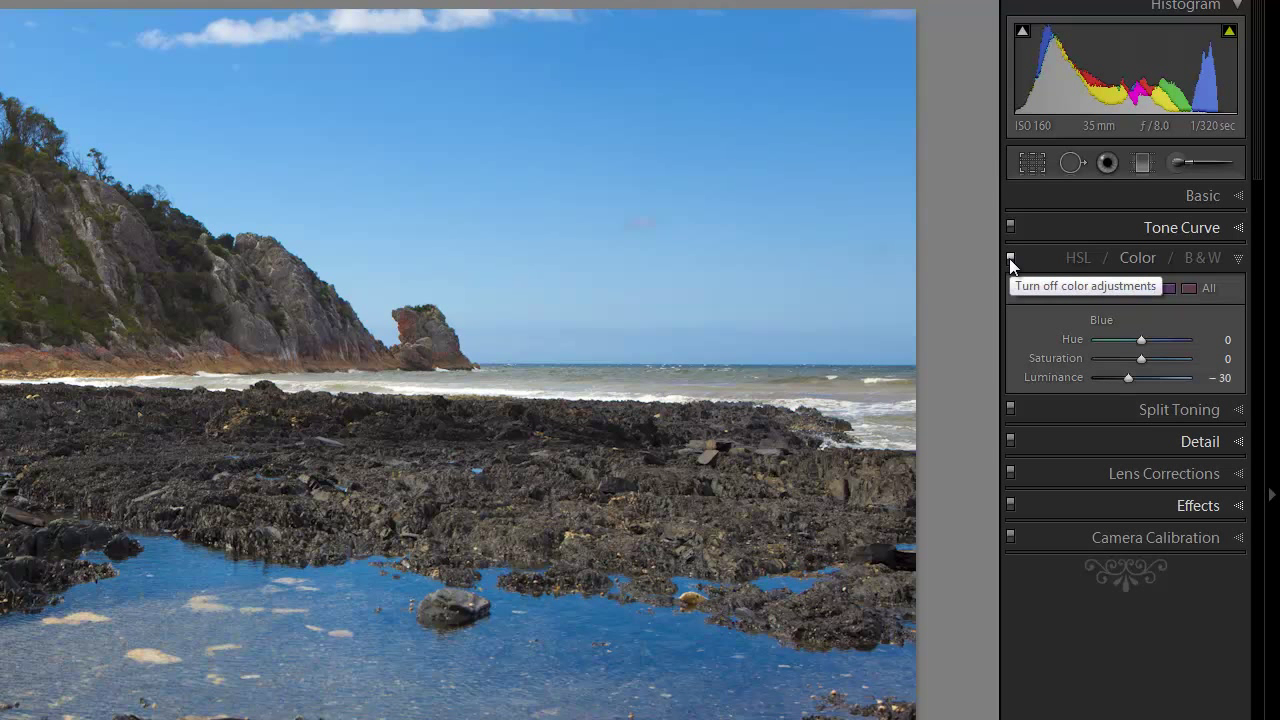
click(1010, 257)
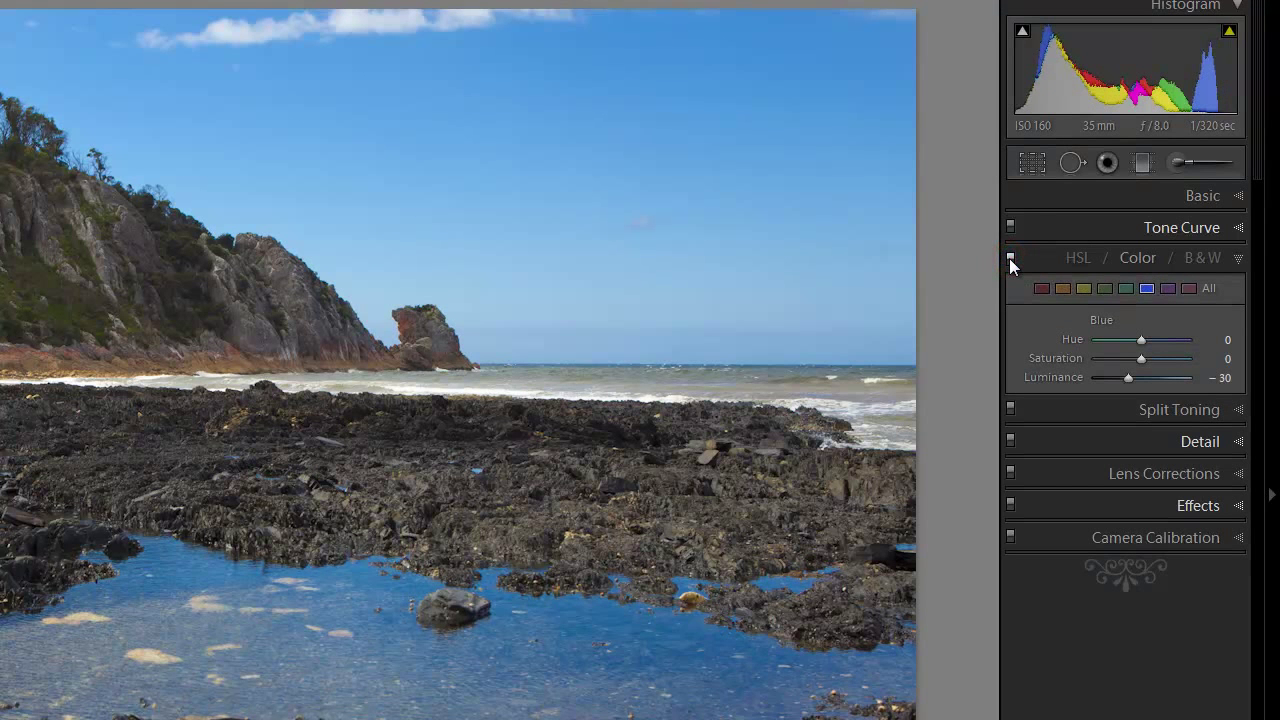
click(1010, 257)
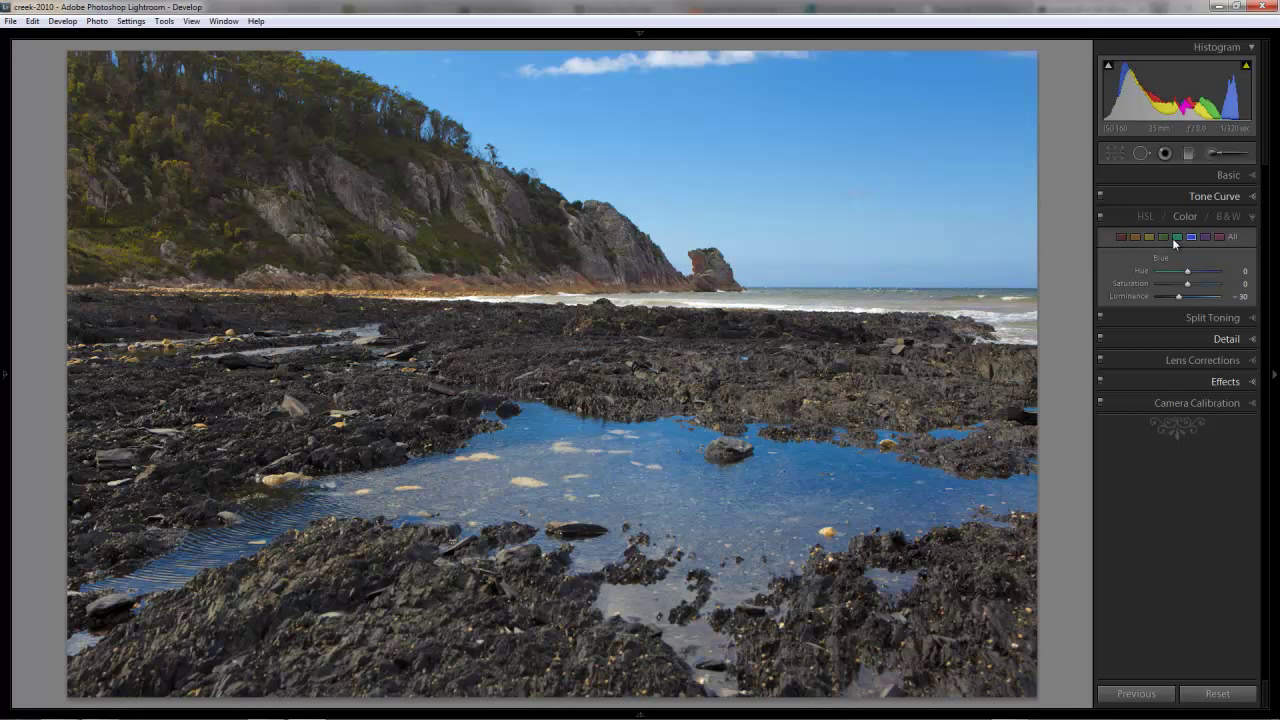
Raise green luminance to +100 and test aqua luminance, returning it to 0
click(1179, 237)
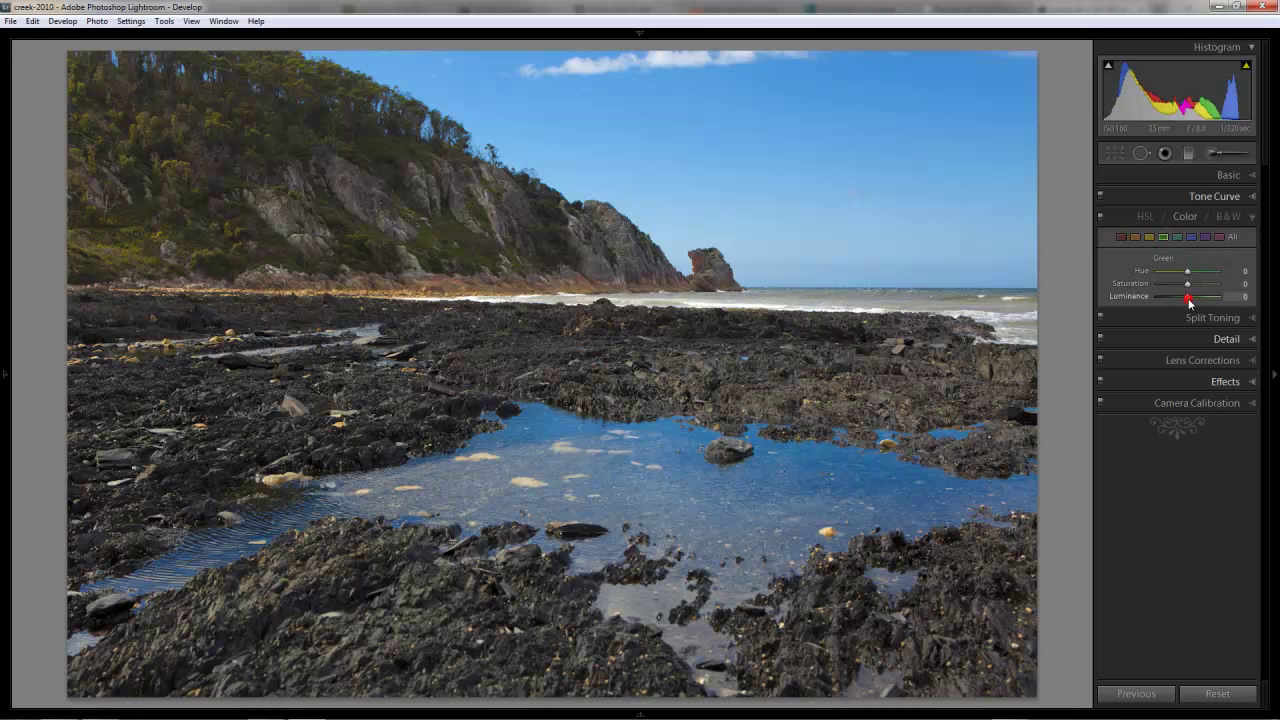
drag(1185, 296, 1213, 296)
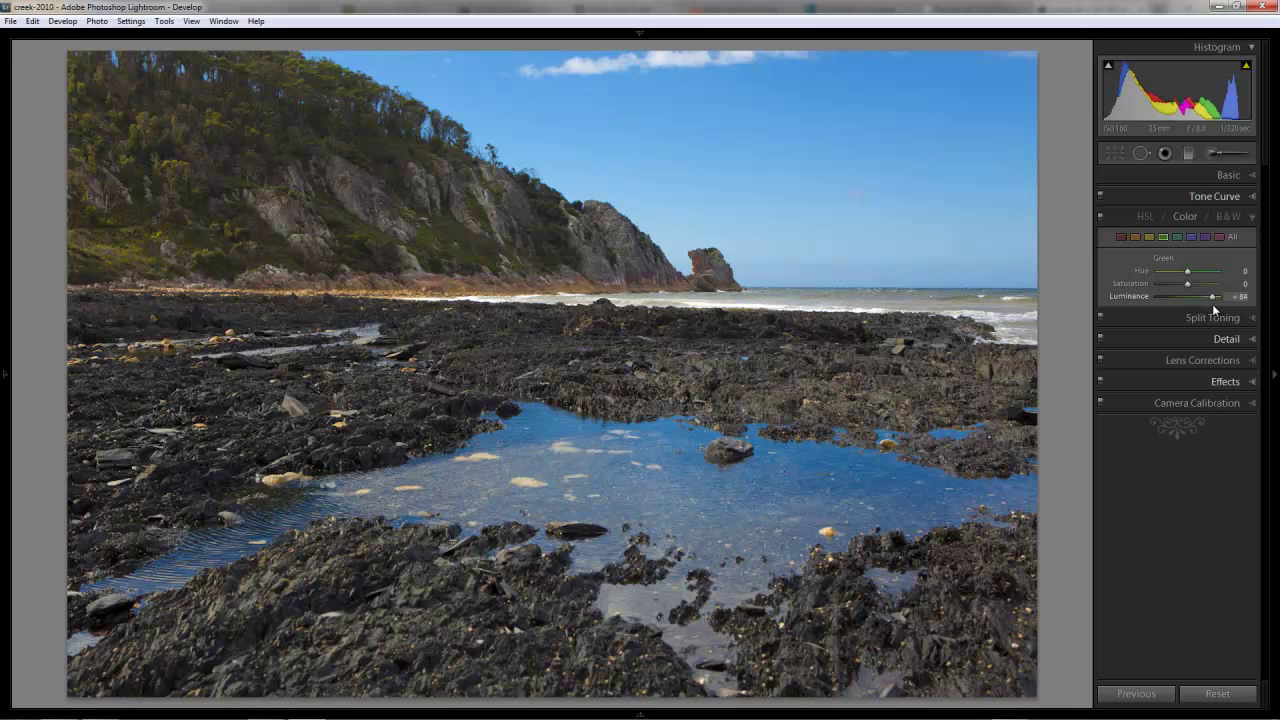
drag(1212, 296, 1240, 296)
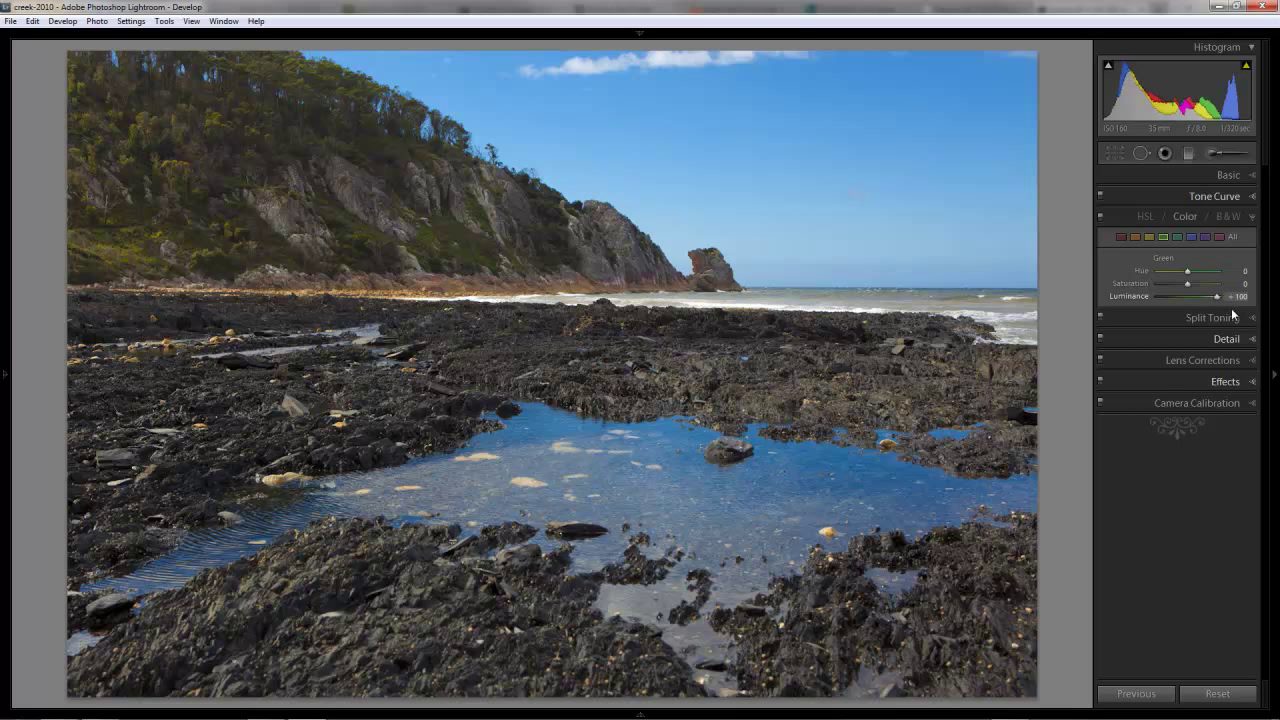
drag(1245, 297, 1190, 297)
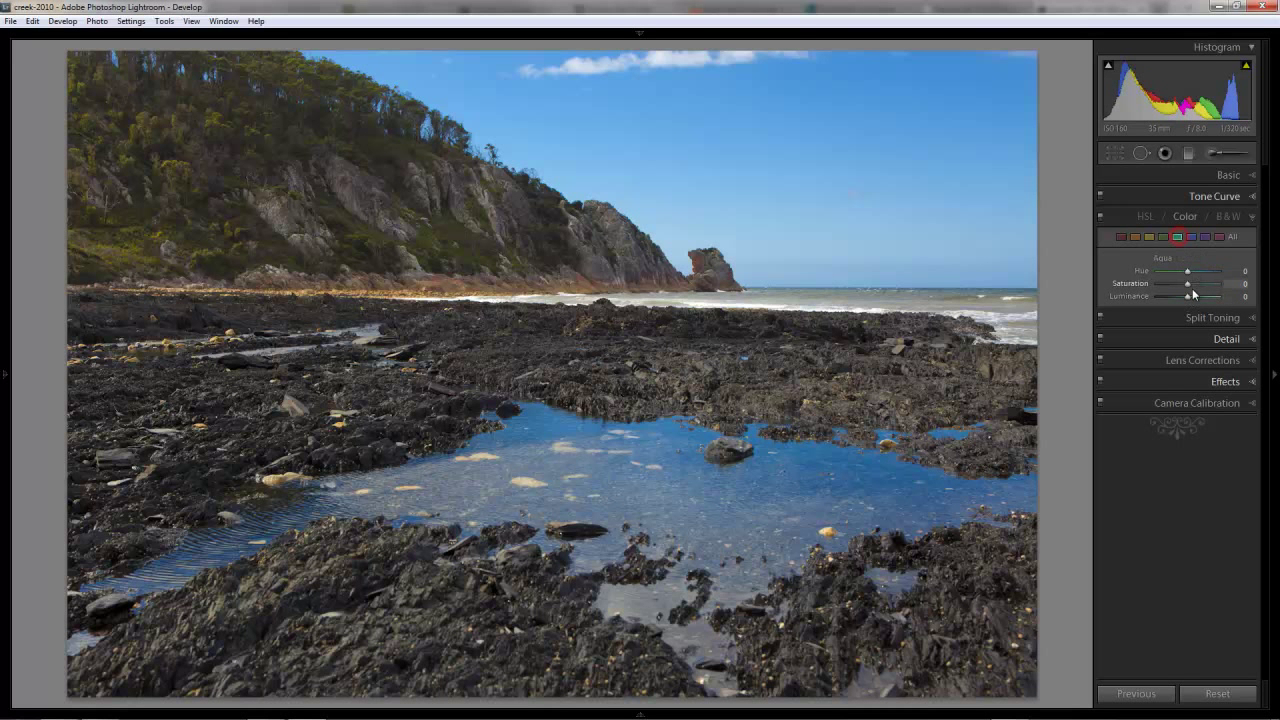
drag(1185, 297, 1230, 297)
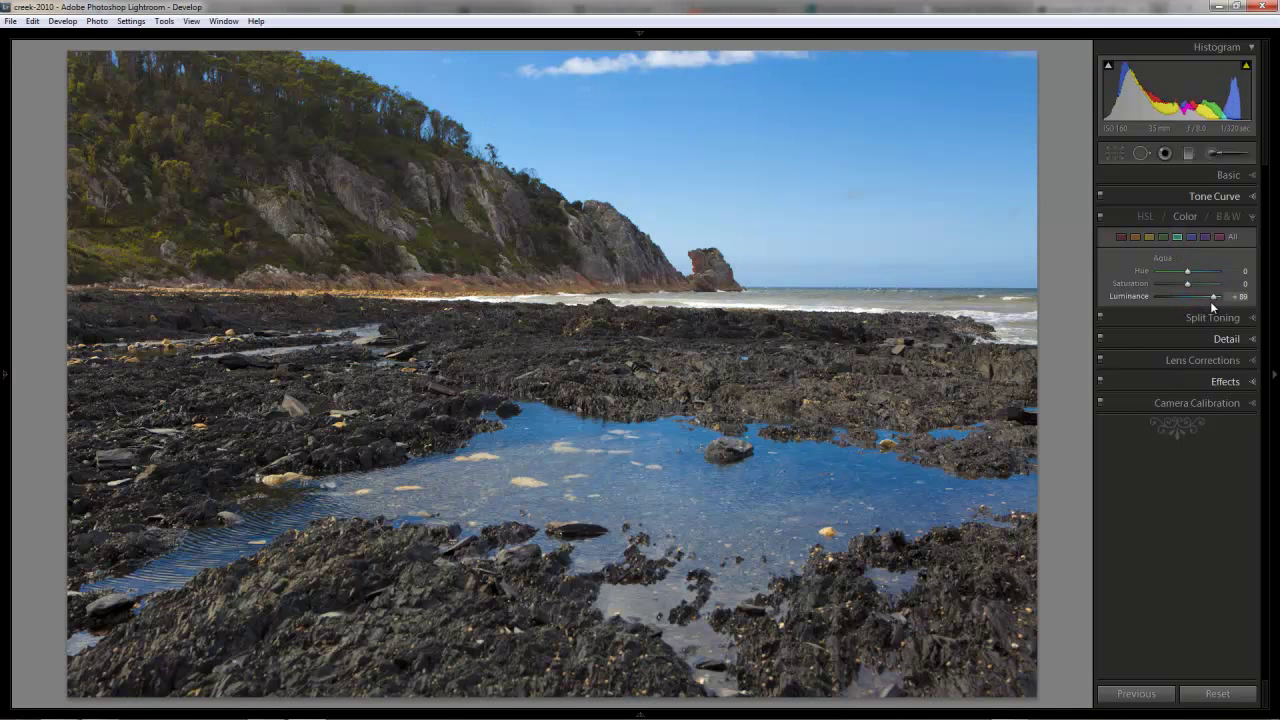
drag(1213, 297, 1188, 297)
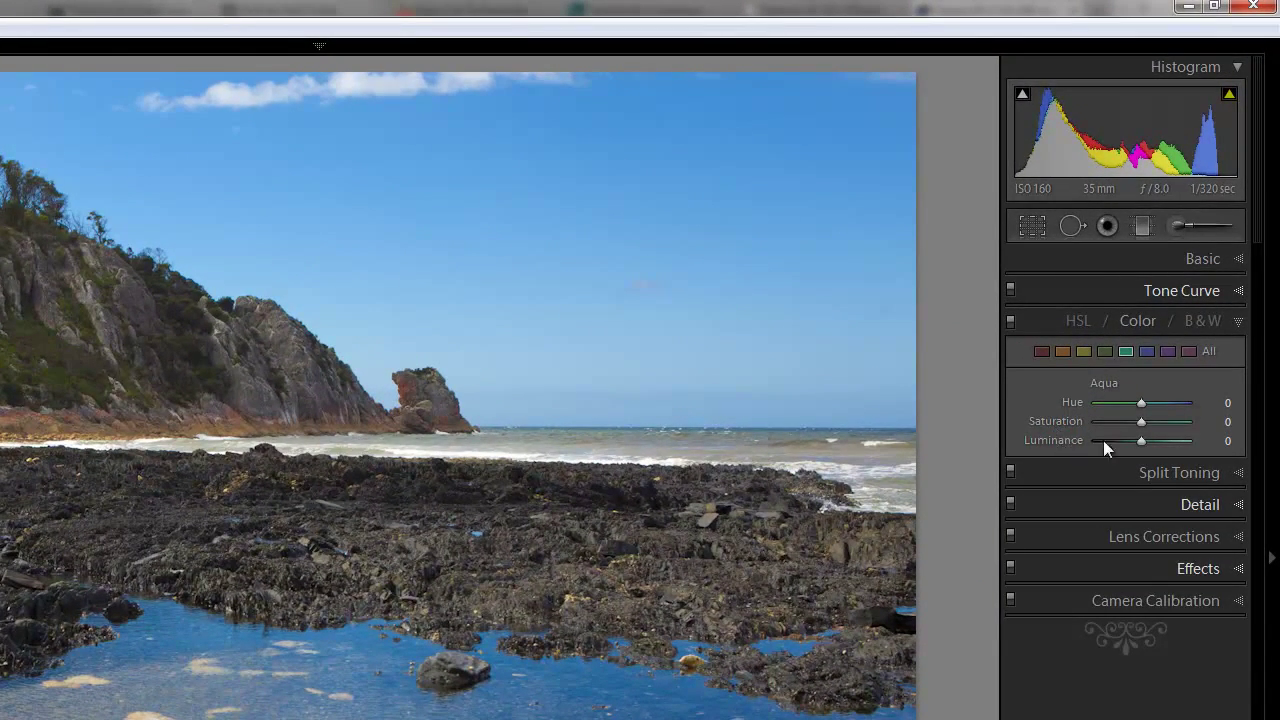
drag(1140, 440, 1172, 440)
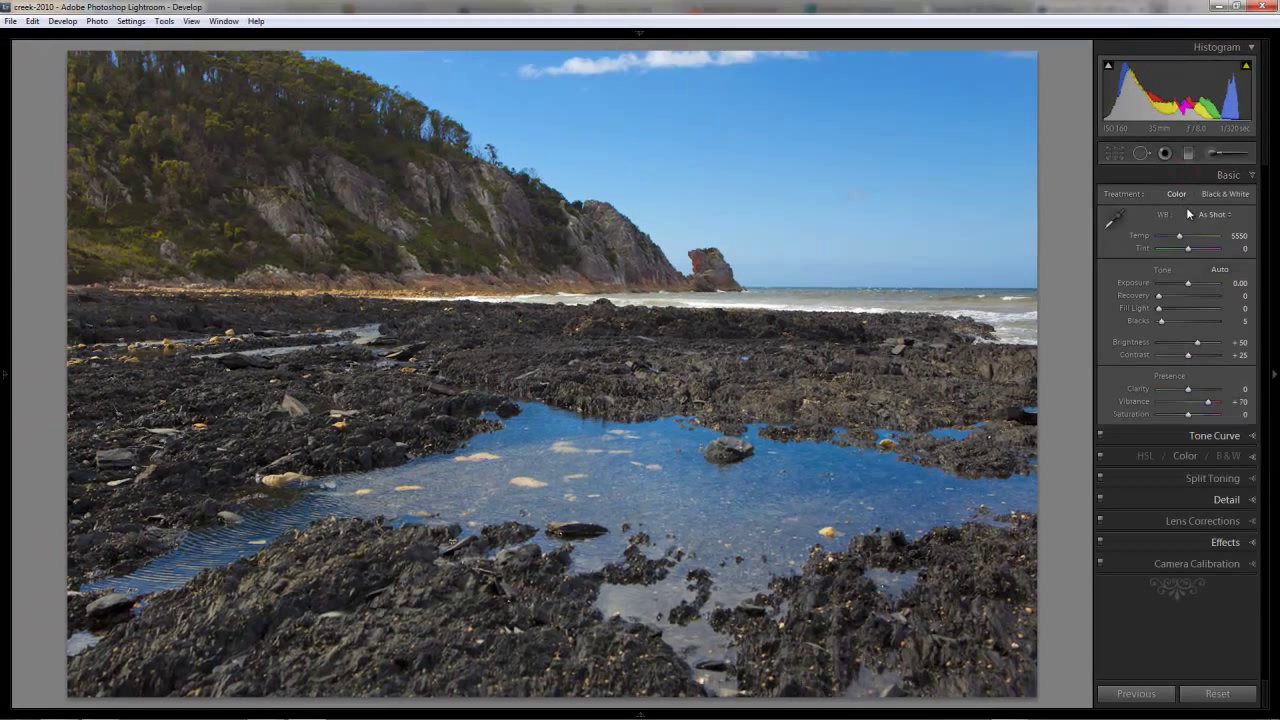
mouse_move(1123, 255)
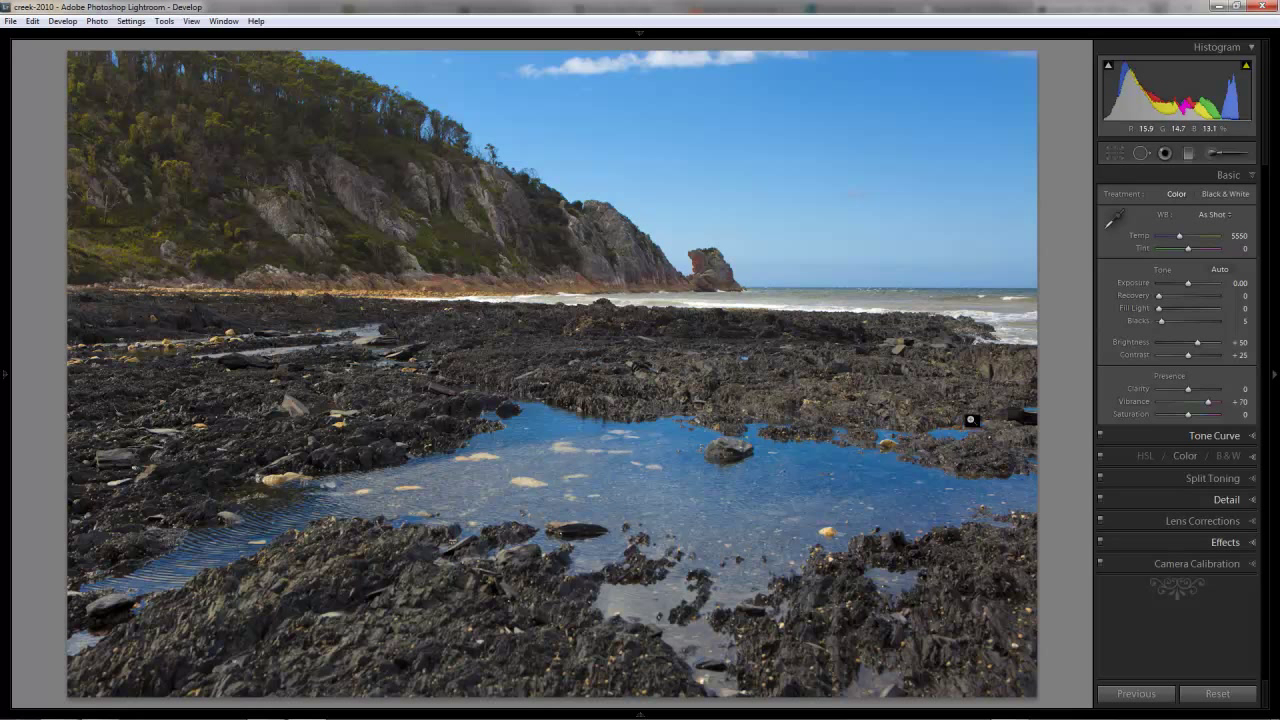
mouse_move(324, 229)
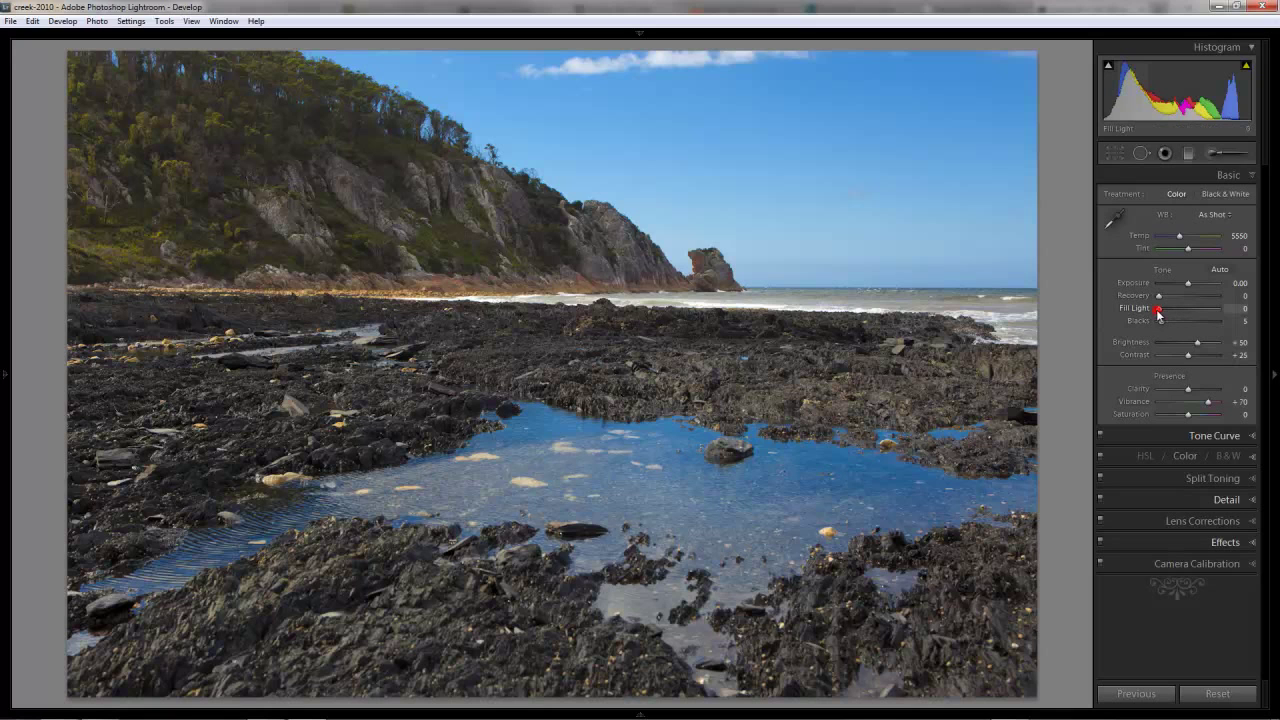
Set Fill Light to 15 to lift the dark rocks
drag(1160, 318, 1170, 318)
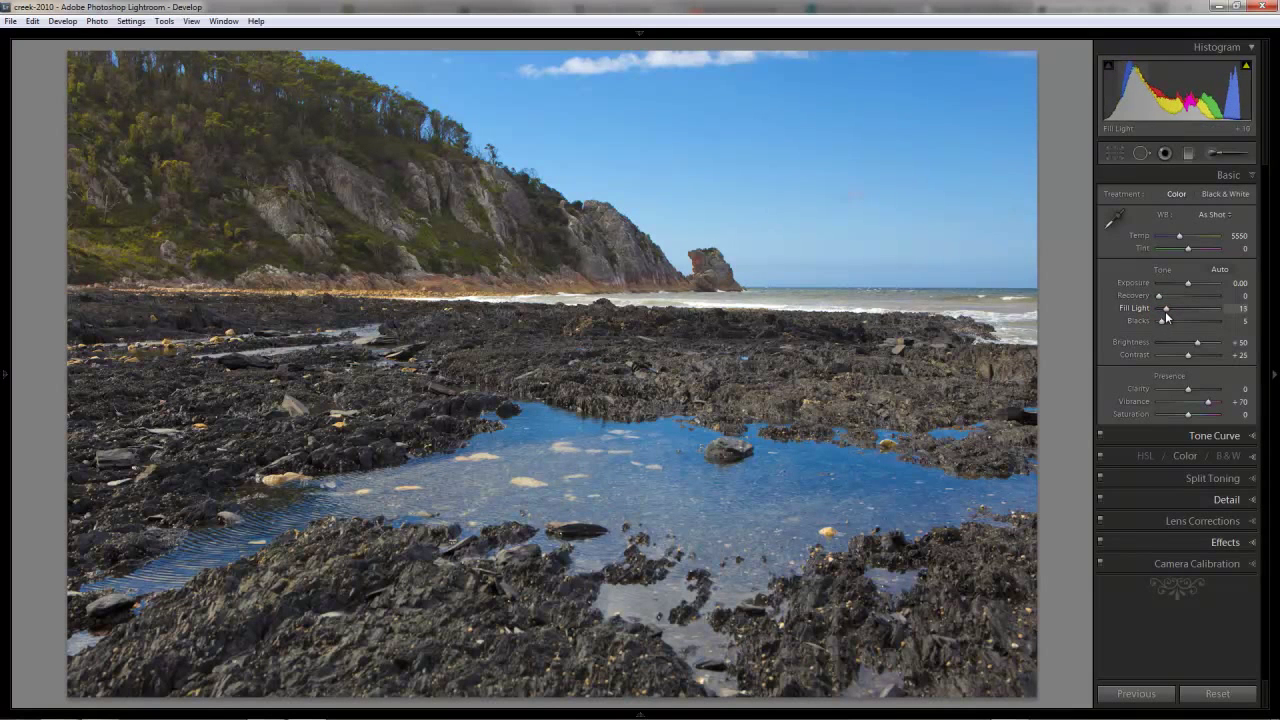
drag(1188, 318, 1185, 318)
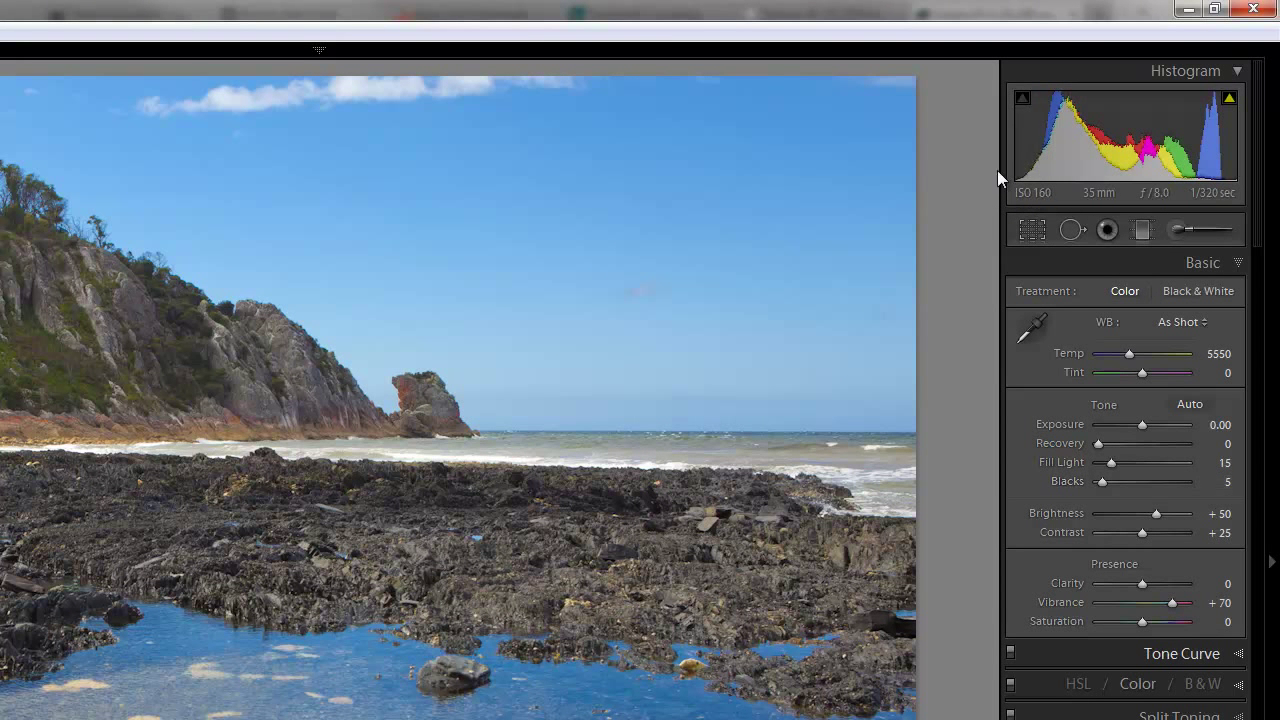
mouse_move(1050, 261)
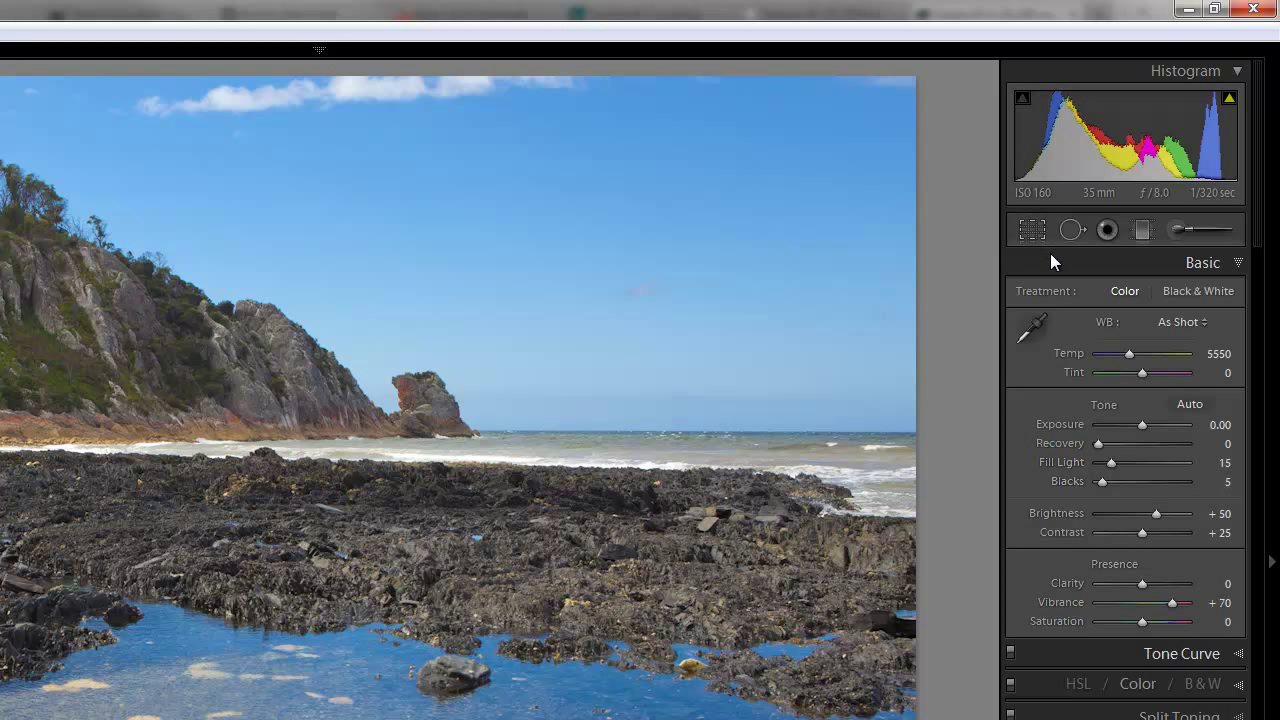
mouse_move(1100, 330)
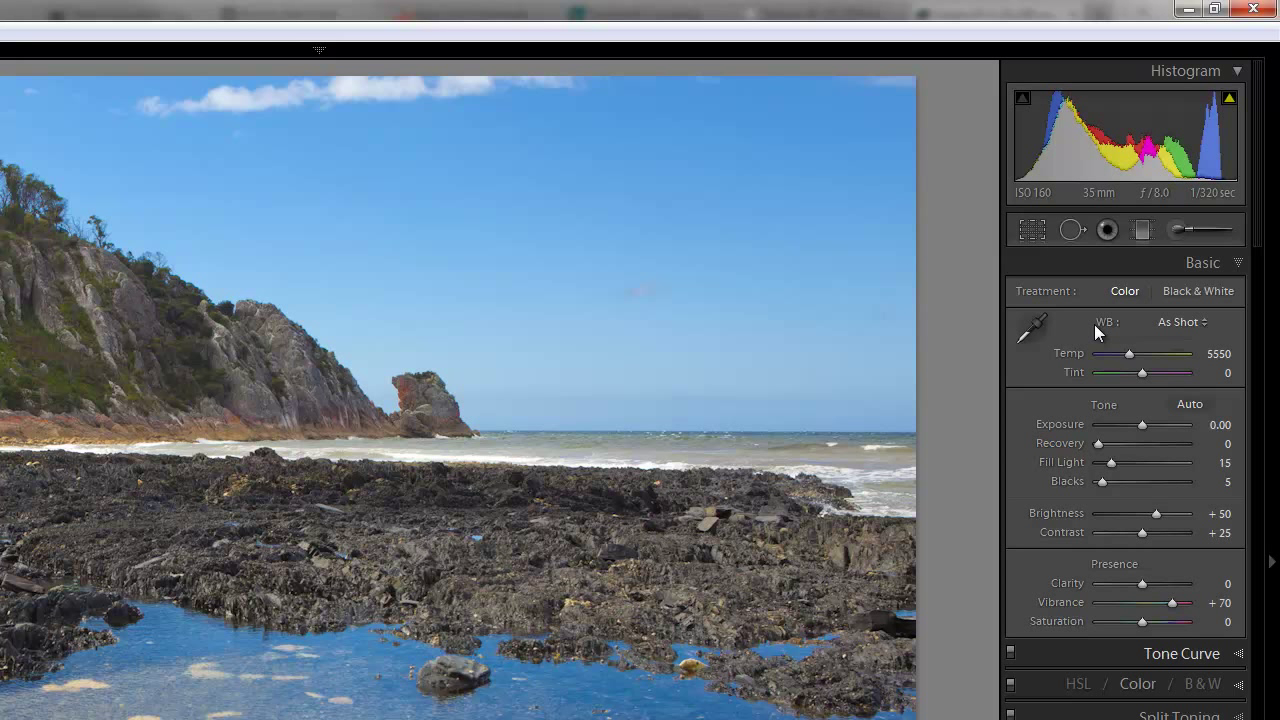
mouse_move(591, 508)
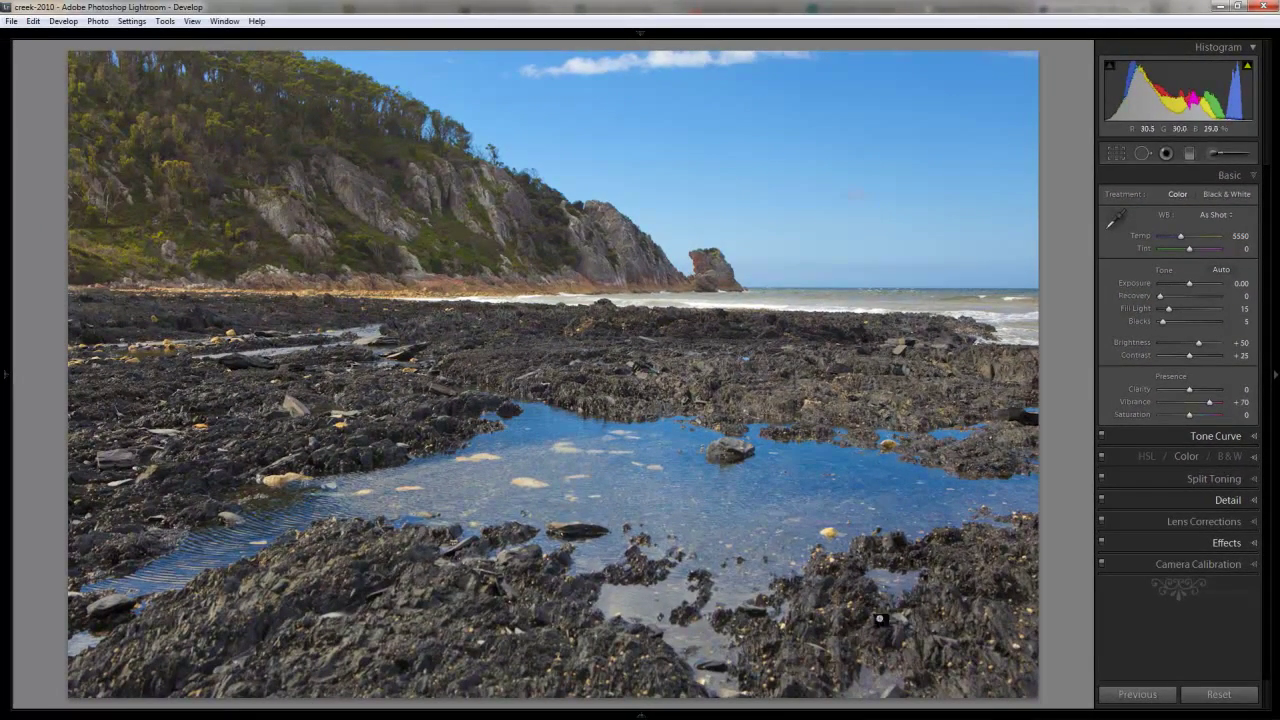
mouse_move(690, 459)
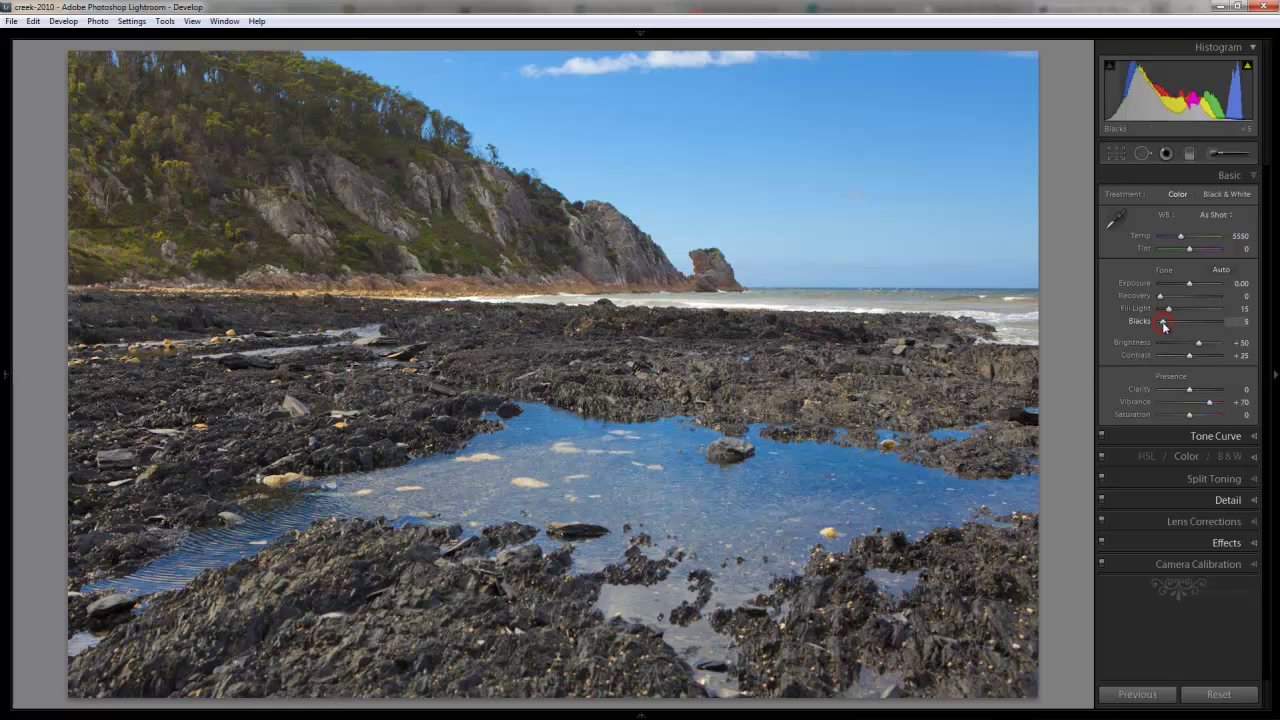
Set Blacks to 13 to deepen the rock shadows
drag(1164, 322, 1169, 322)
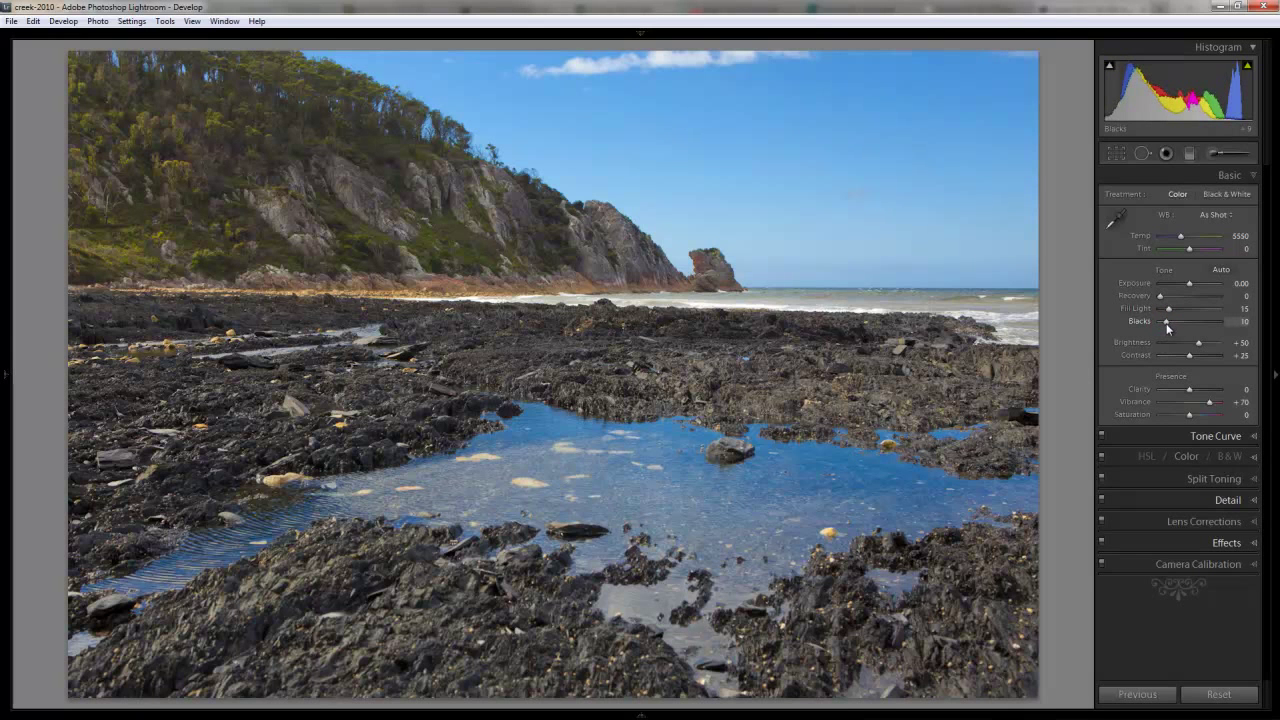
drag(1192, 322, 1200, 322)
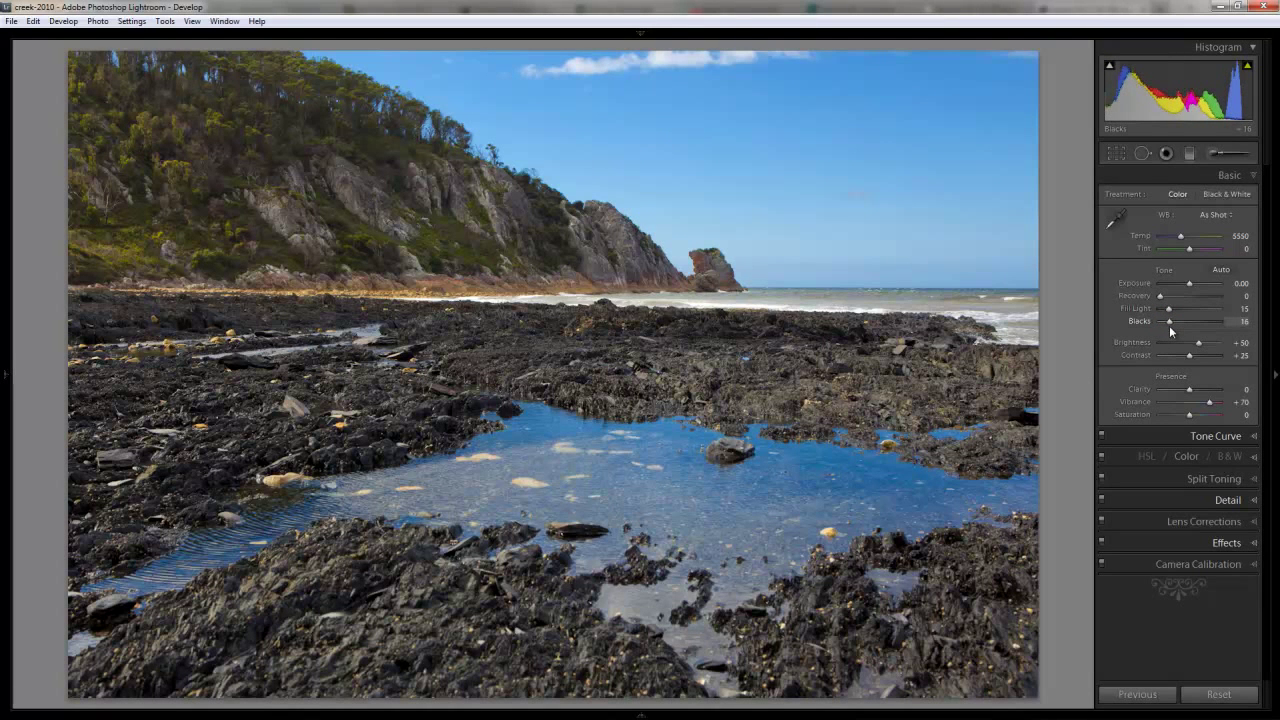
drag(1192, 321, 1185, 321)
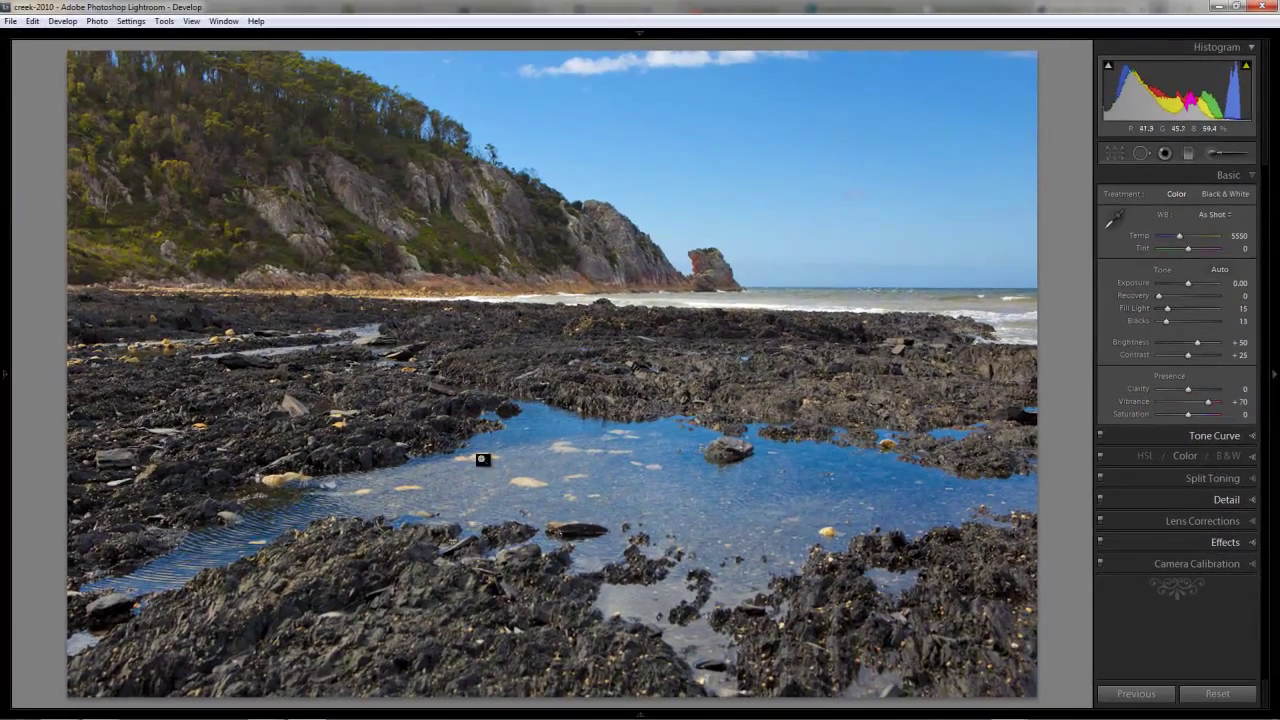
mouse_move(634, 444)
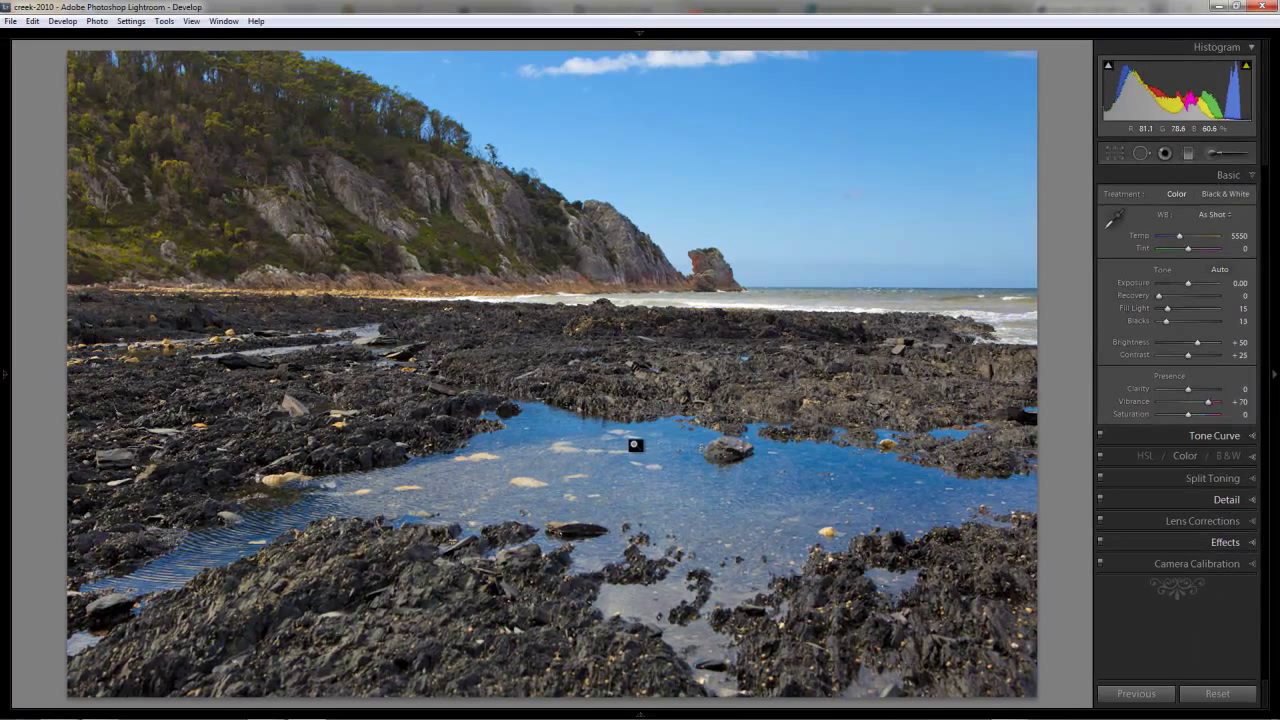
Toggle the shadow clipping indicator to see where rocks clip to pure black
click(1108, 66)
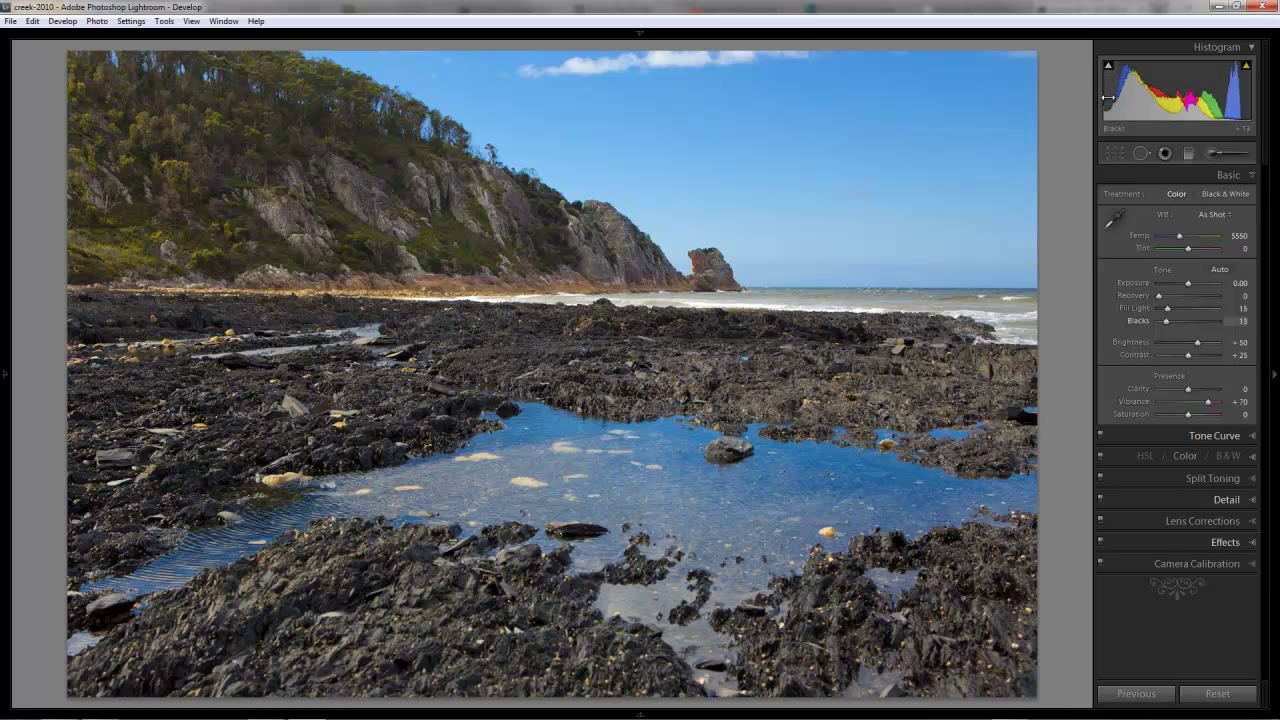
click(1108, 68)
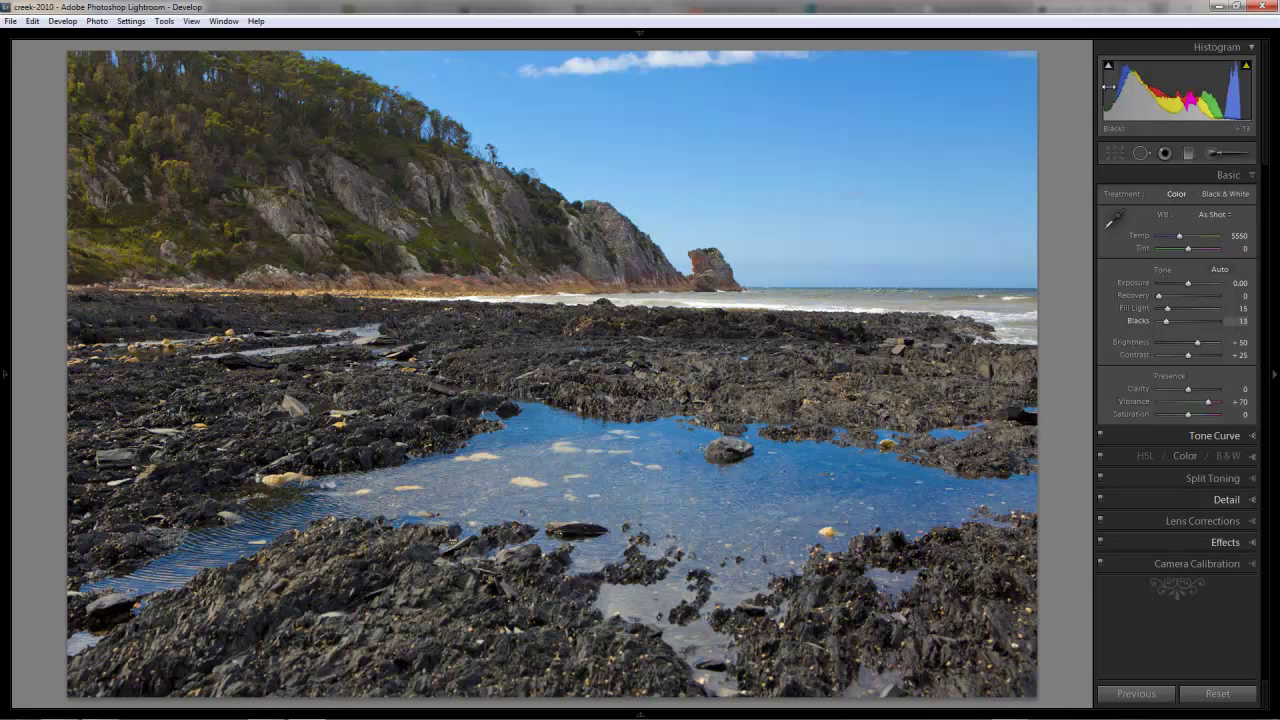
click(1107, 66)
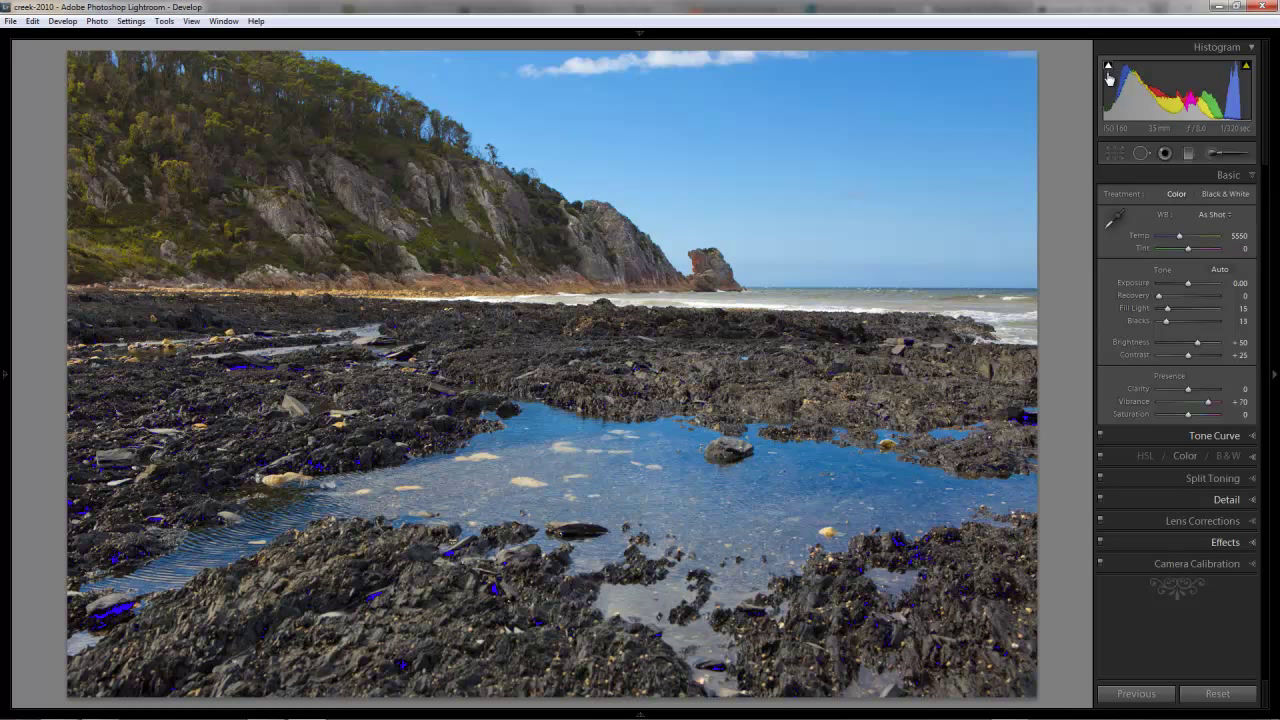
click(1108, 66)
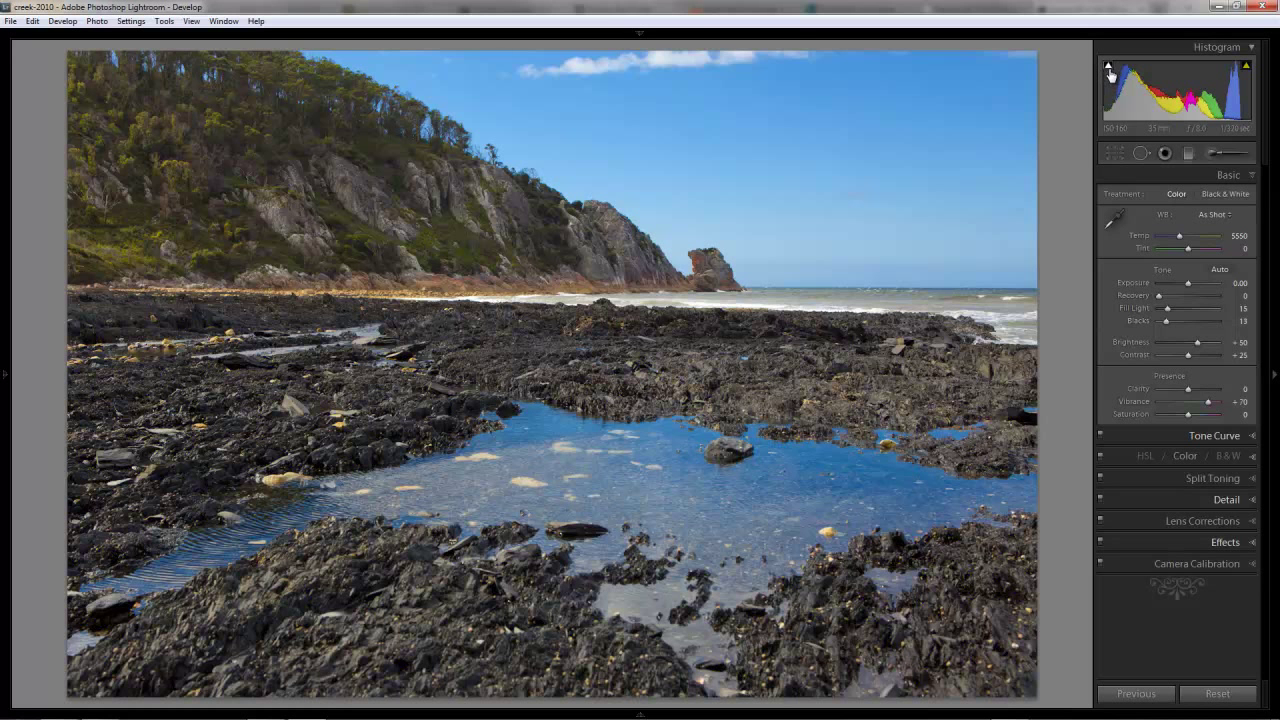
click(1107, 68)
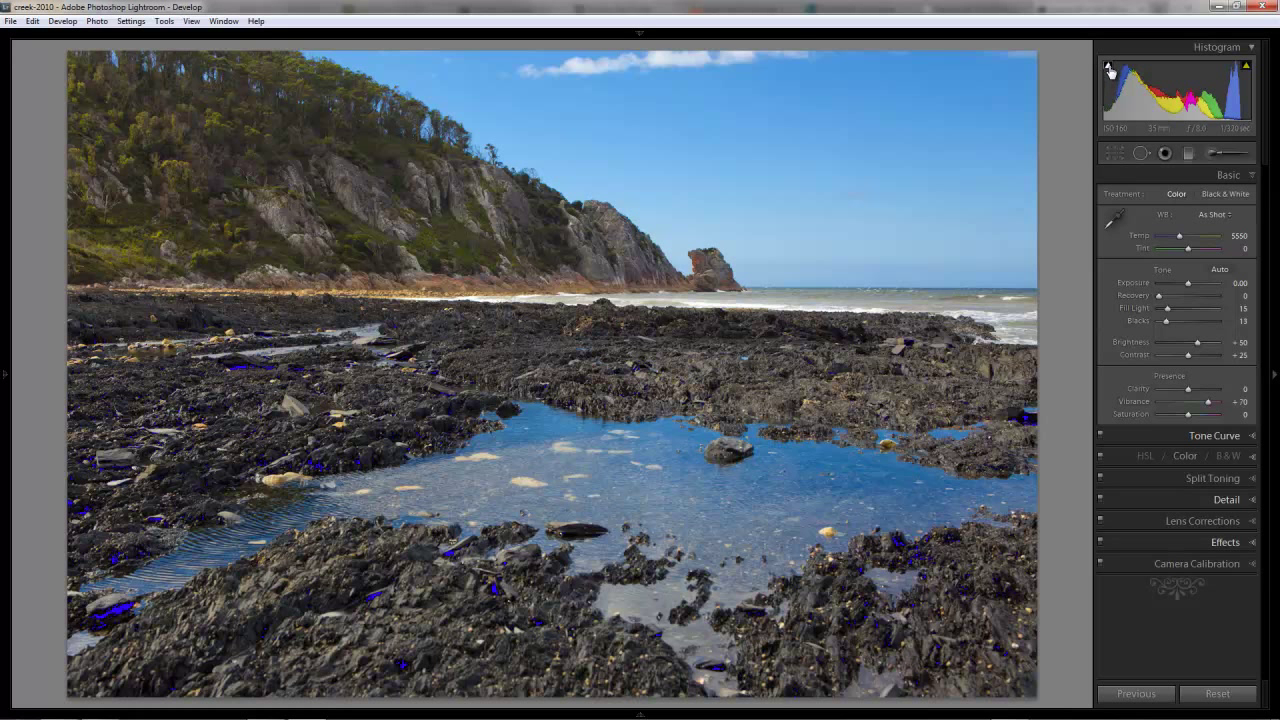
mouse_move(1110, 75)
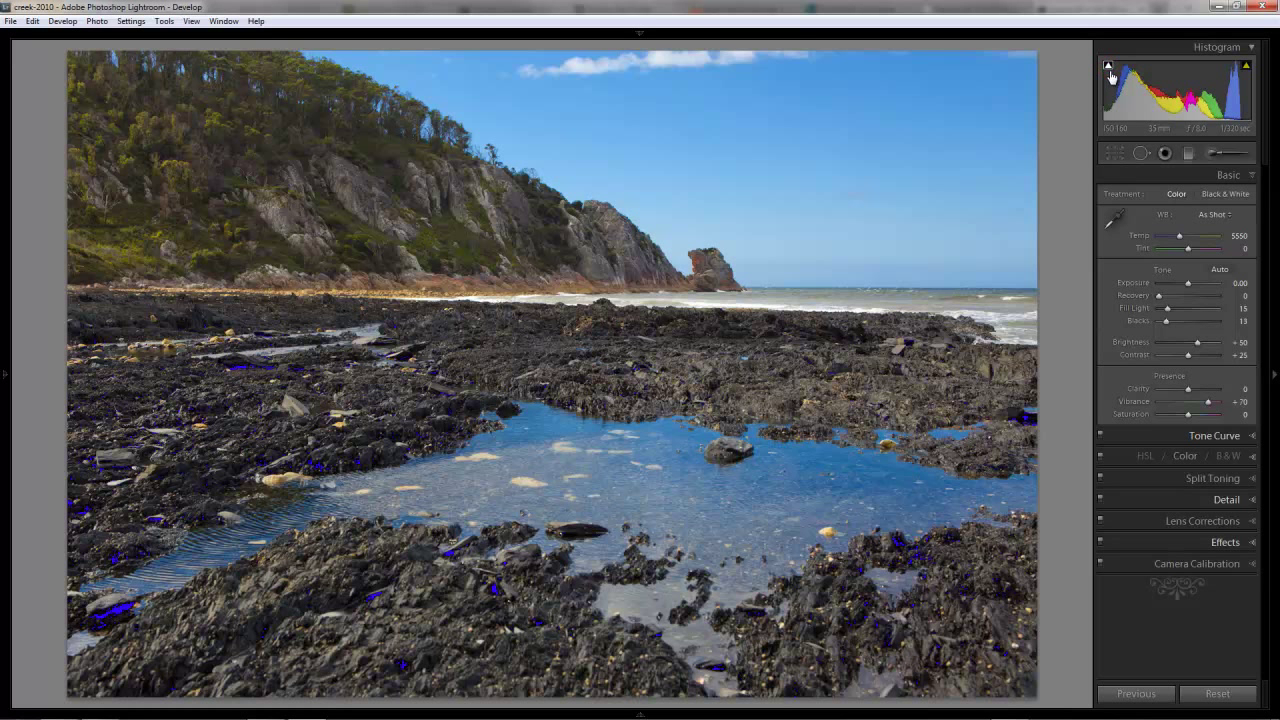
click(1108, 66)
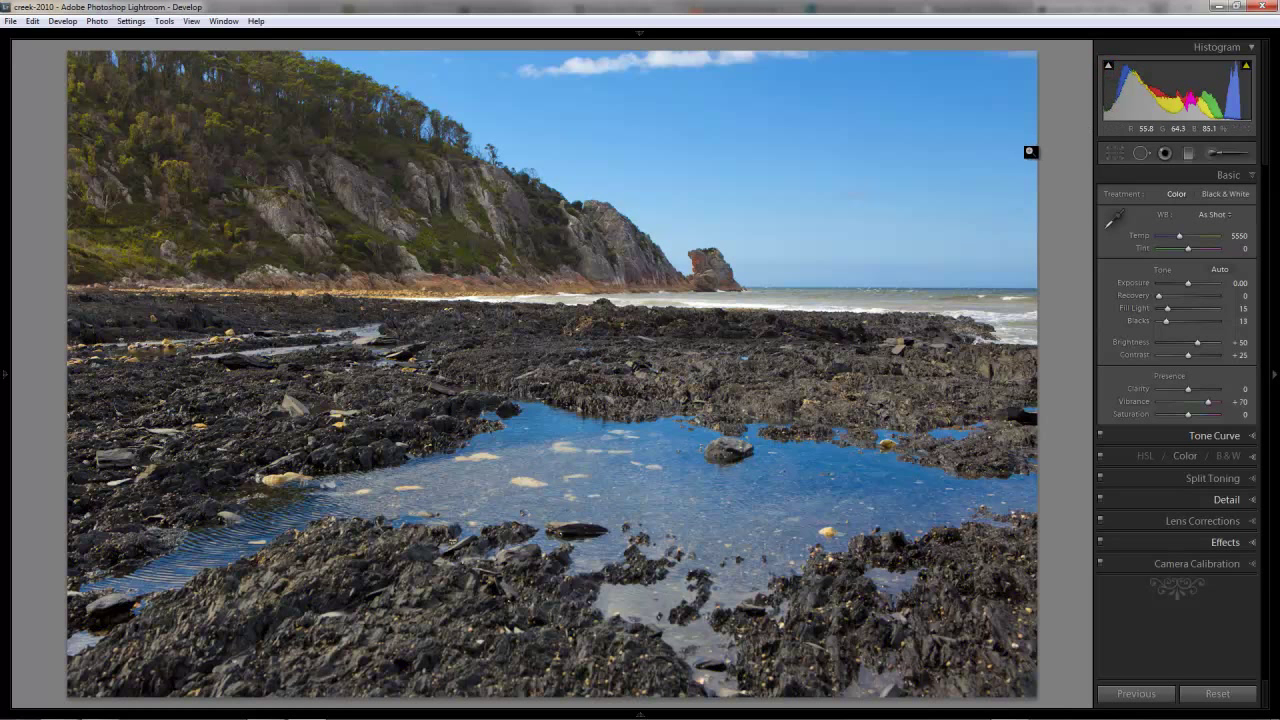
mouse_move(785, 295)
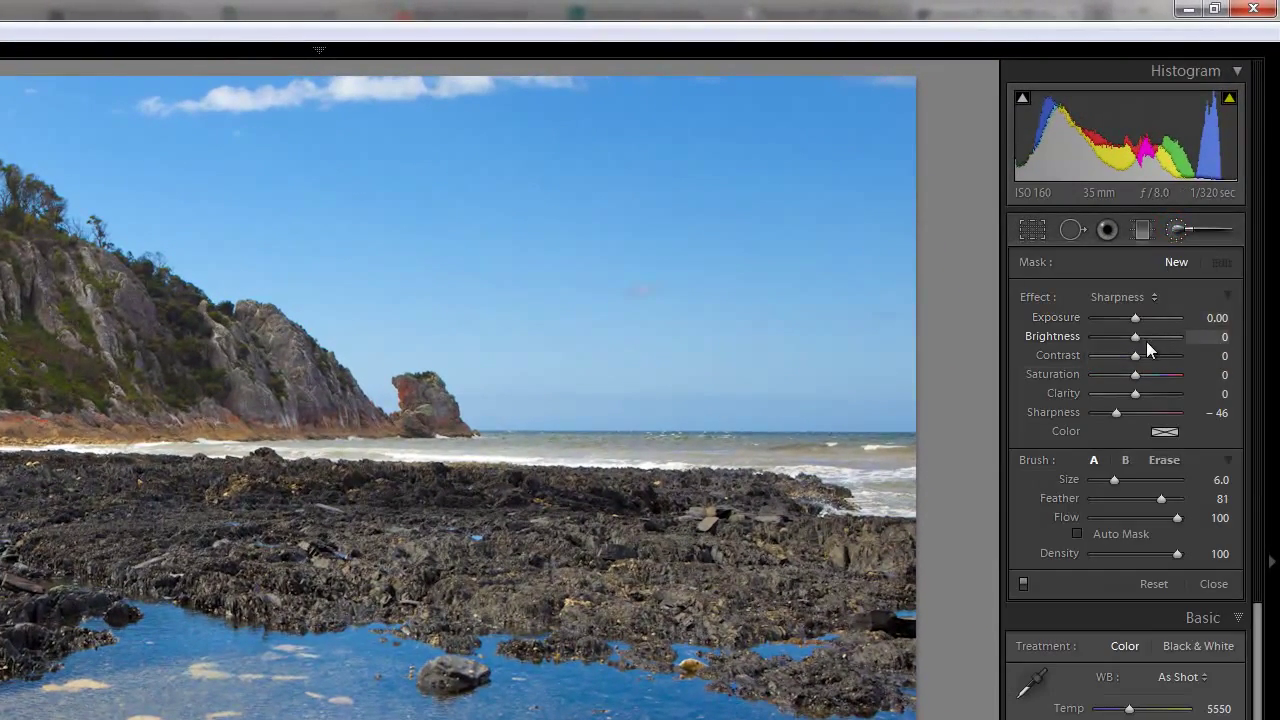
Apply the Brightness effect to the trees with local brightness 15
click(1122, 296)
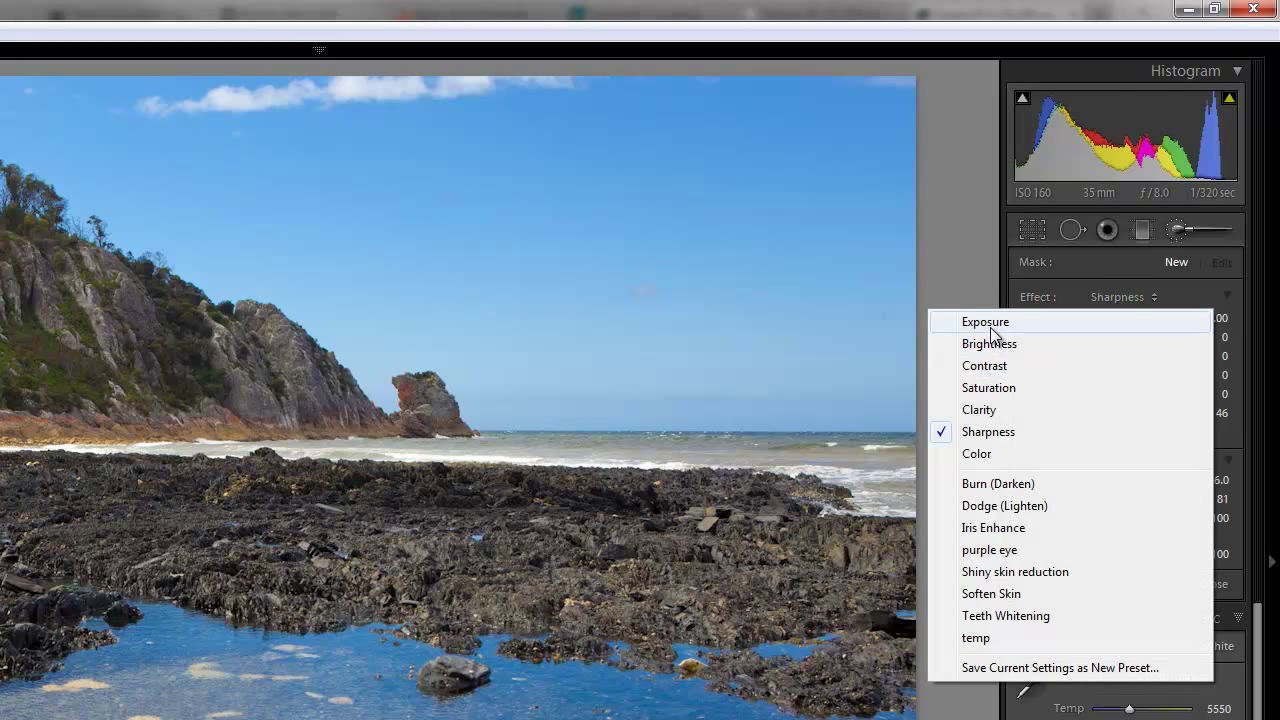
click(989, 343)
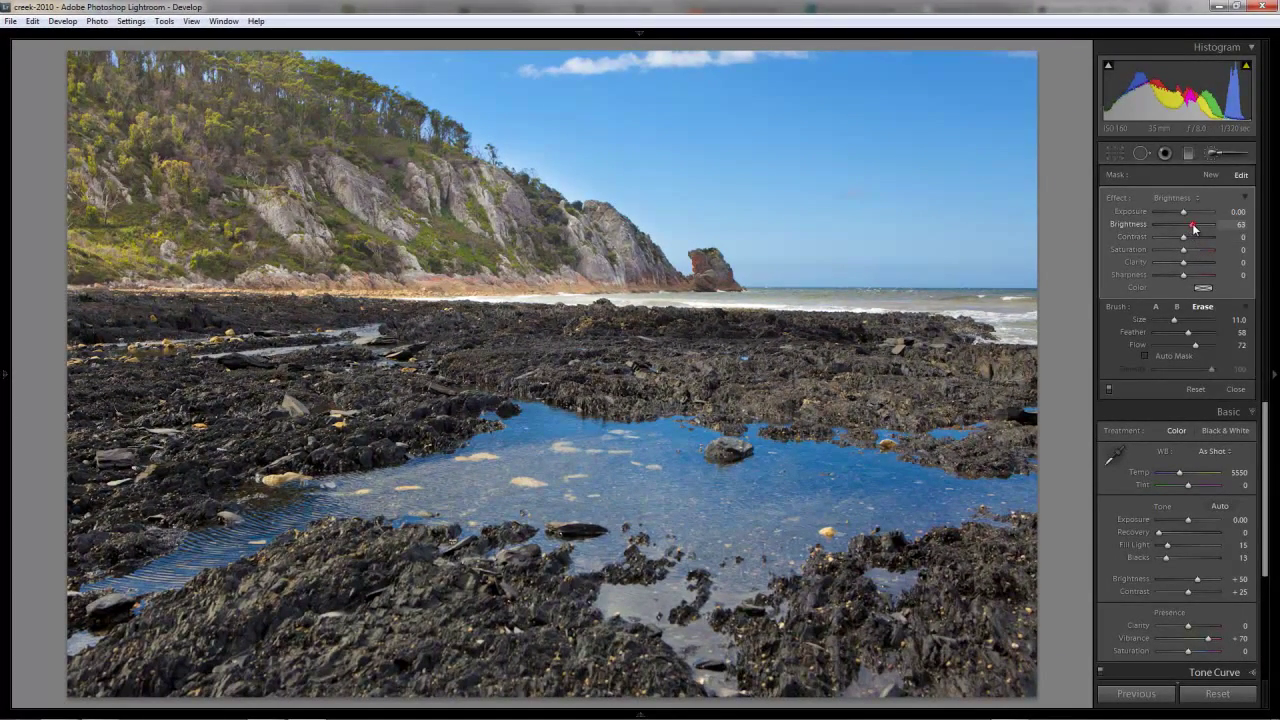
drag(1213, 224, 1185, 224)
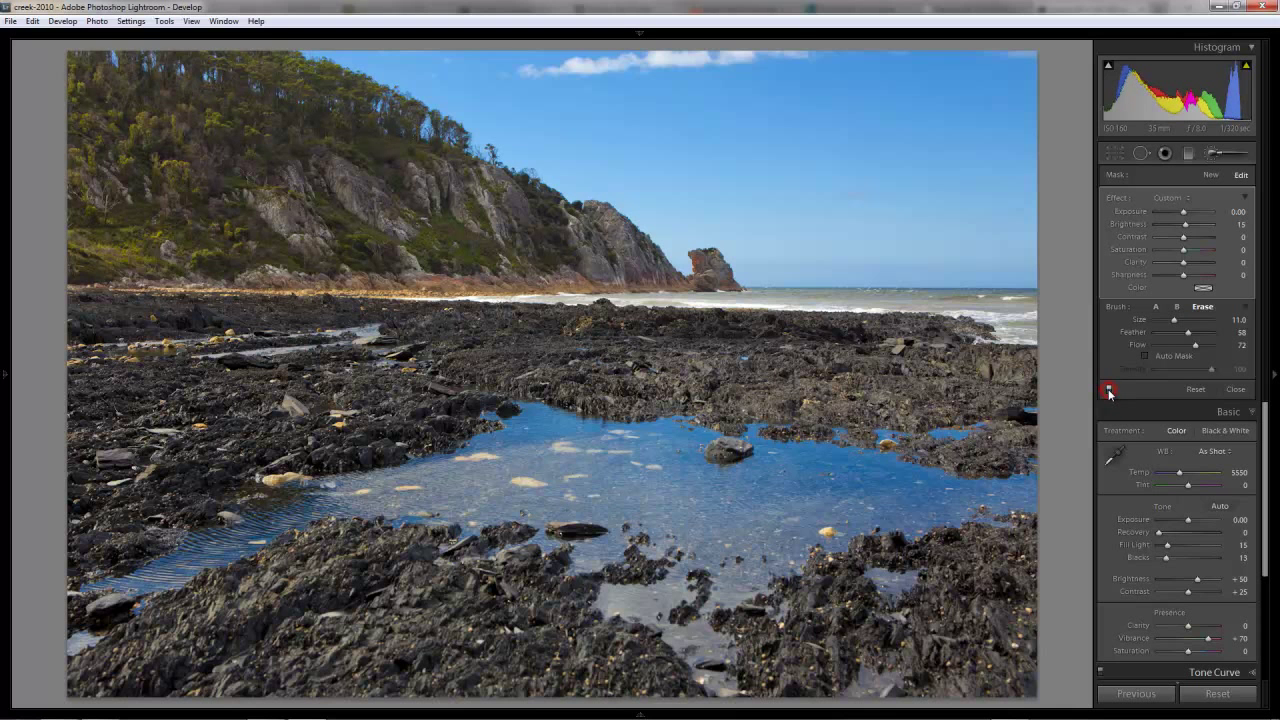
Raise the brushed trees' saturation to about 78
click(1108, 389)
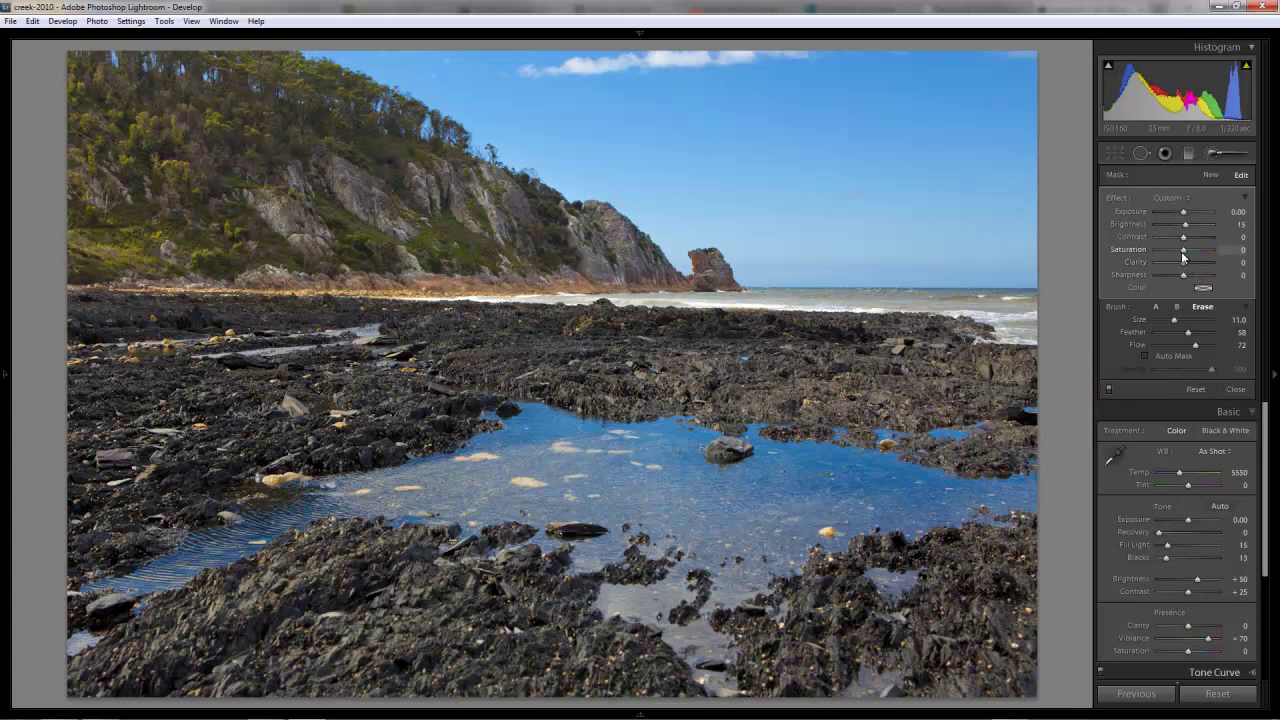
drag(1197, 249, 1210, 249)
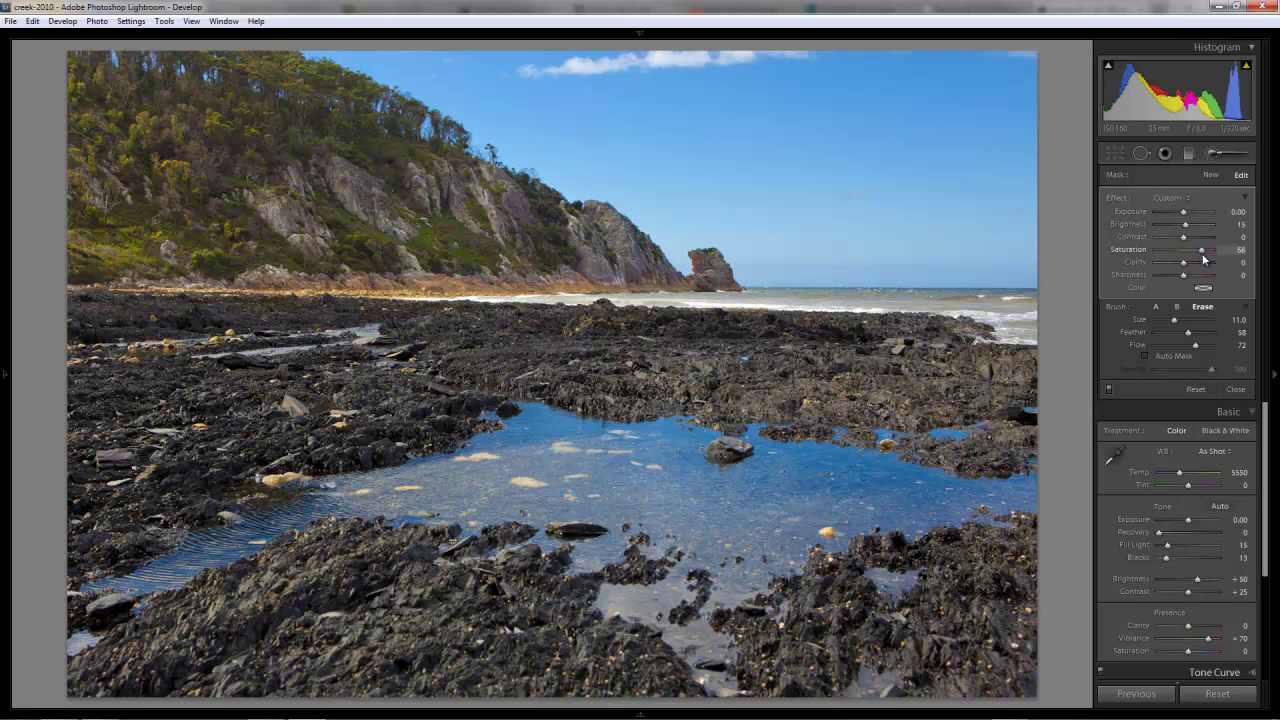
drag(1195, 249, 1207, 249)
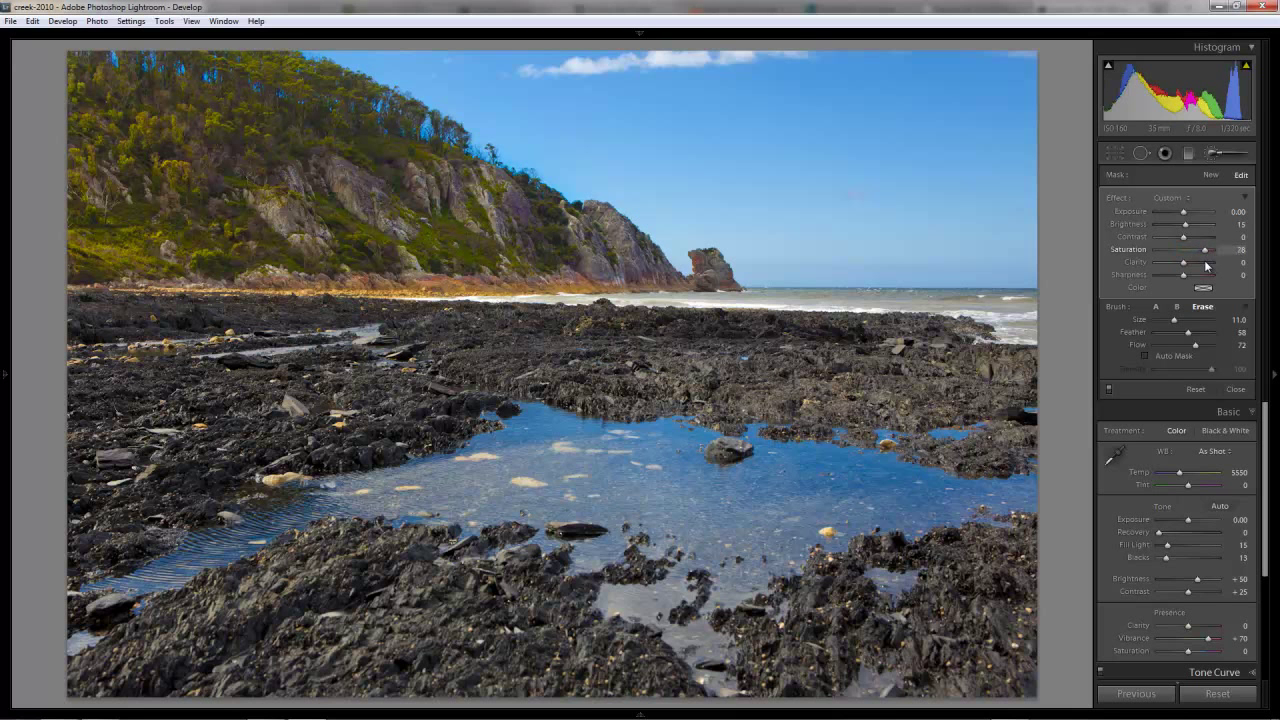
drag(1210, 249, 1186, 249)
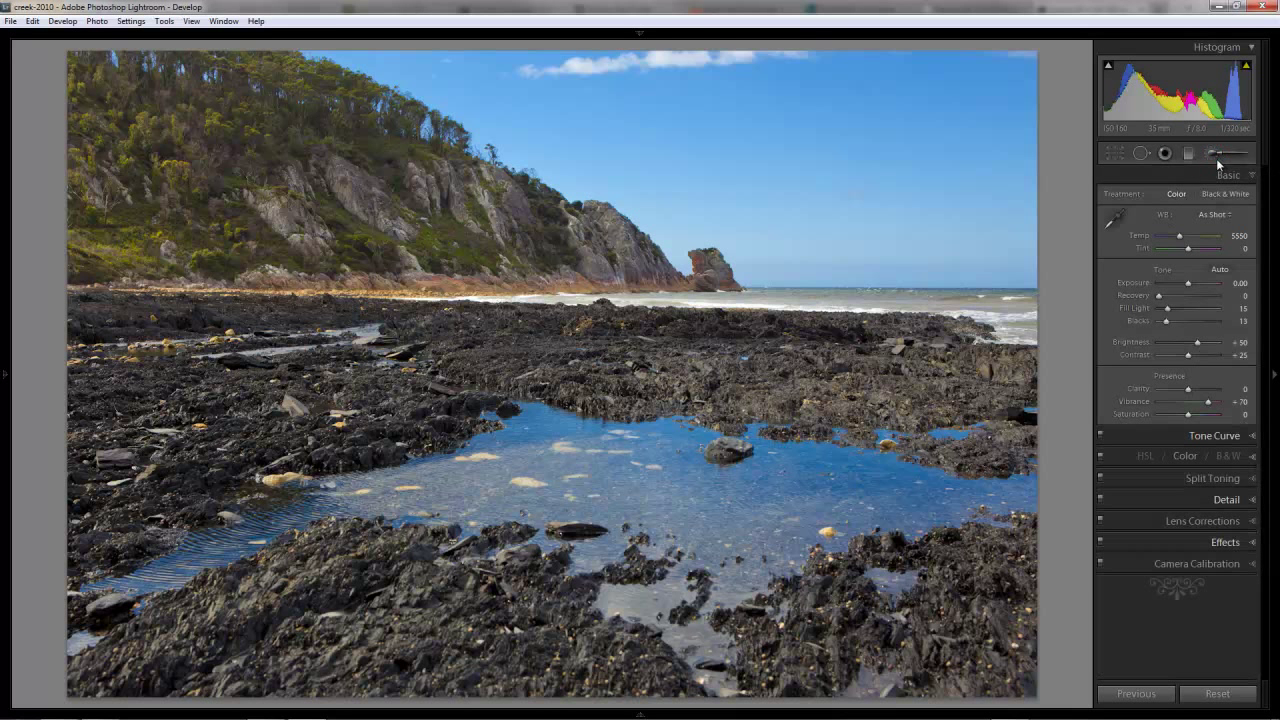
mouse_move(1012, 261)
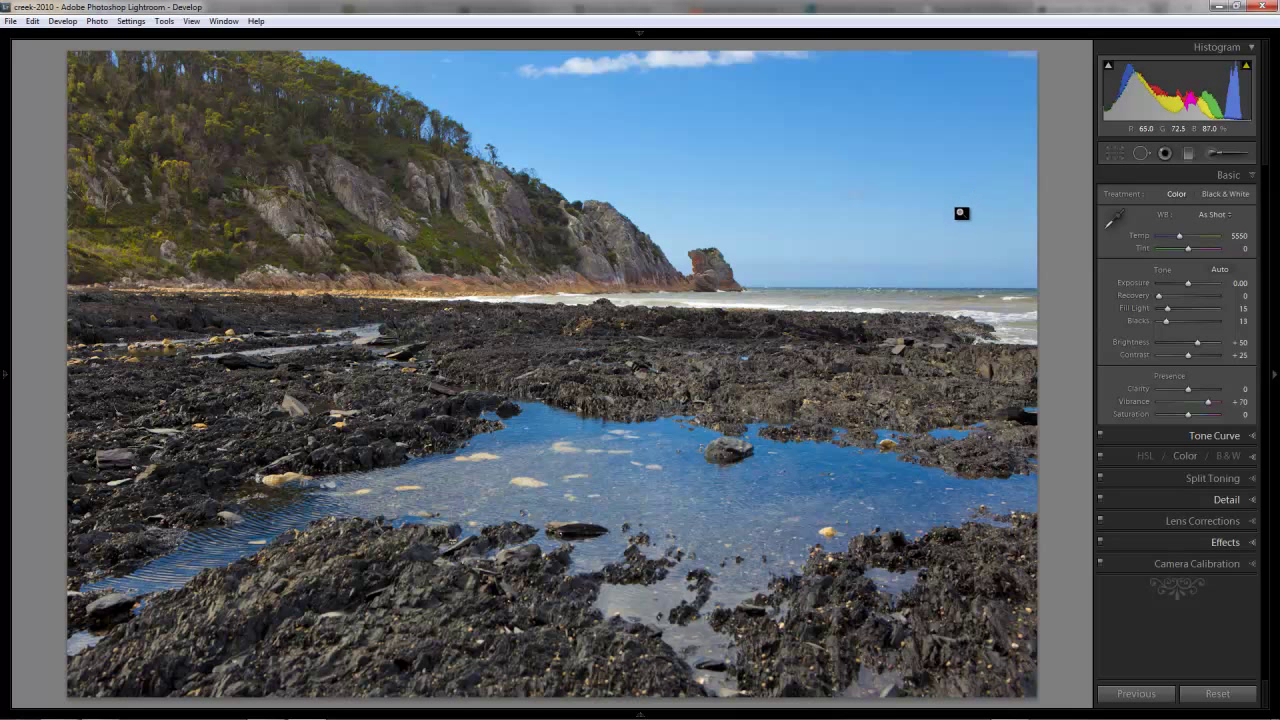
mouse_move(938, 221)
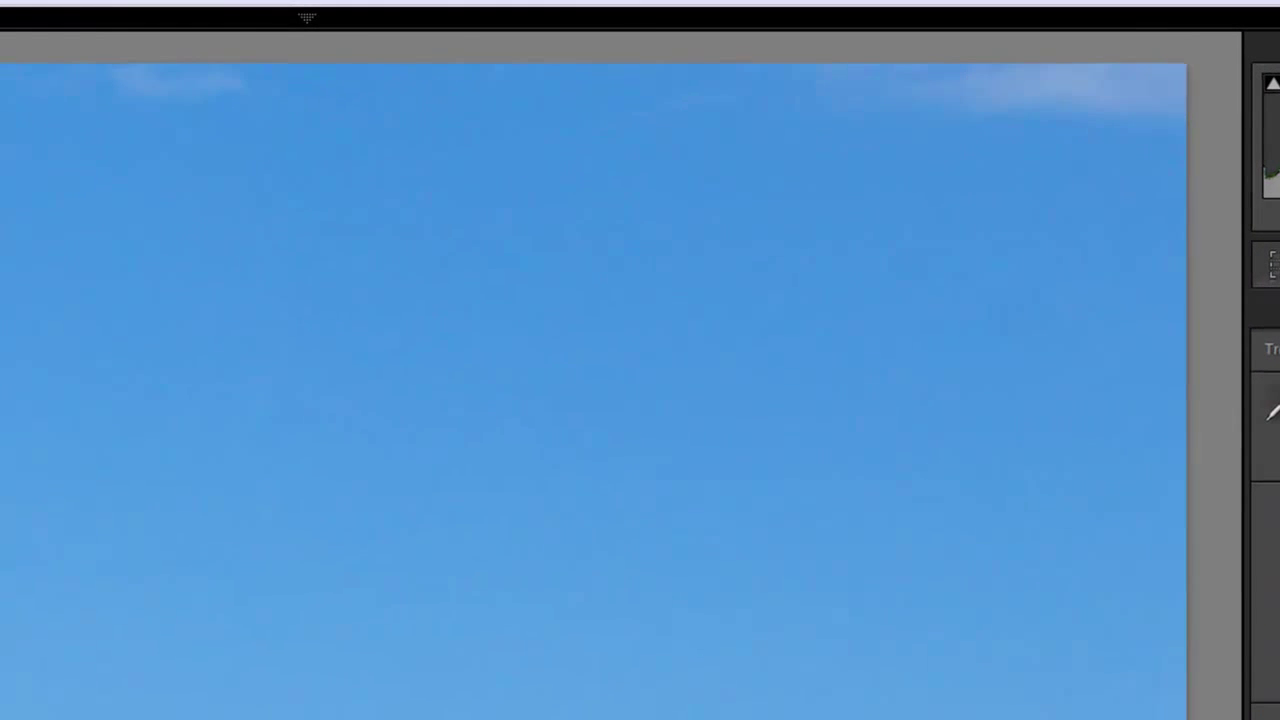
mouse_move(498, 503)
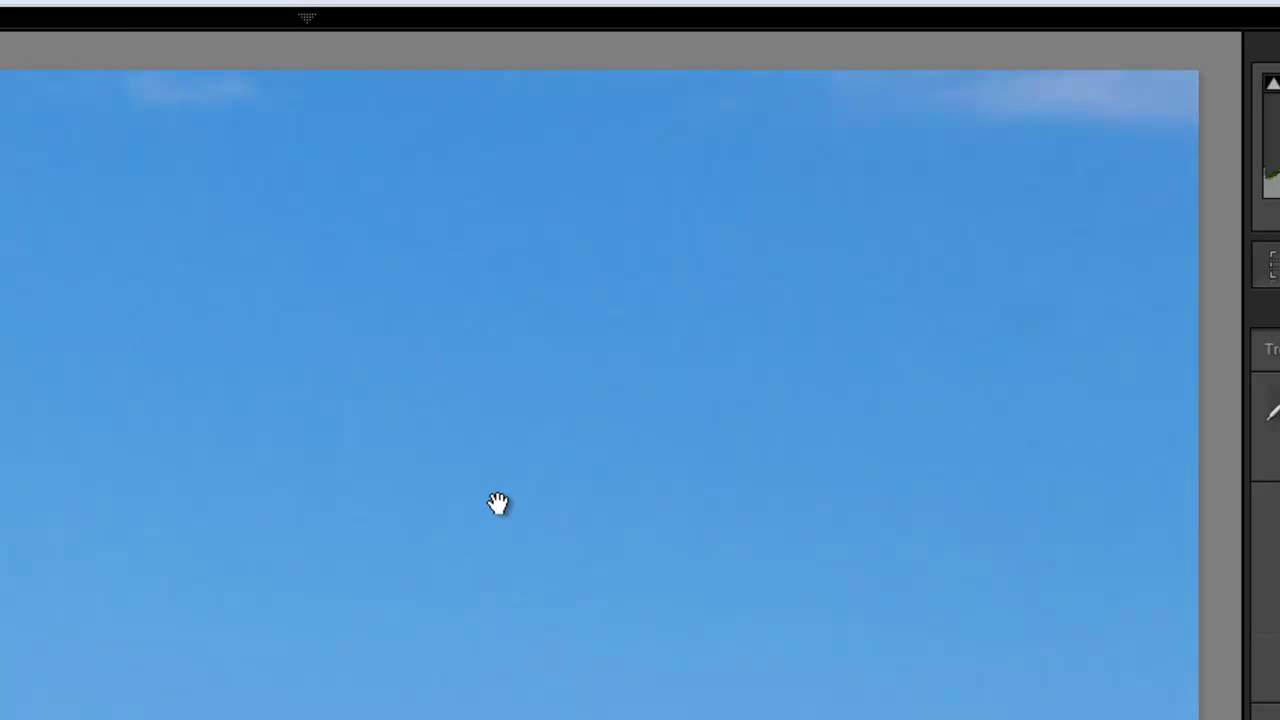
mouse_move(364, 520)
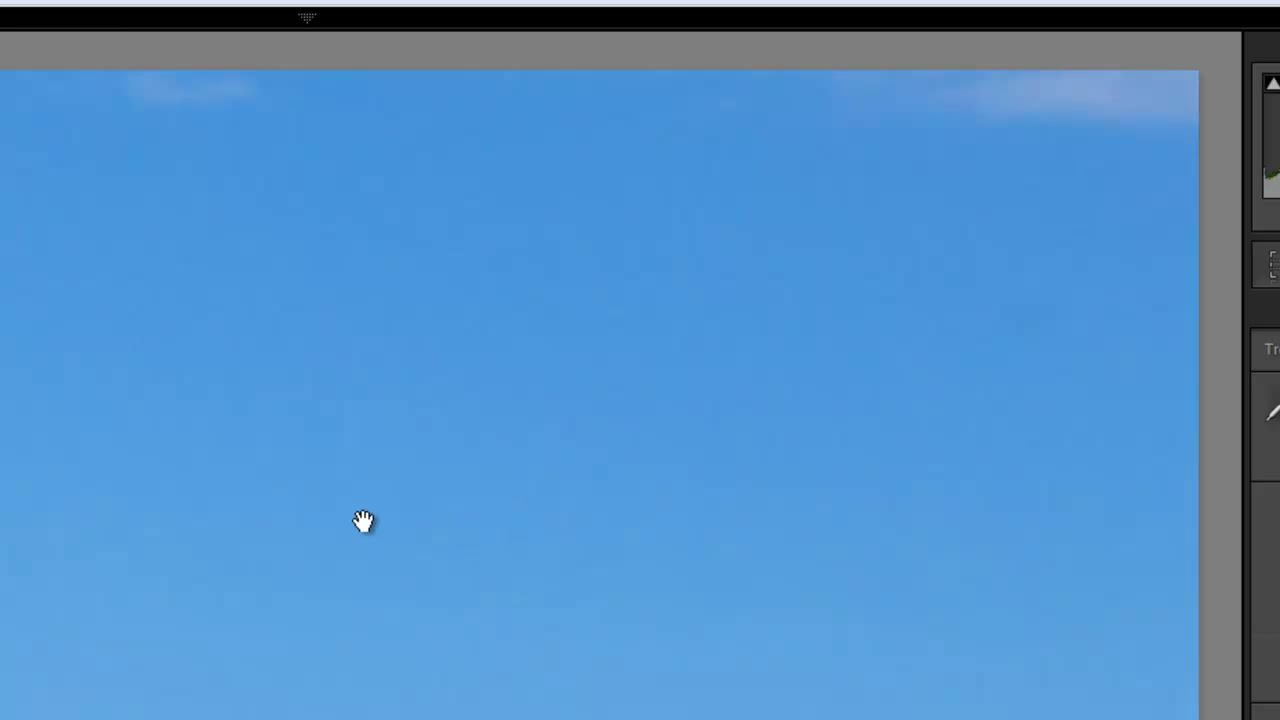
Pan the 1:1 view from the sky to the cliff face
drag(363, 520, 87, 557)
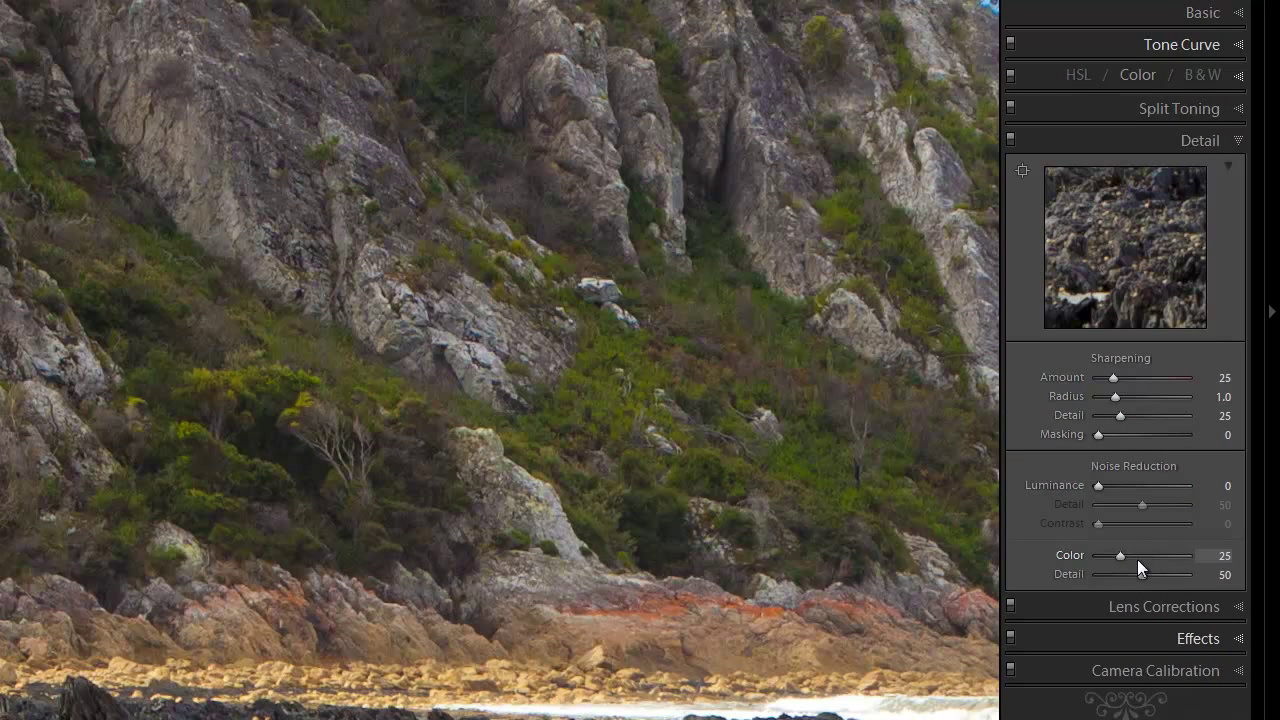
mouse_move(1115, 387)
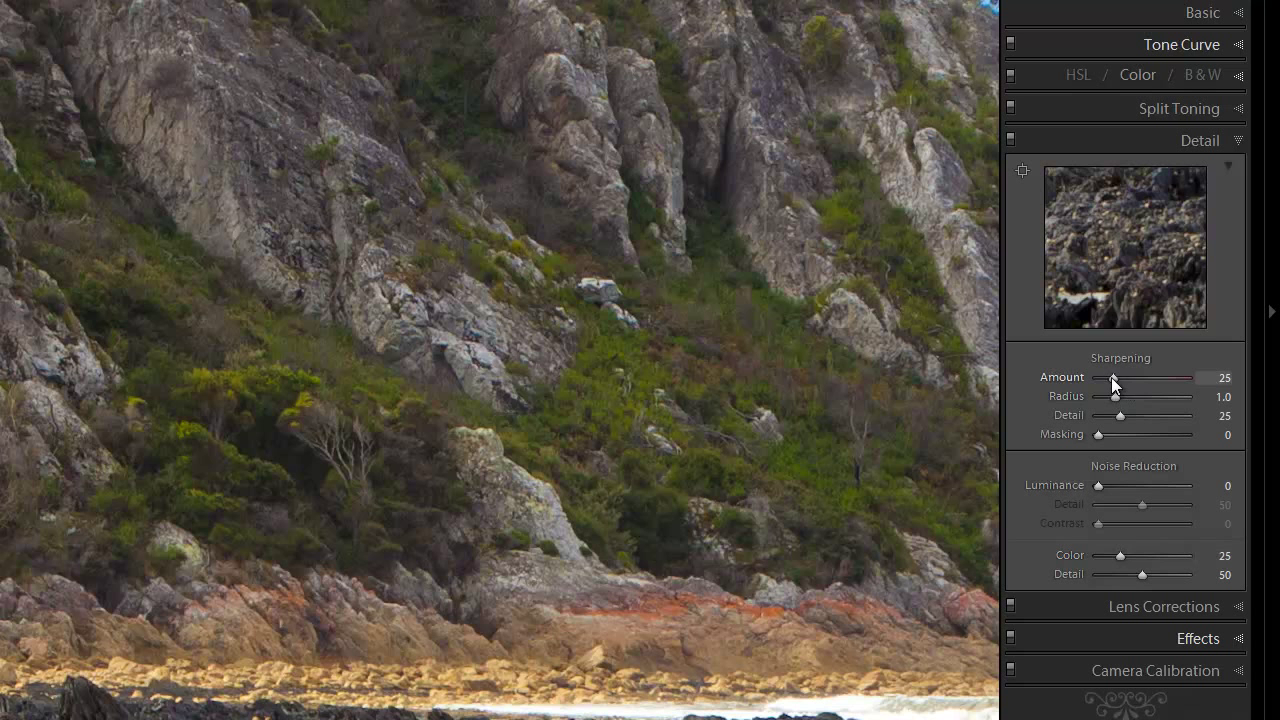
mouse_move(1127, 211)
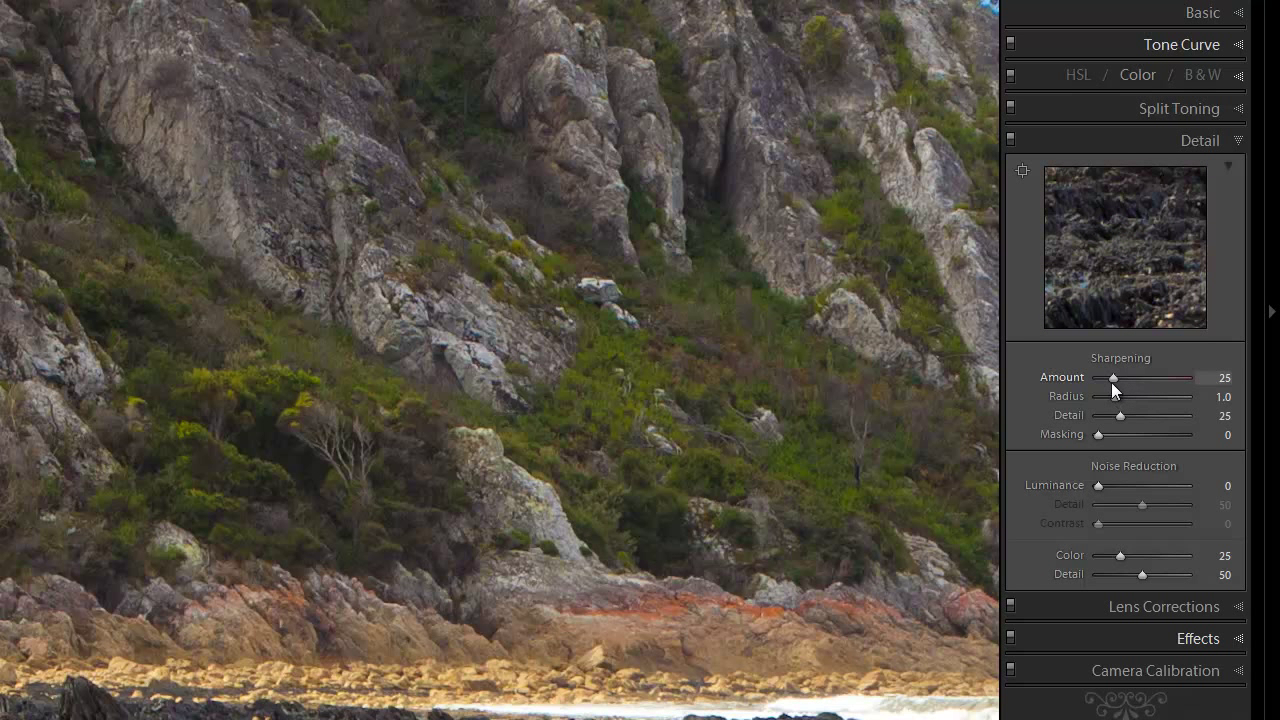
Set sharpening Amount to 64, keeping Radius 1.0 and Detail 26 after testing them
drag(1111, 377, 1135, 377)
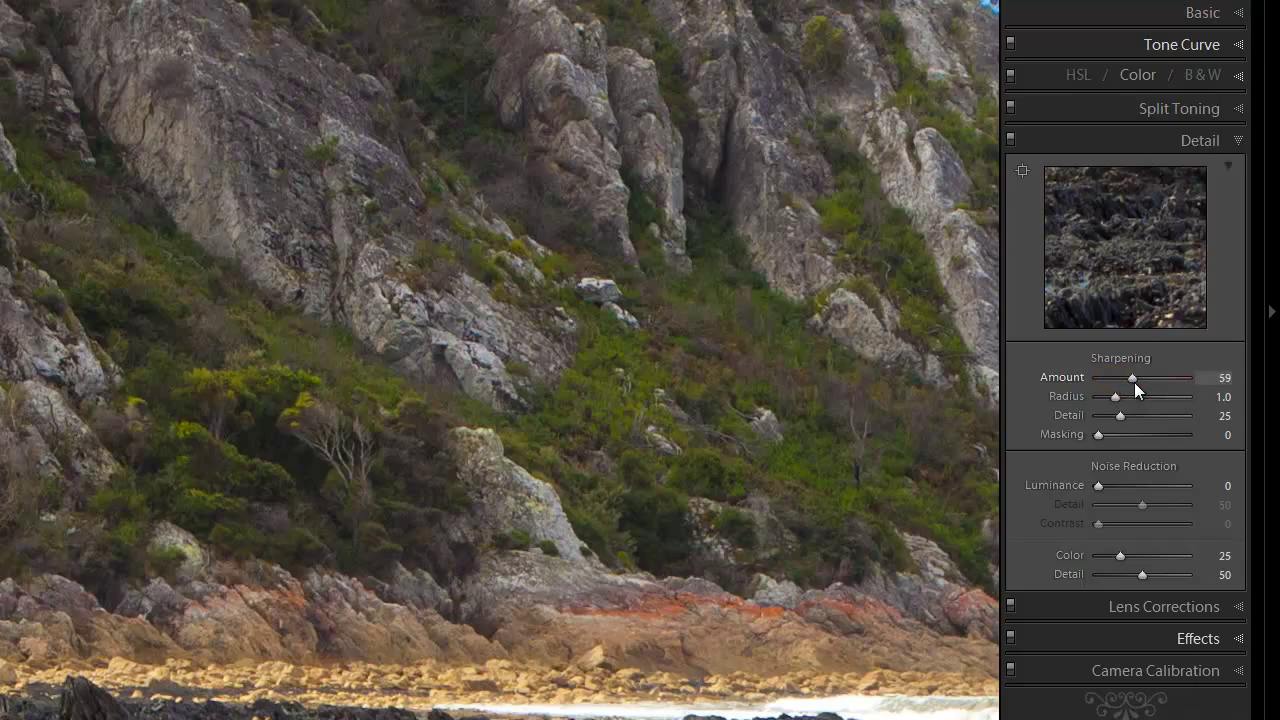
drag(1132, 377, 1138, 449)
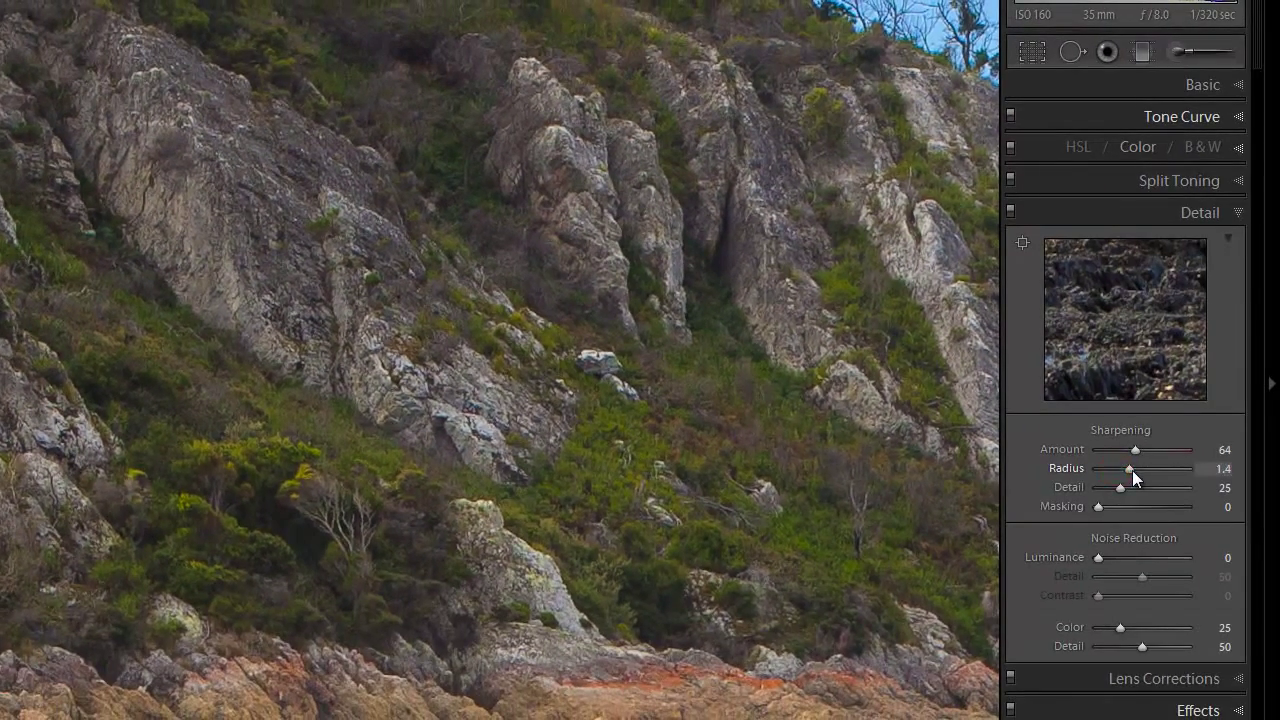
drag(1148, 487, 1165, 487)
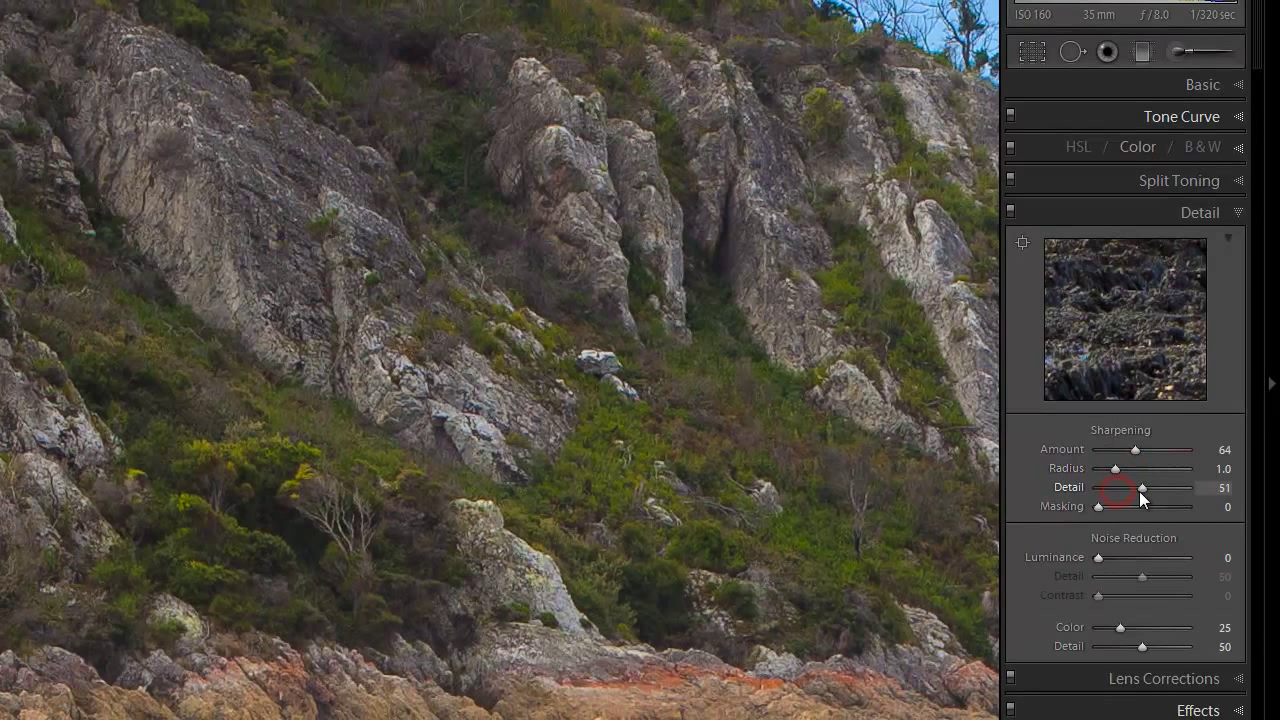
drag(1168, 488, 1122, 488)
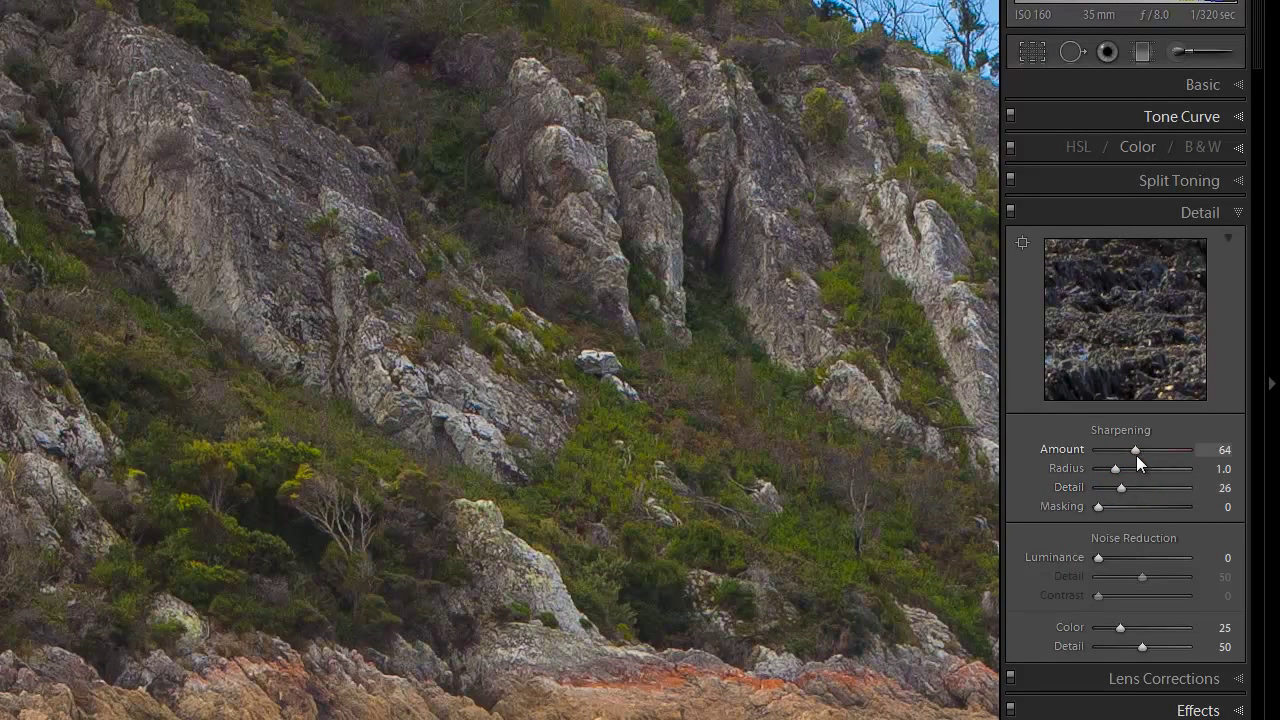
mouse_move(903, 168)
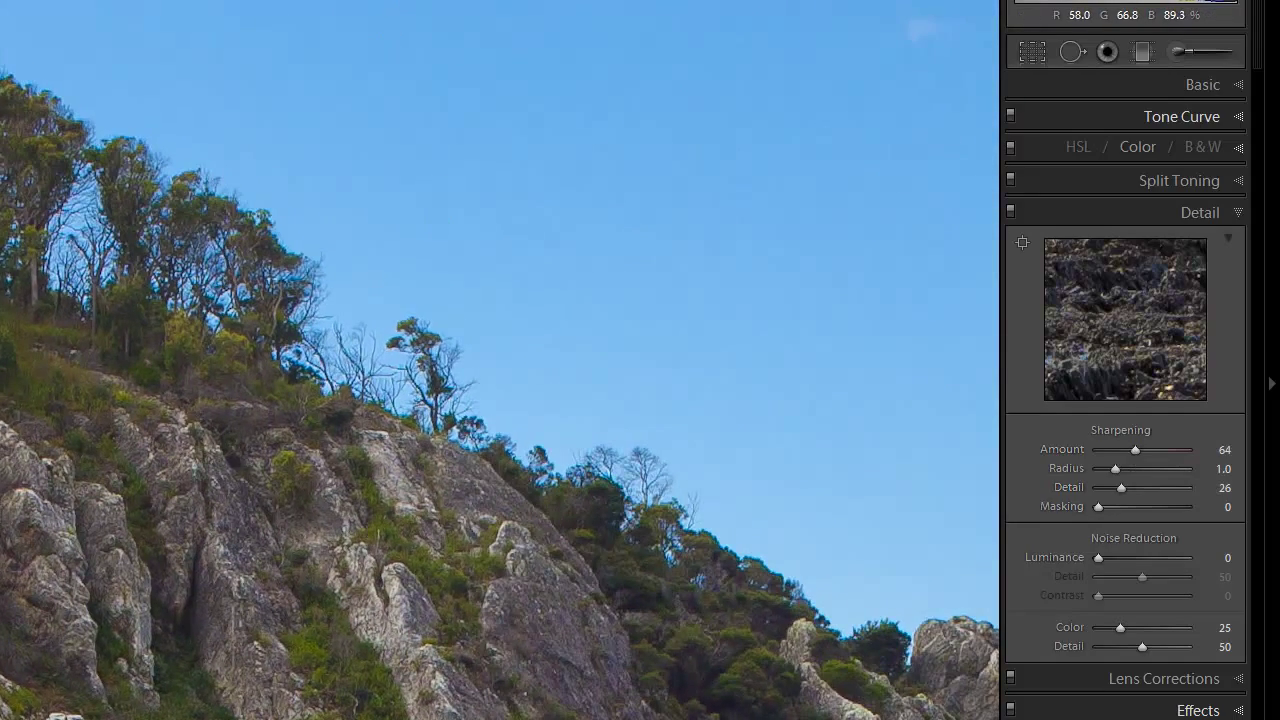
scroll(down, 3)
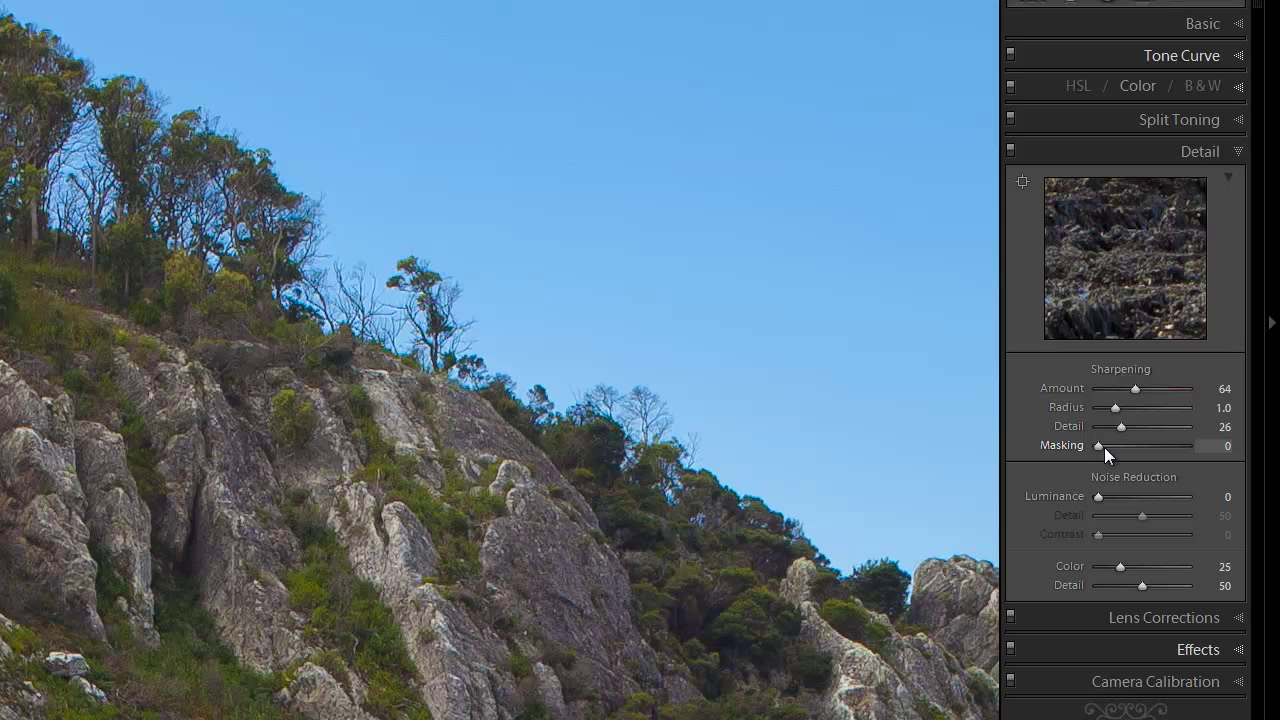
mouse_move(1105, 453)
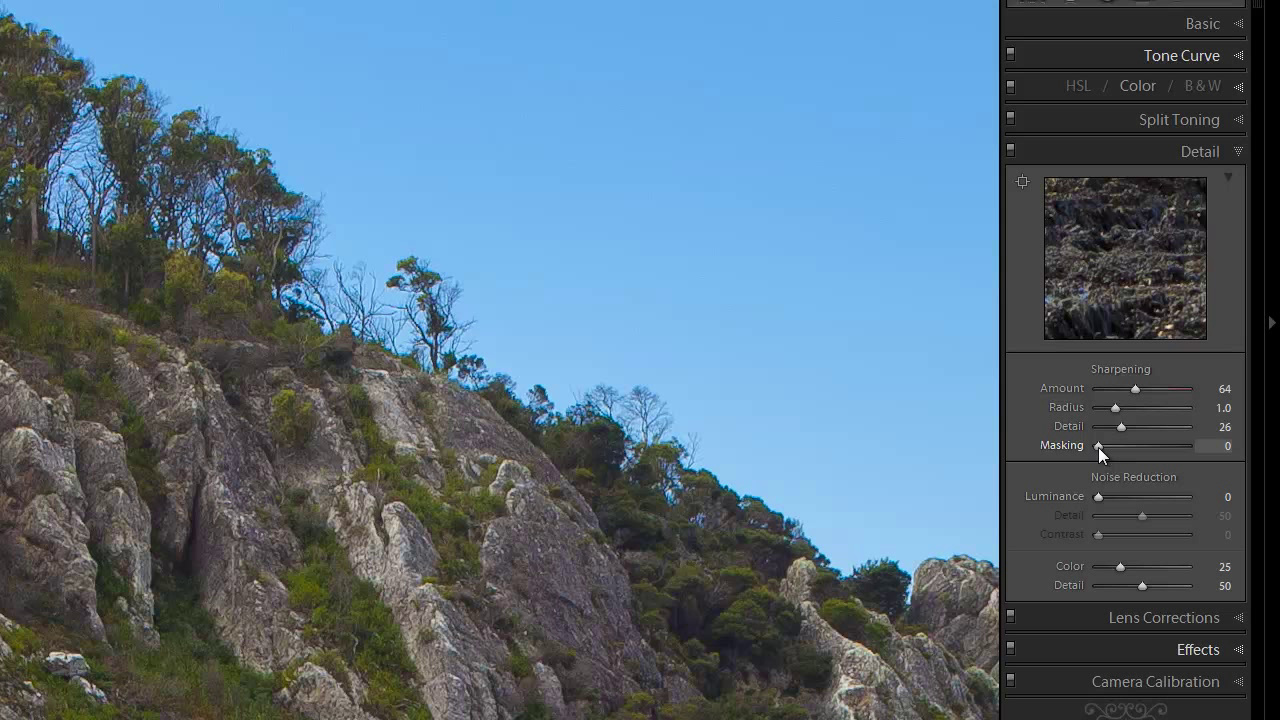
Raise sharpening masking to around 41 and preview the edge mask
drag(1098, 446, 1107, 446)
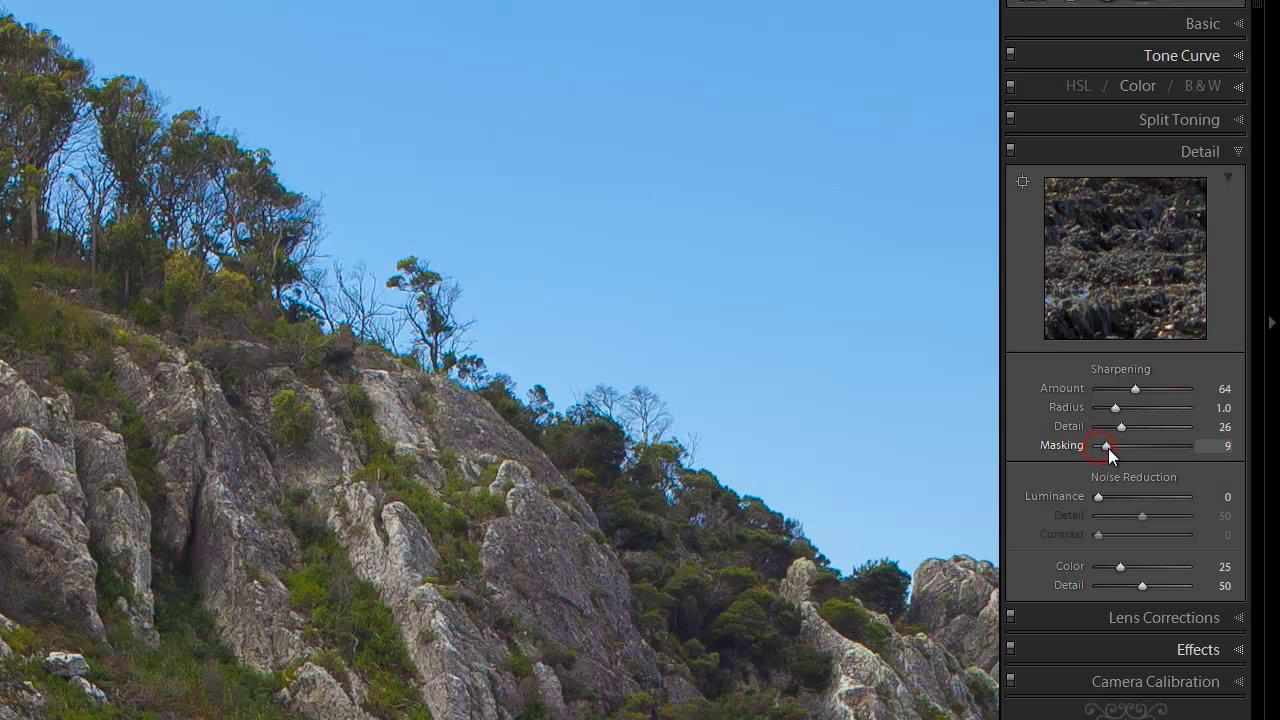
drag(1106, 446, 1135, 446)
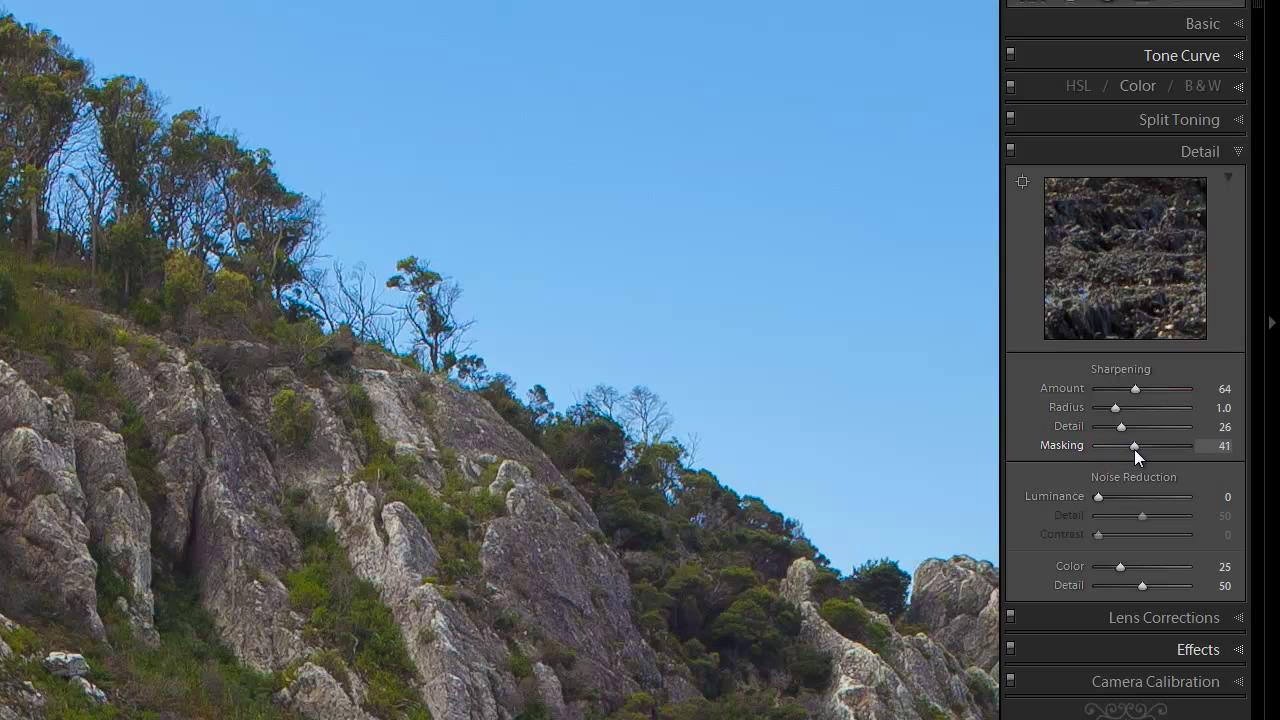
drag(1135, 446, 1140, 446)
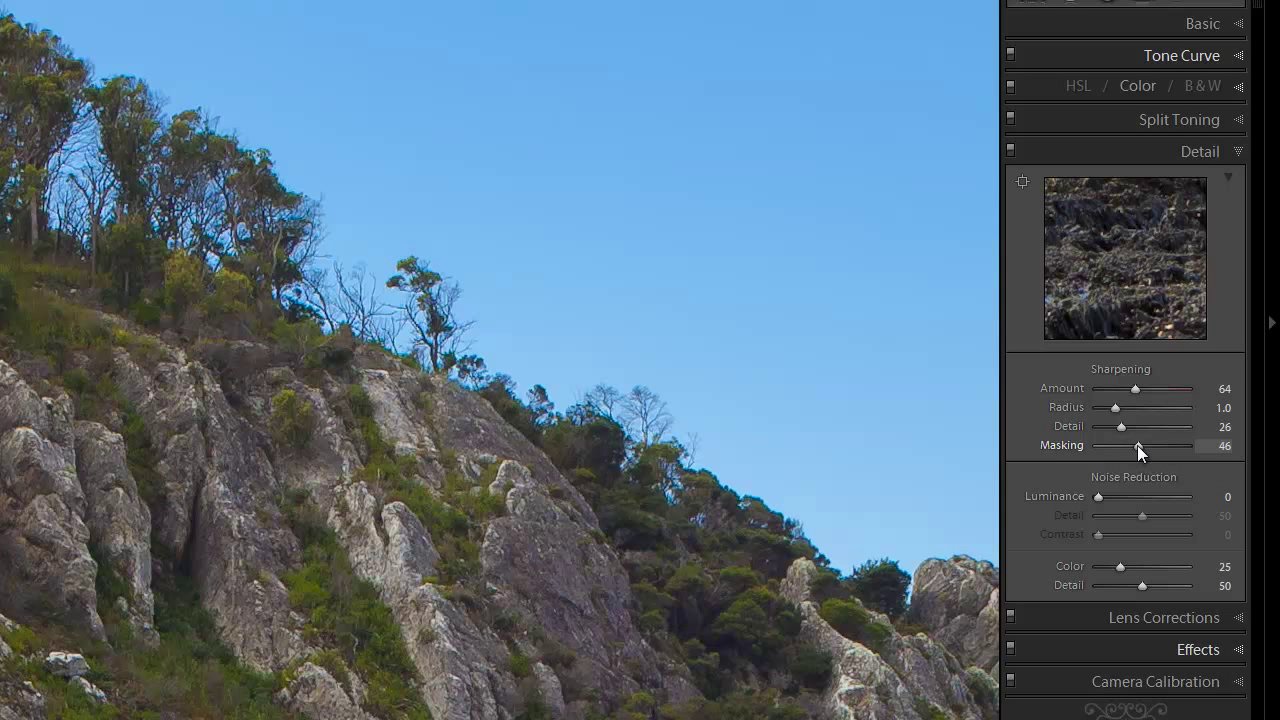
drag(1138, 445, 1143, 445)
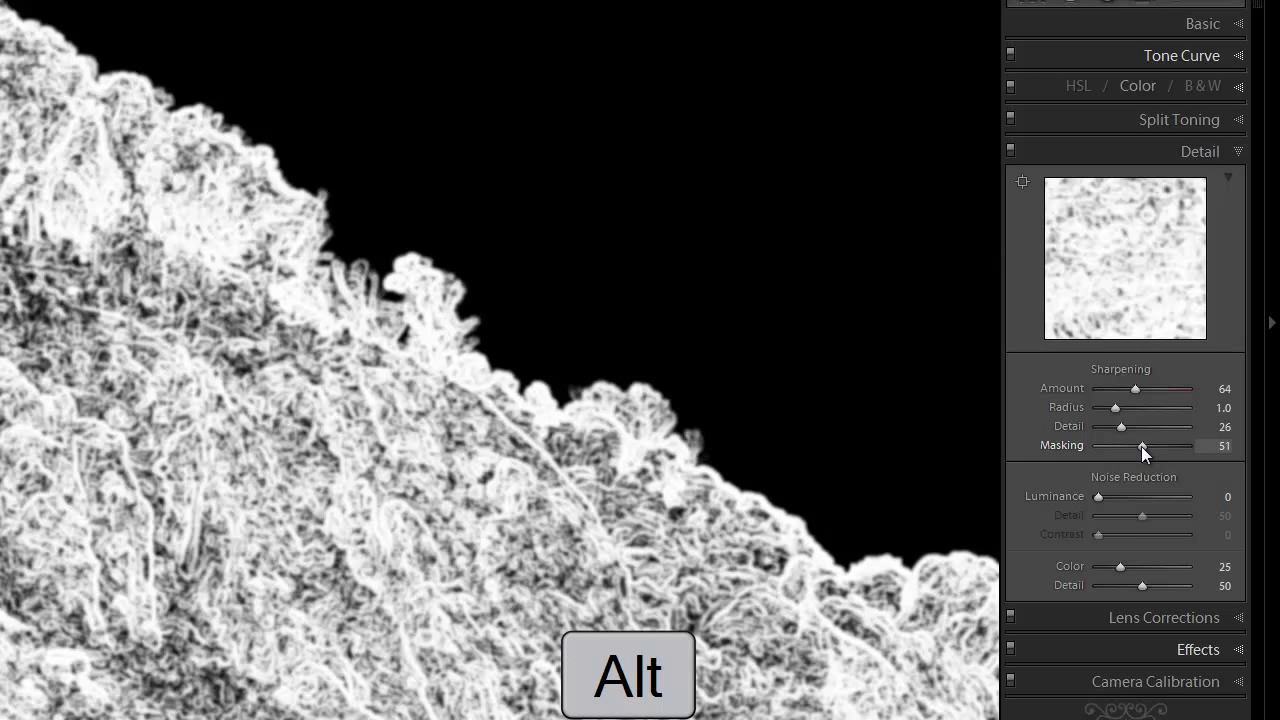
drag(1150, 445, 1138, 445)
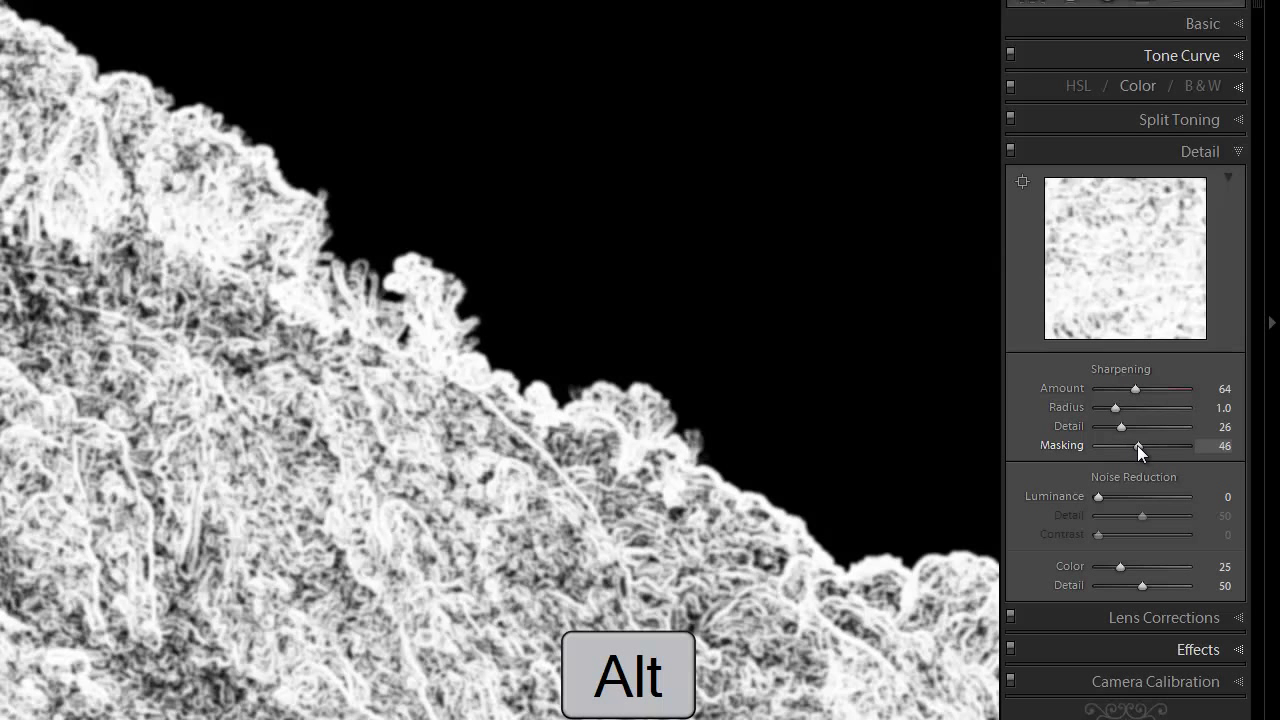
Sweep masking from 0 to 100 while previewing, settling at 92
drag(1143, 445, 1097, 445)
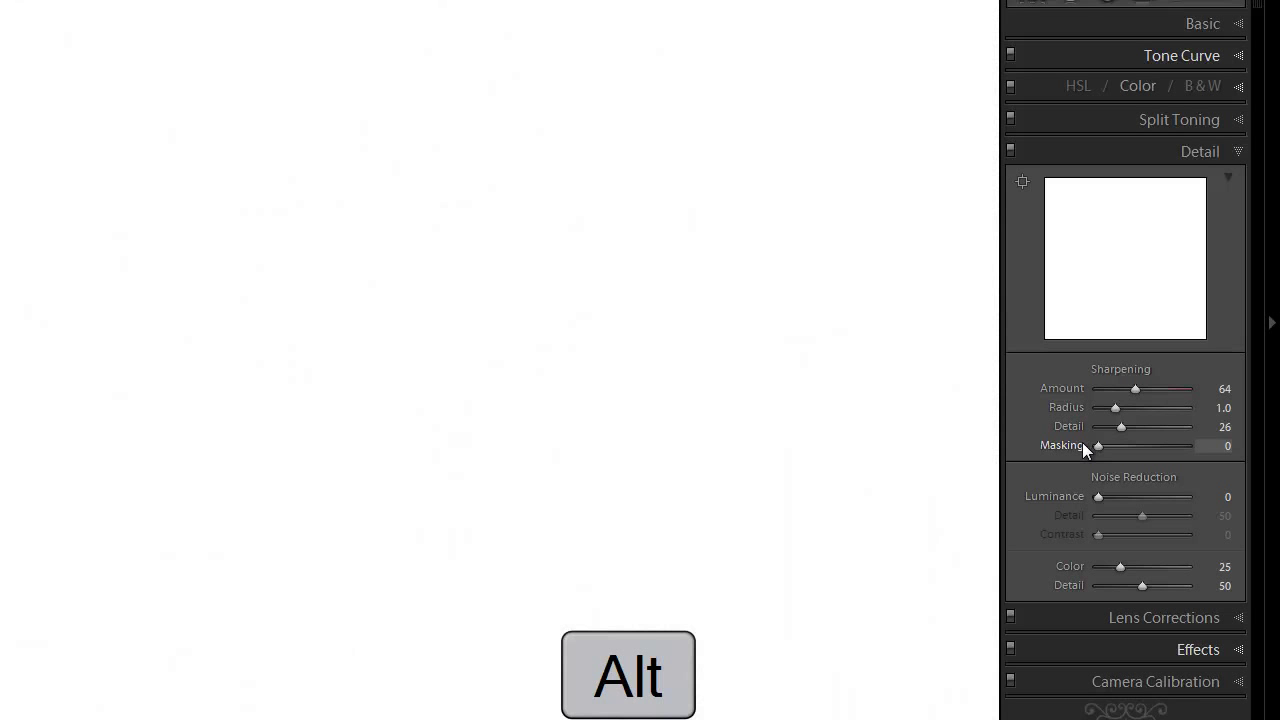
drag(1097, 446, 1113, 446)
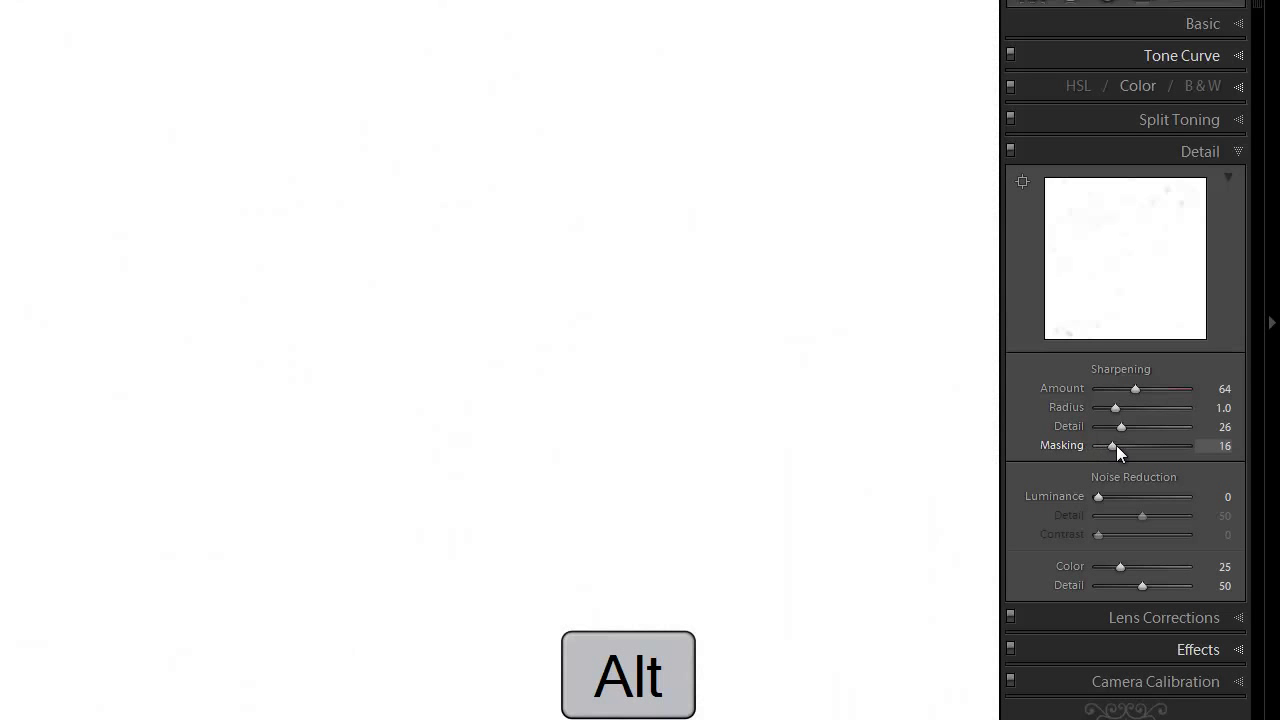
drag(1111, 445, 1146, 445)
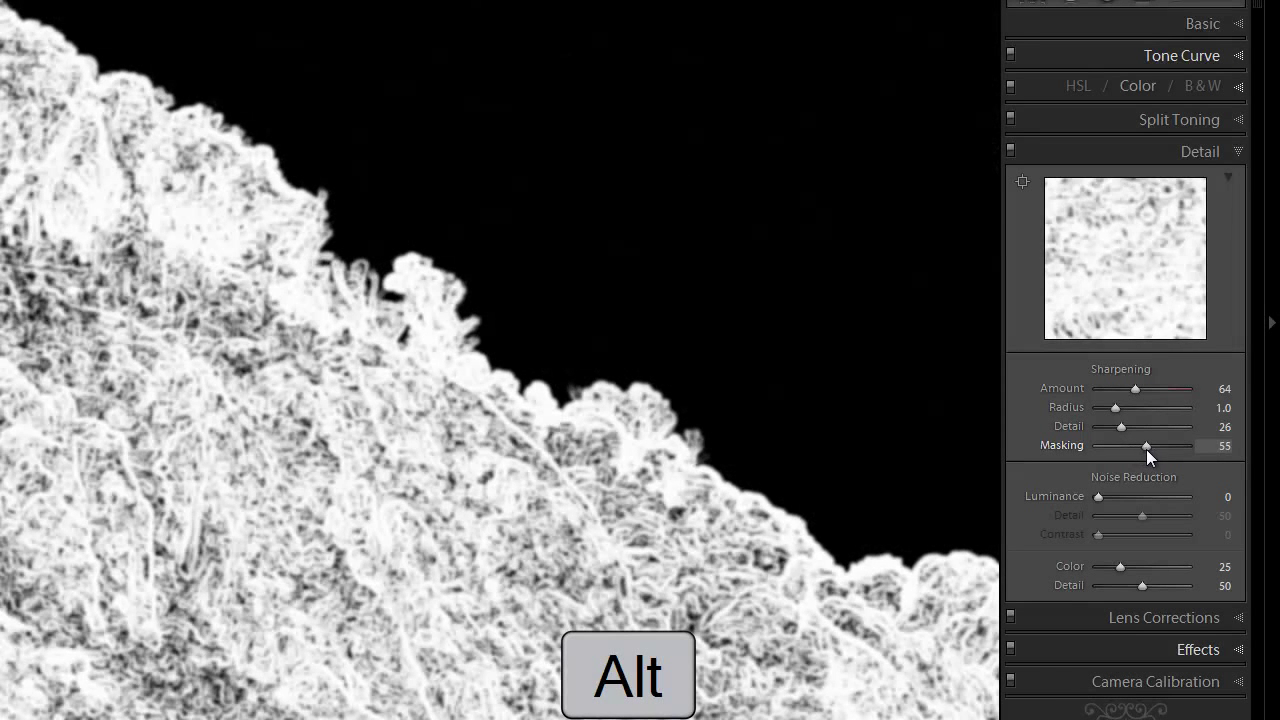
drag(1147, 445, 1175, 445)
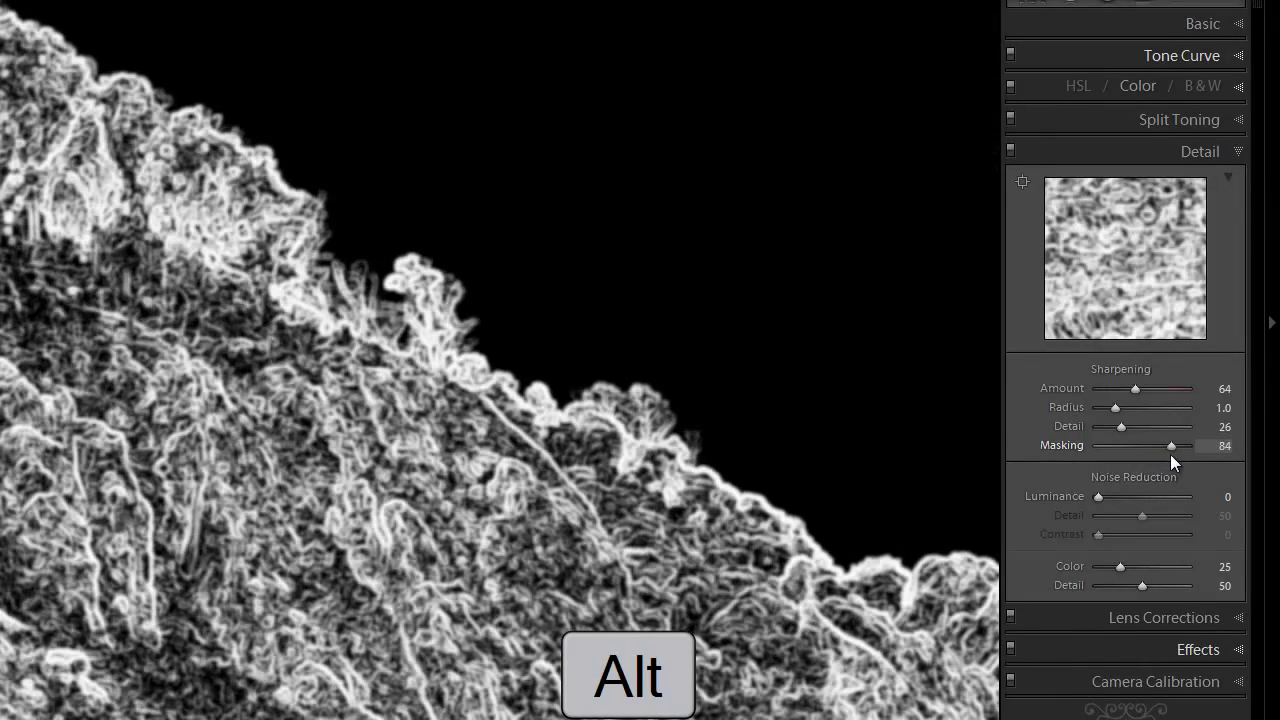
drag(1180, 445, 1205, 445)
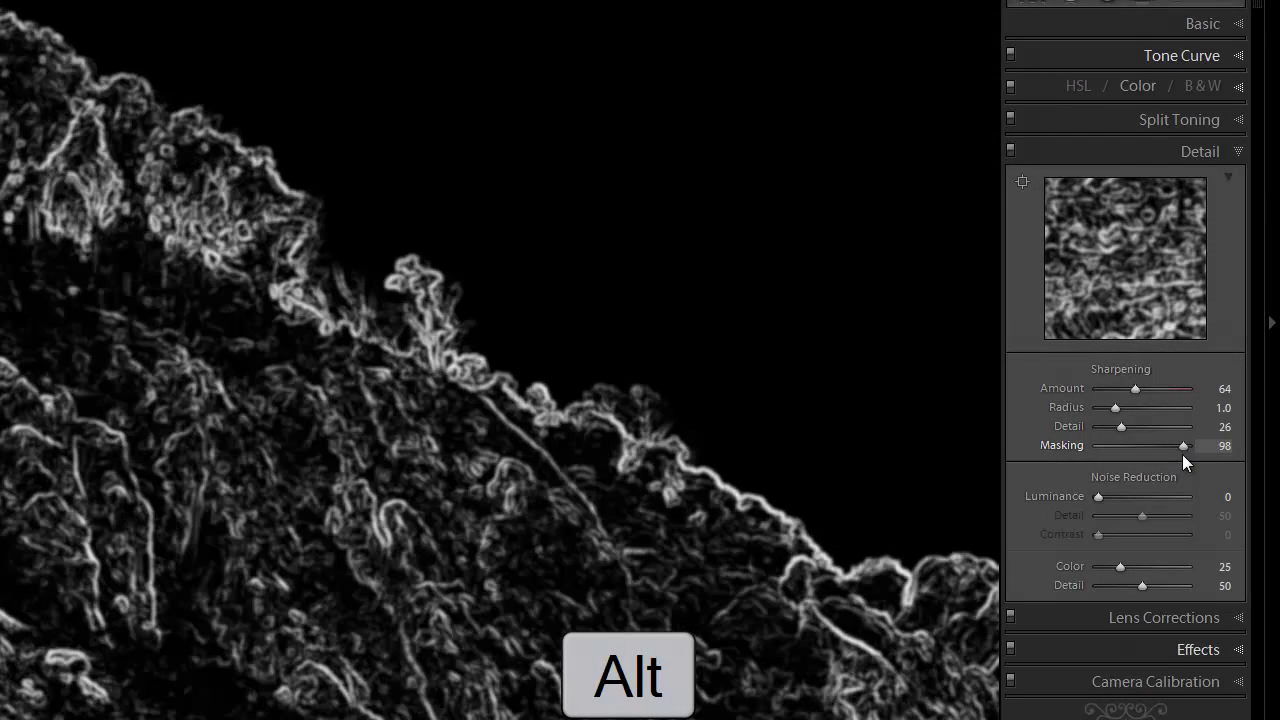
drag(1180, 446, 1190, 446)
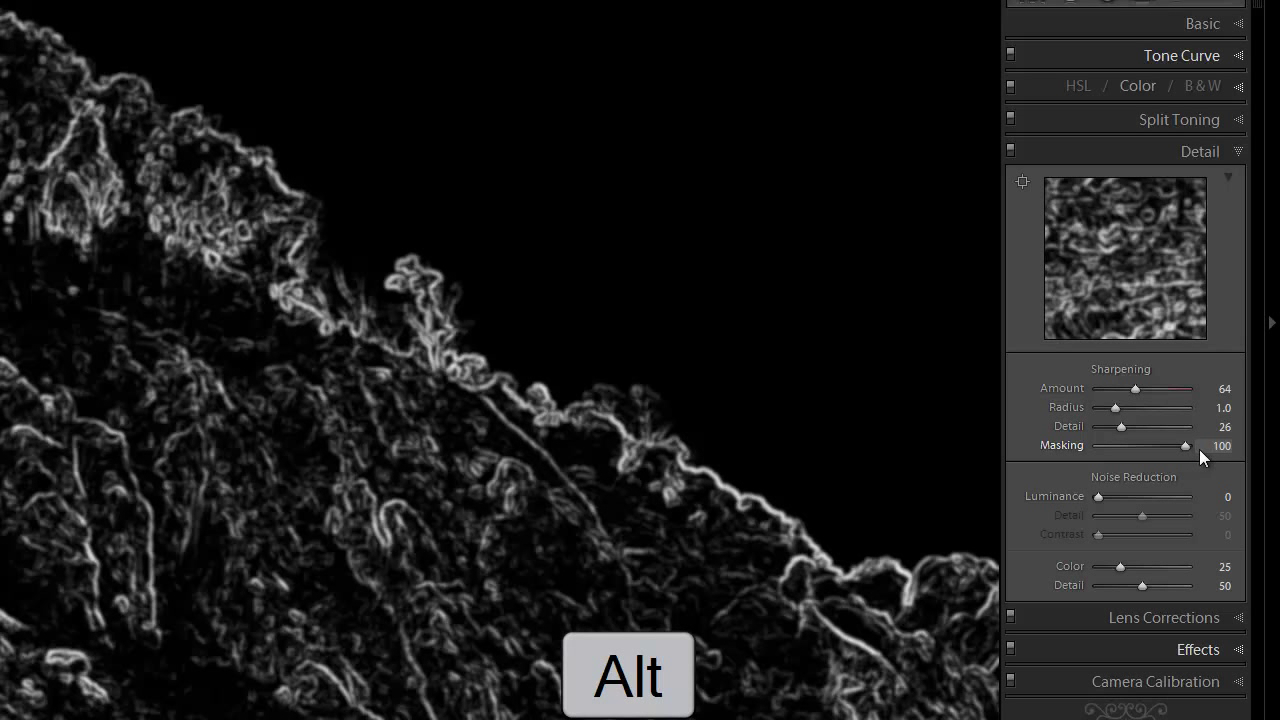
drag(1185, 446, 1208, 456)
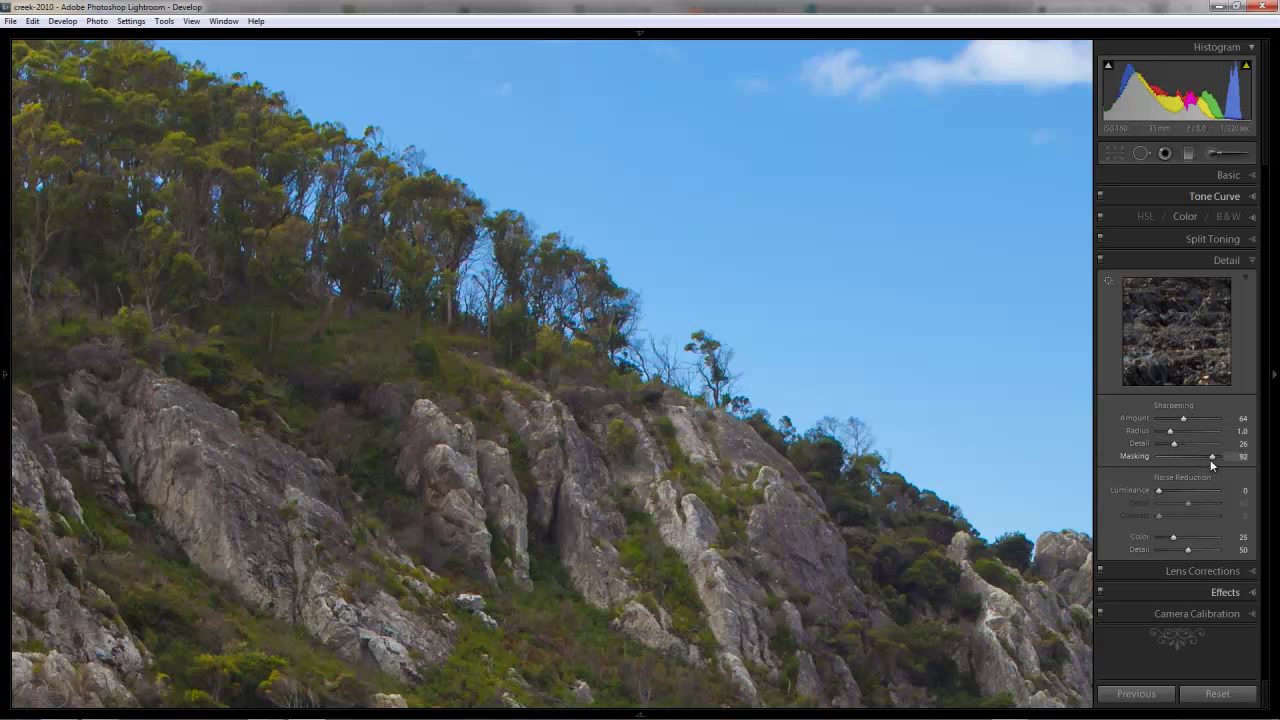
mouse_move(889, 378)
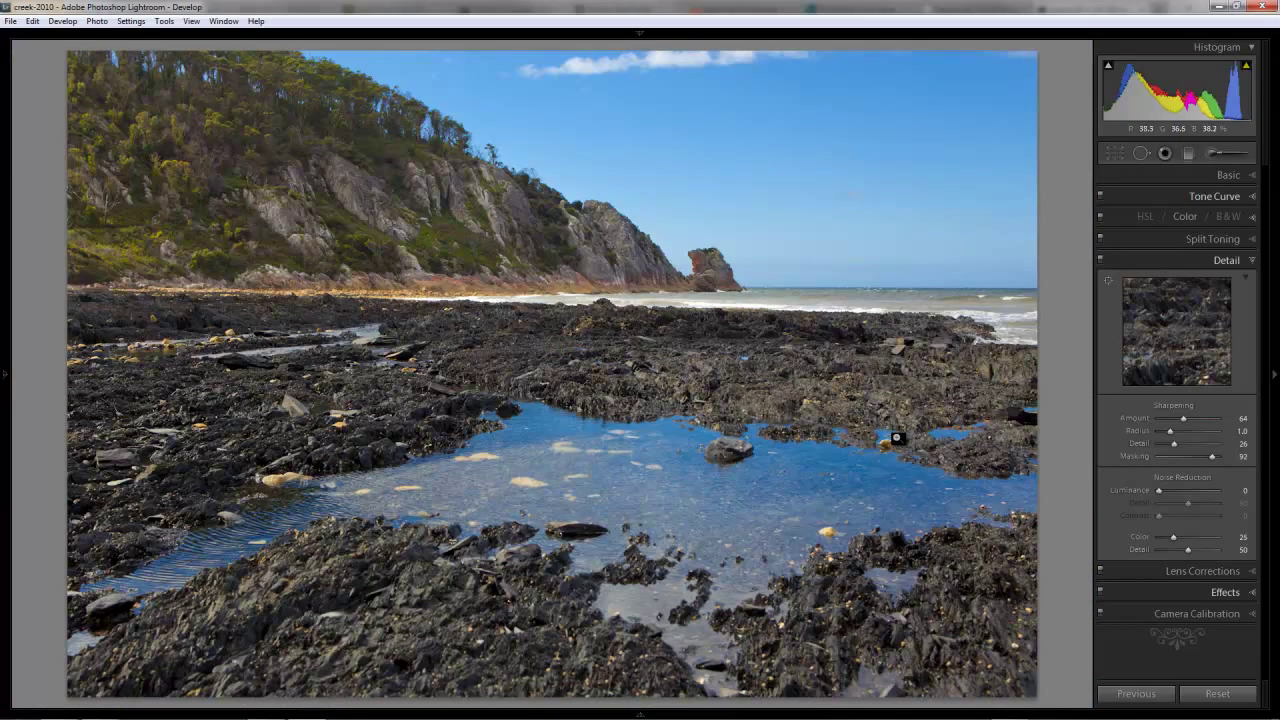
mouse_move(897, 455)
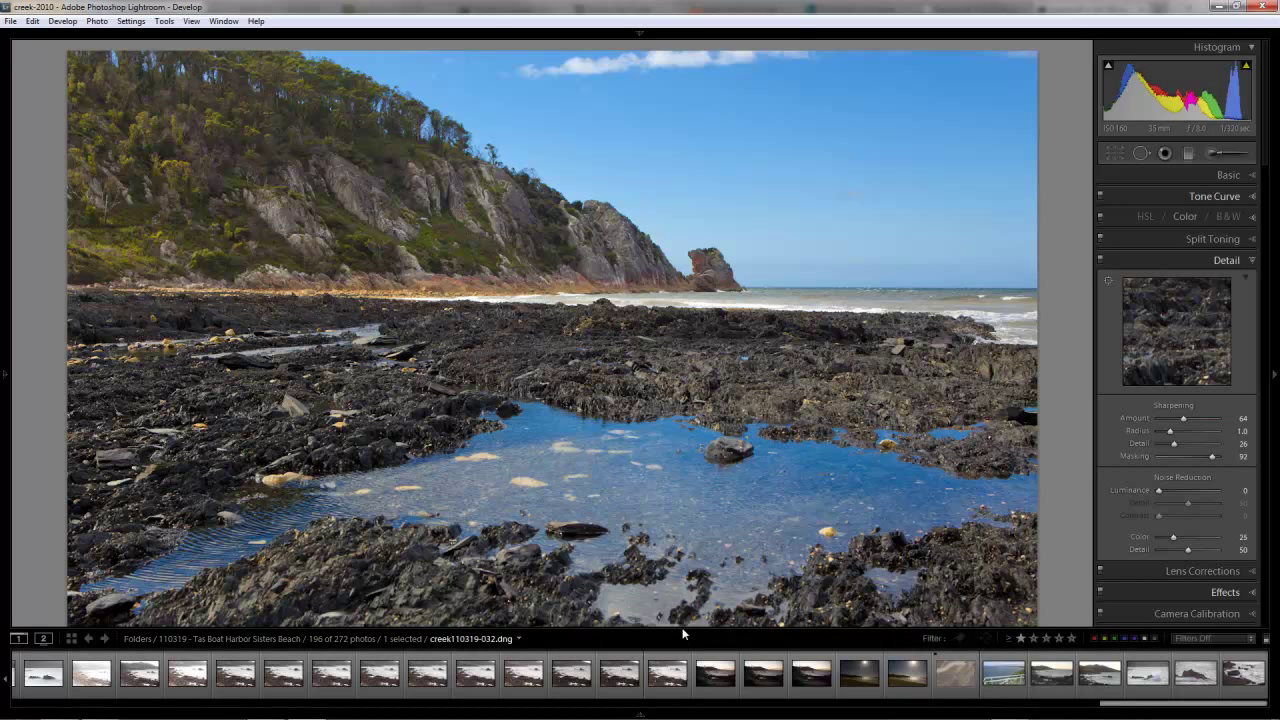
Show the toolbar and switch to the Left/Right Before/After view
key(t)
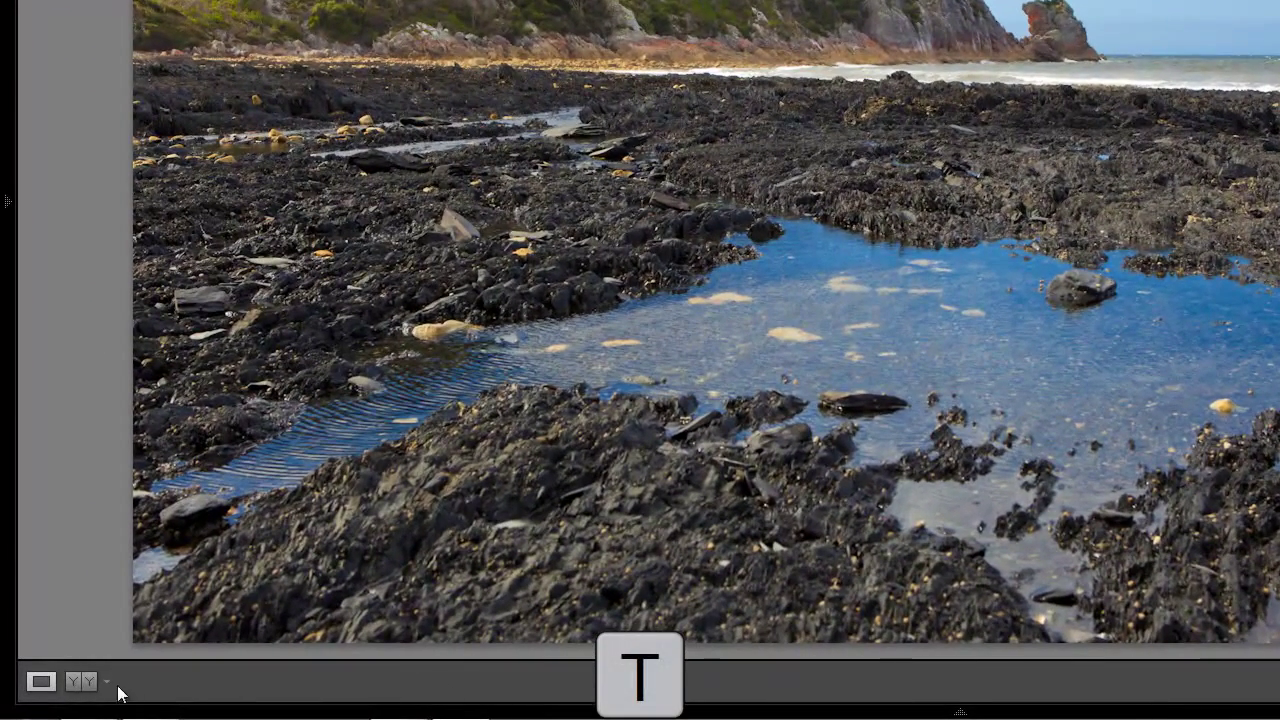
click(41, 681)
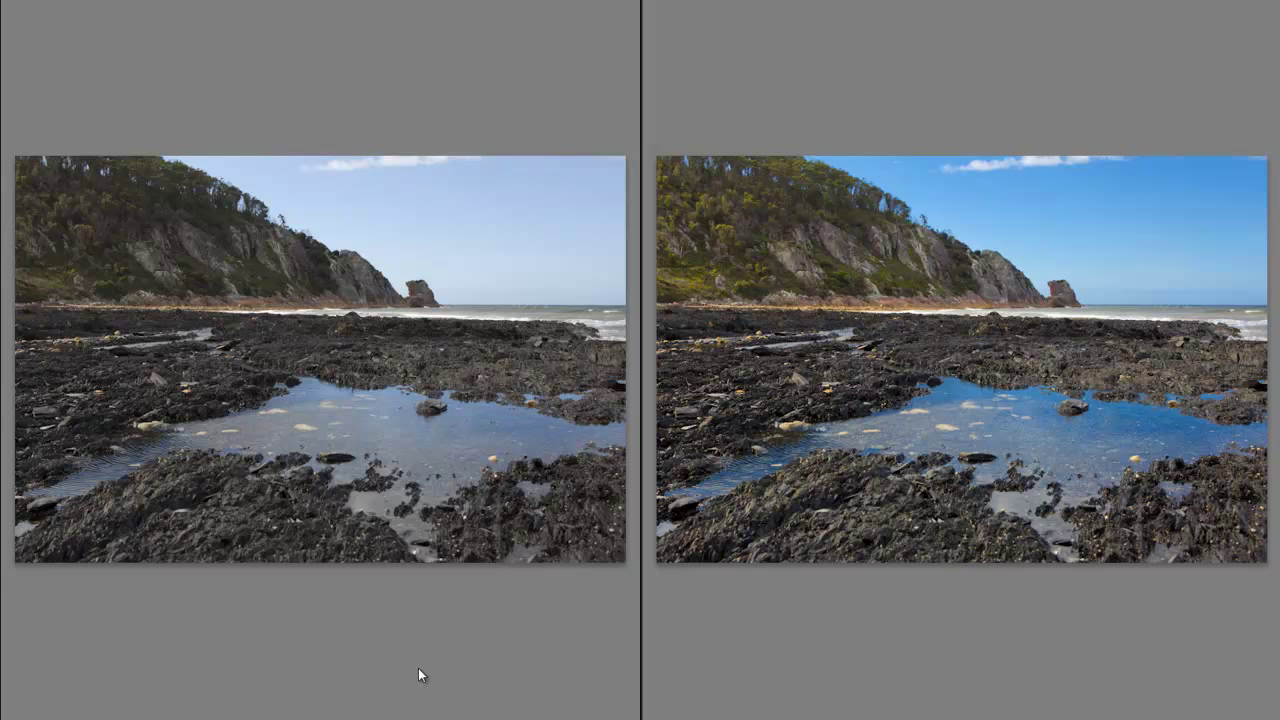
mouse_move(280, 698)
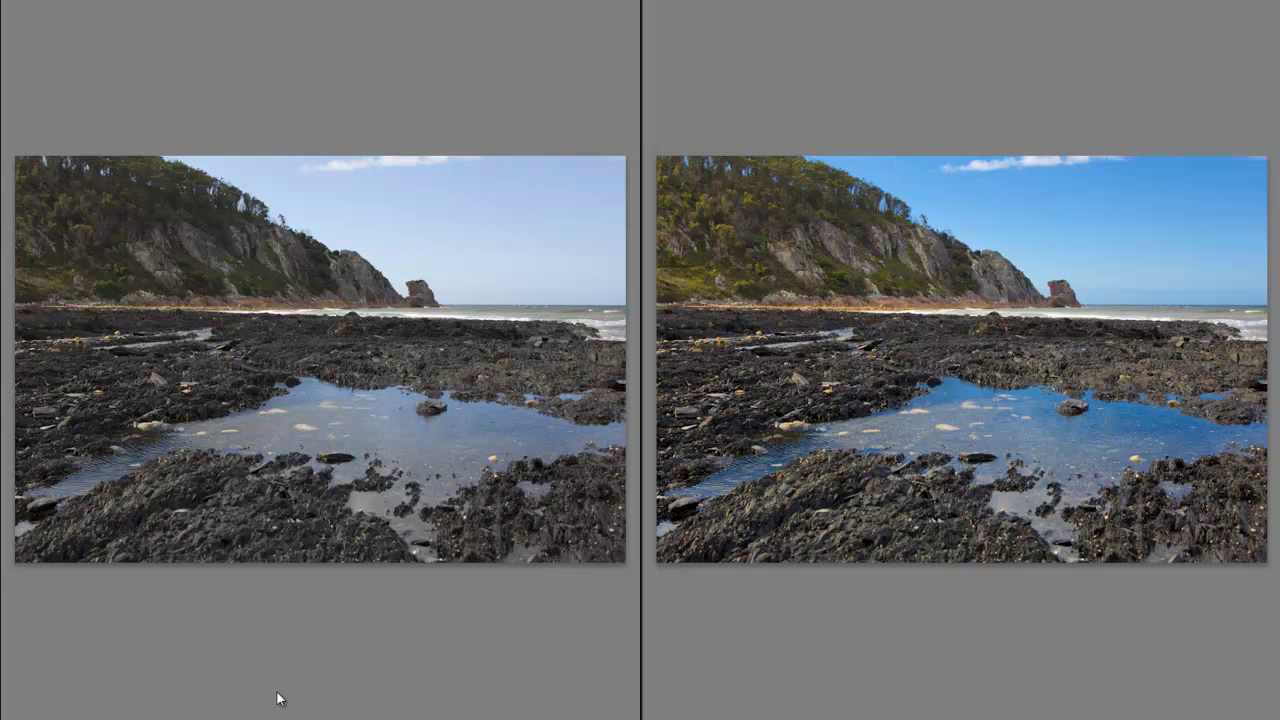